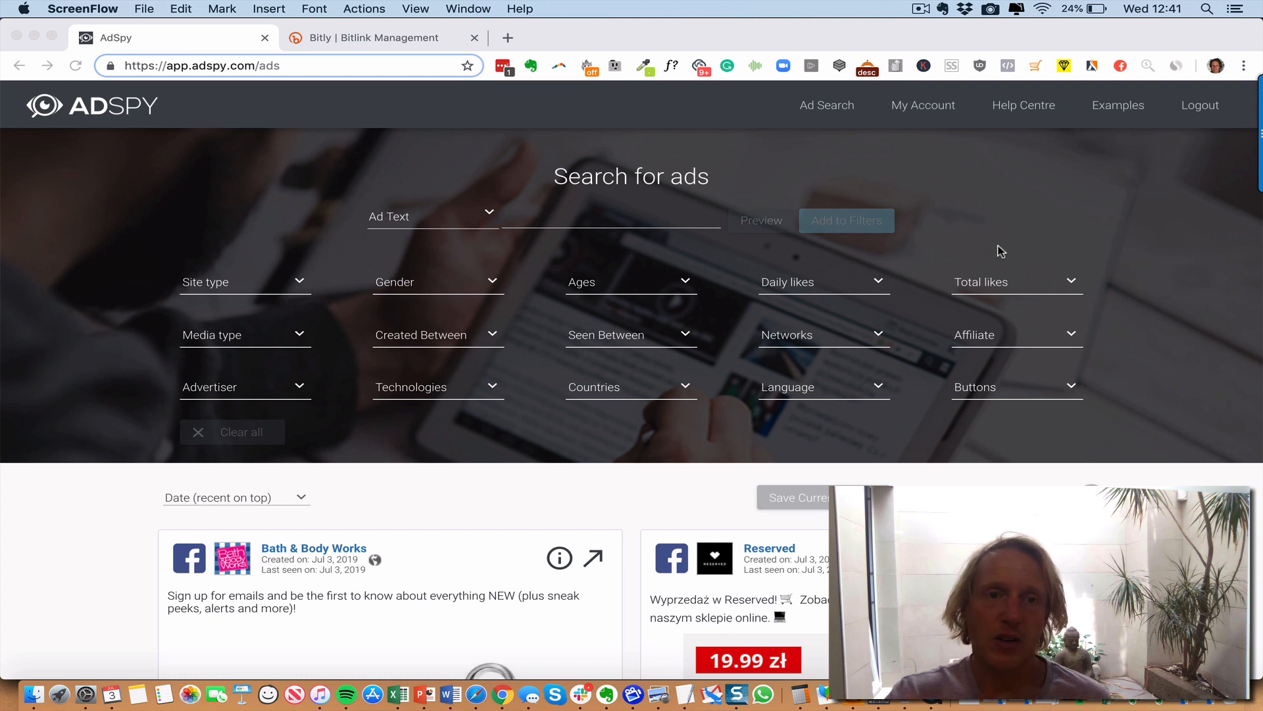
mouse_move(506, 380)
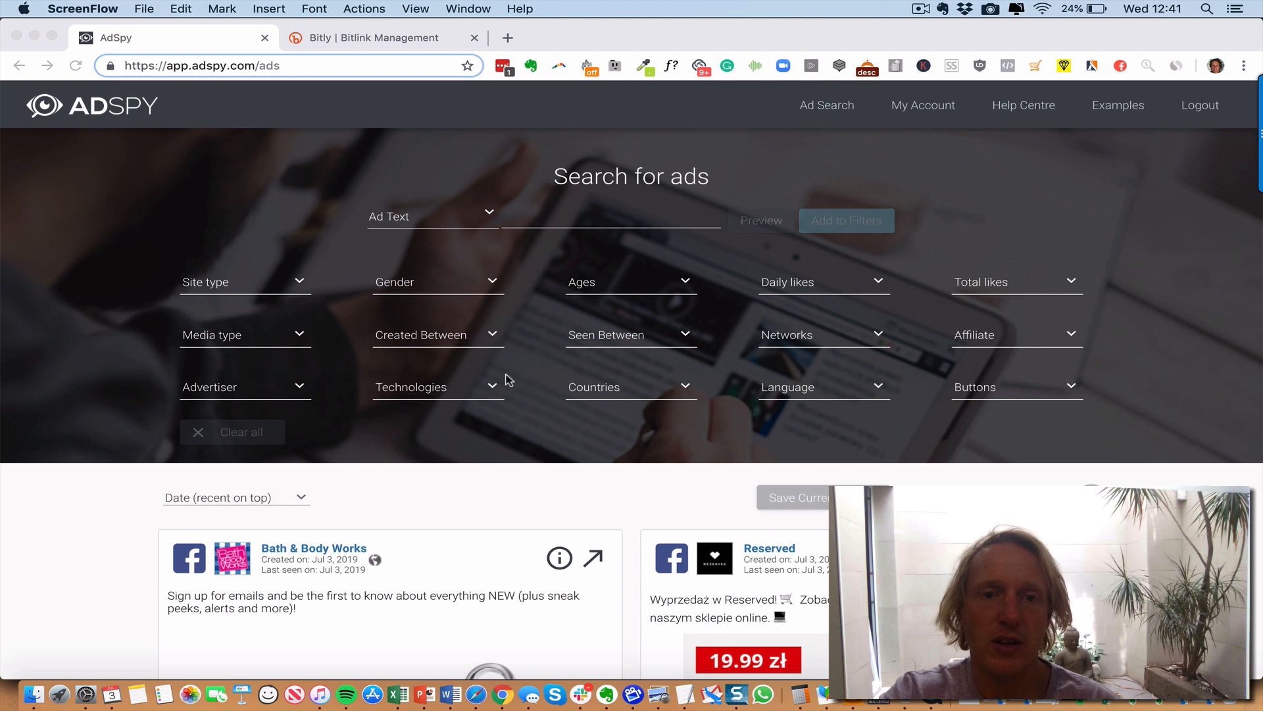
- Filter the ad search to Shopify stores in the United States
left_click(438, 387)
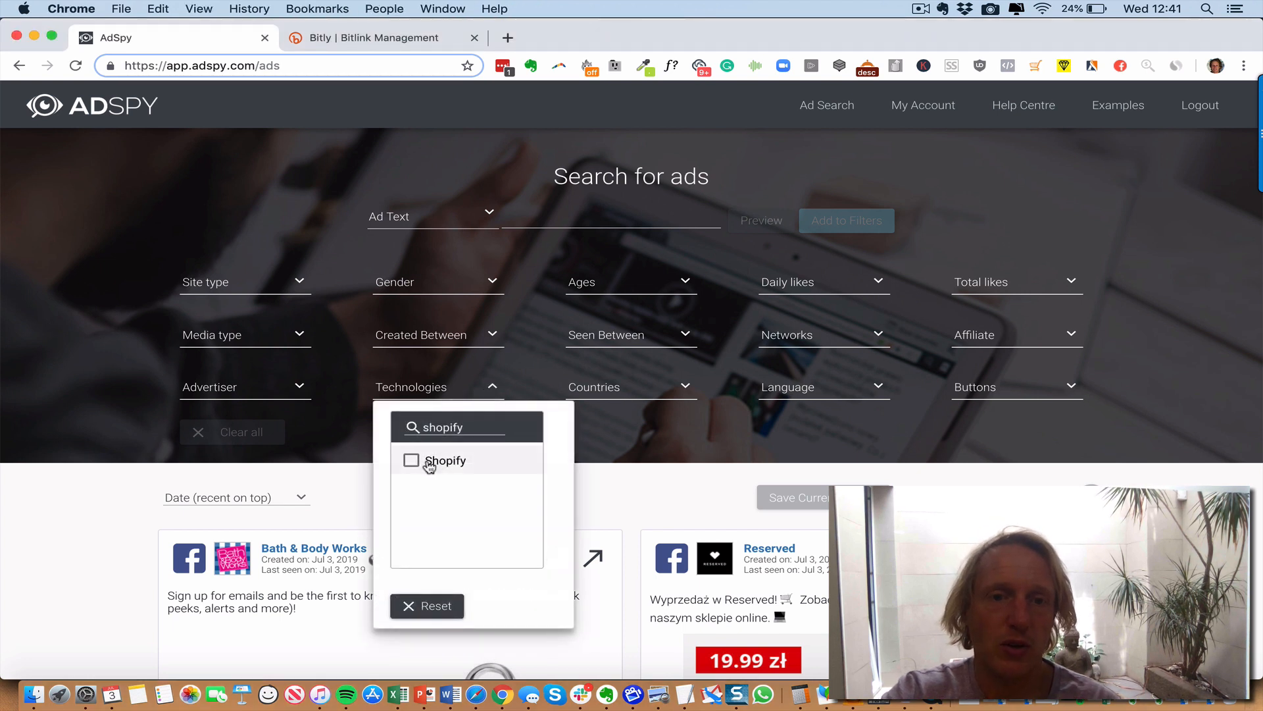
left_click(412, 460)
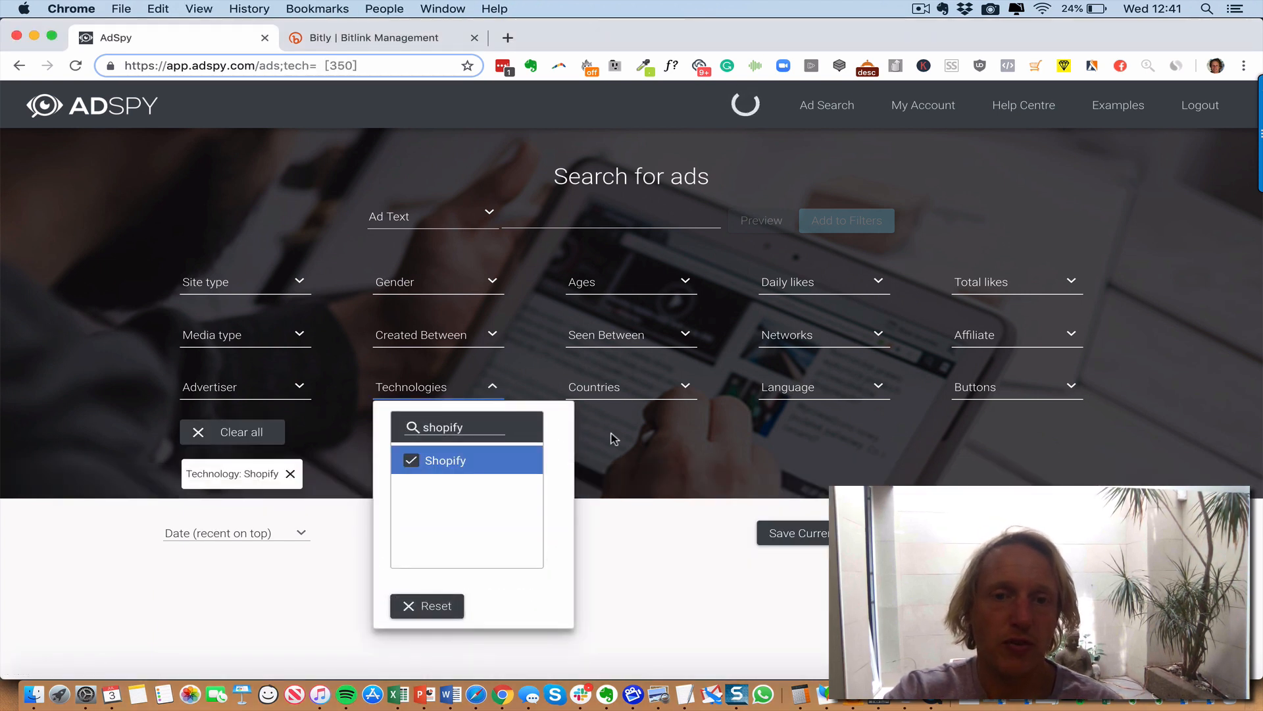
left_click(663, 392)
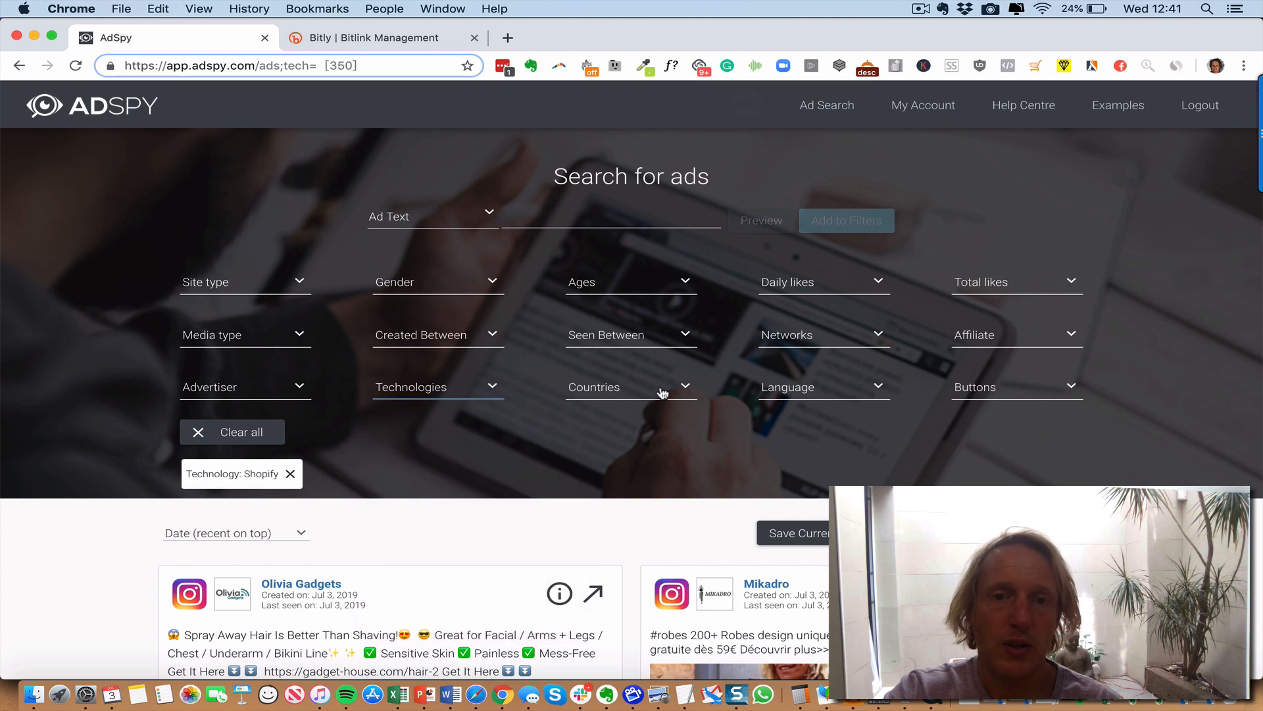
left_click(631, 386)
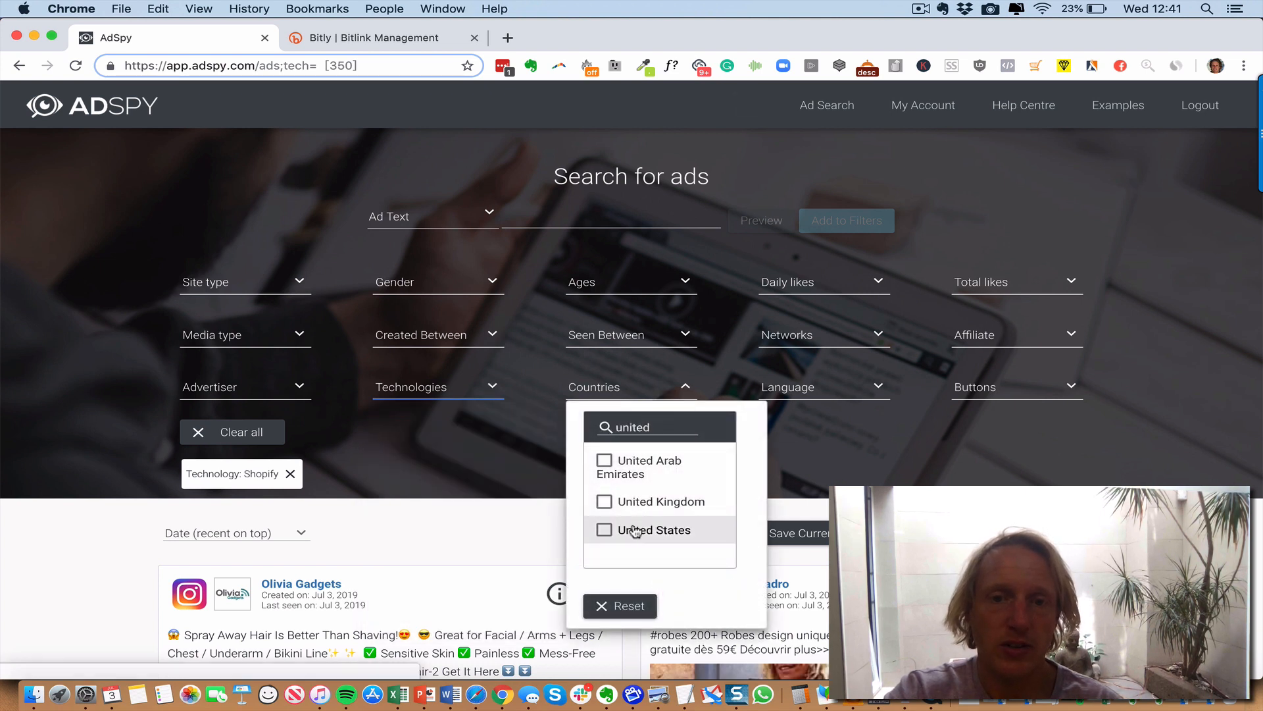
left_click(604, 529)
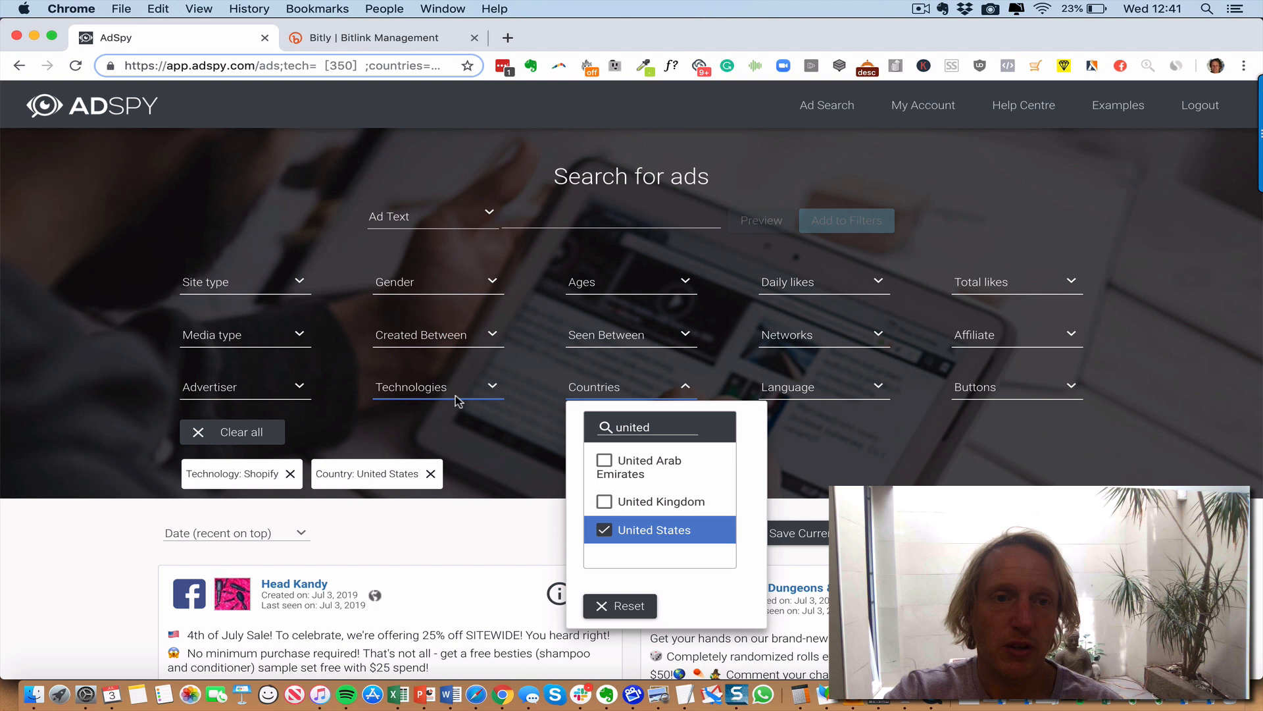
left_click(779, 324)
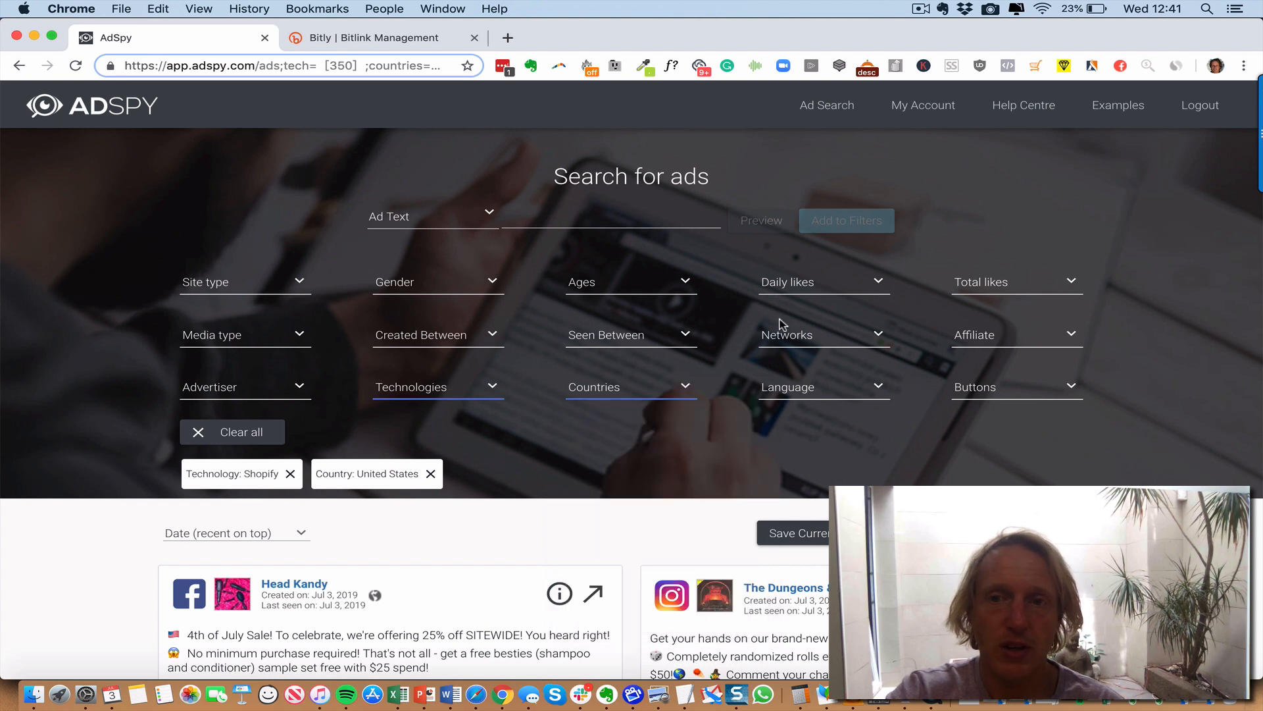
- Set the ad creation date range to 1–30 June 2019
left_click(438, 334)
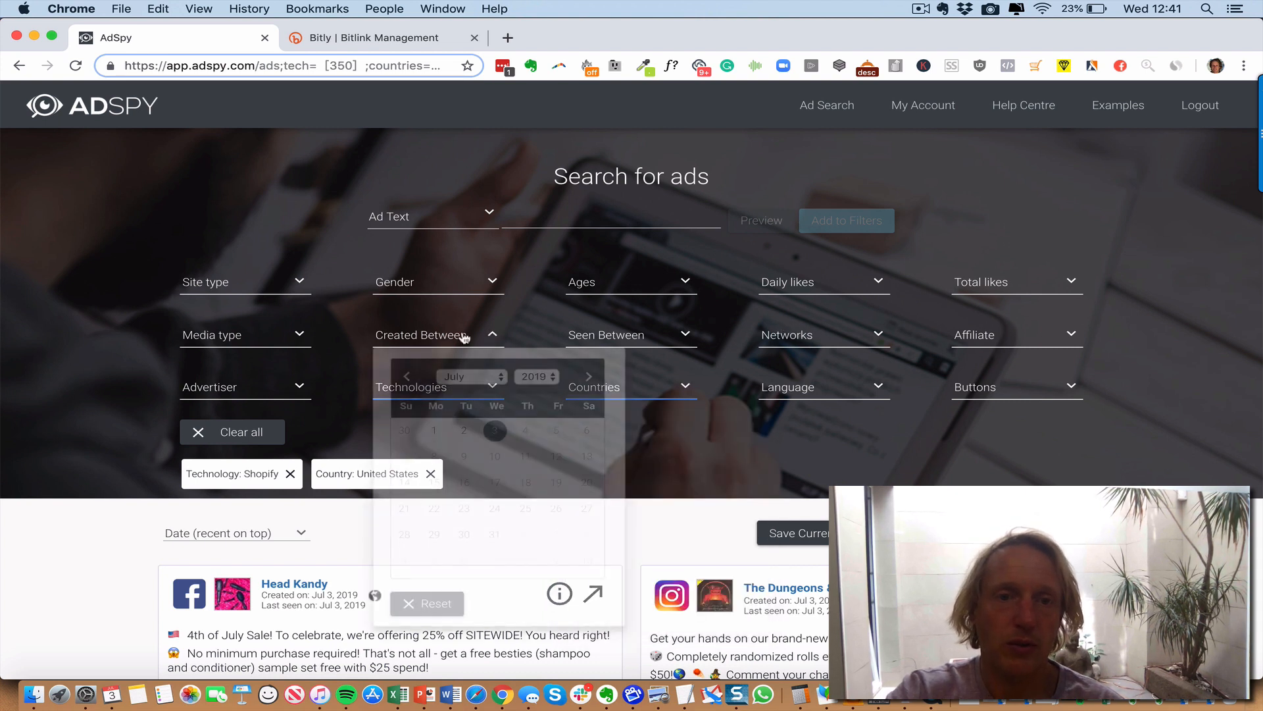
left_click(406, 376)
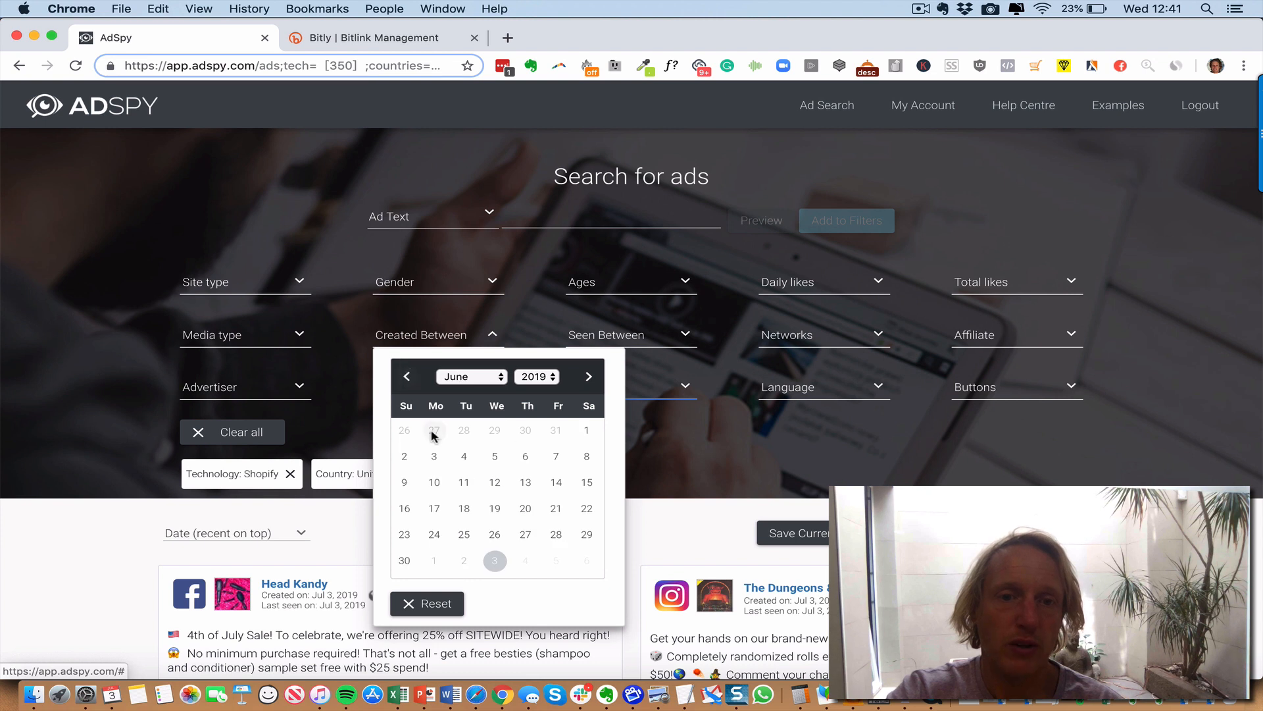
left_click(586, 429)
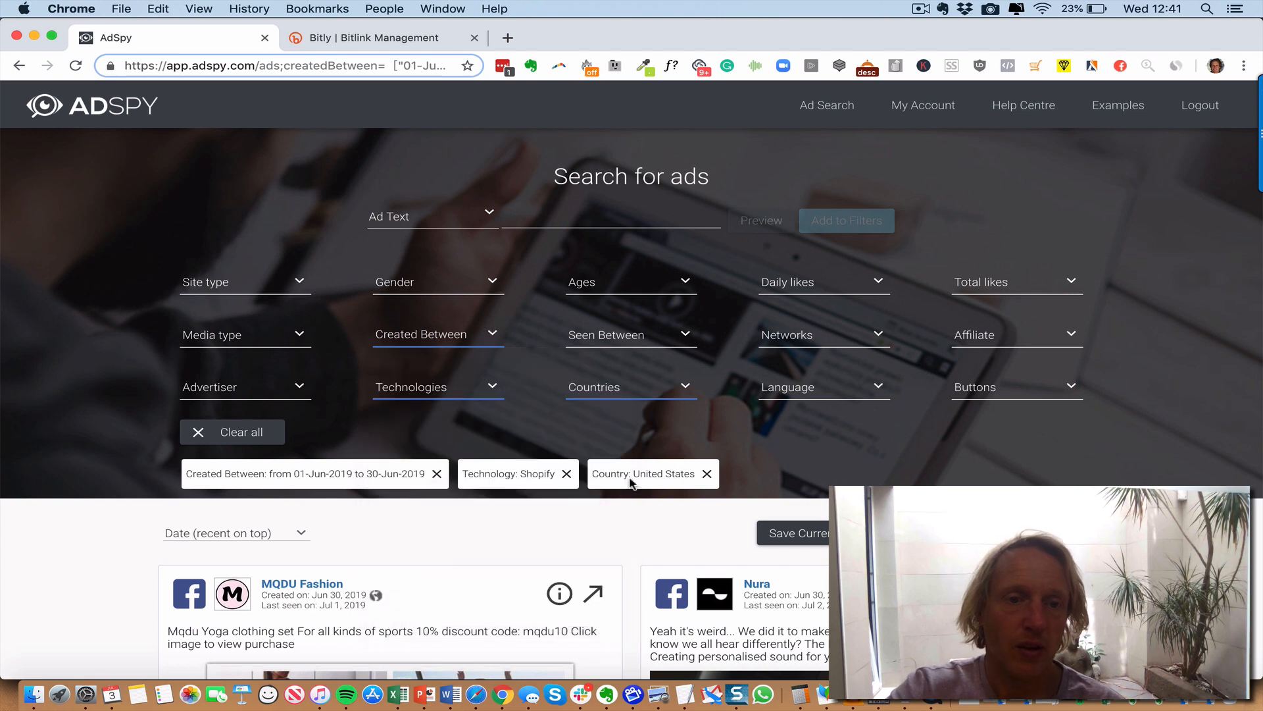
- Skim the filtered results, then sort the ads by Shares
scroll("down", 3)
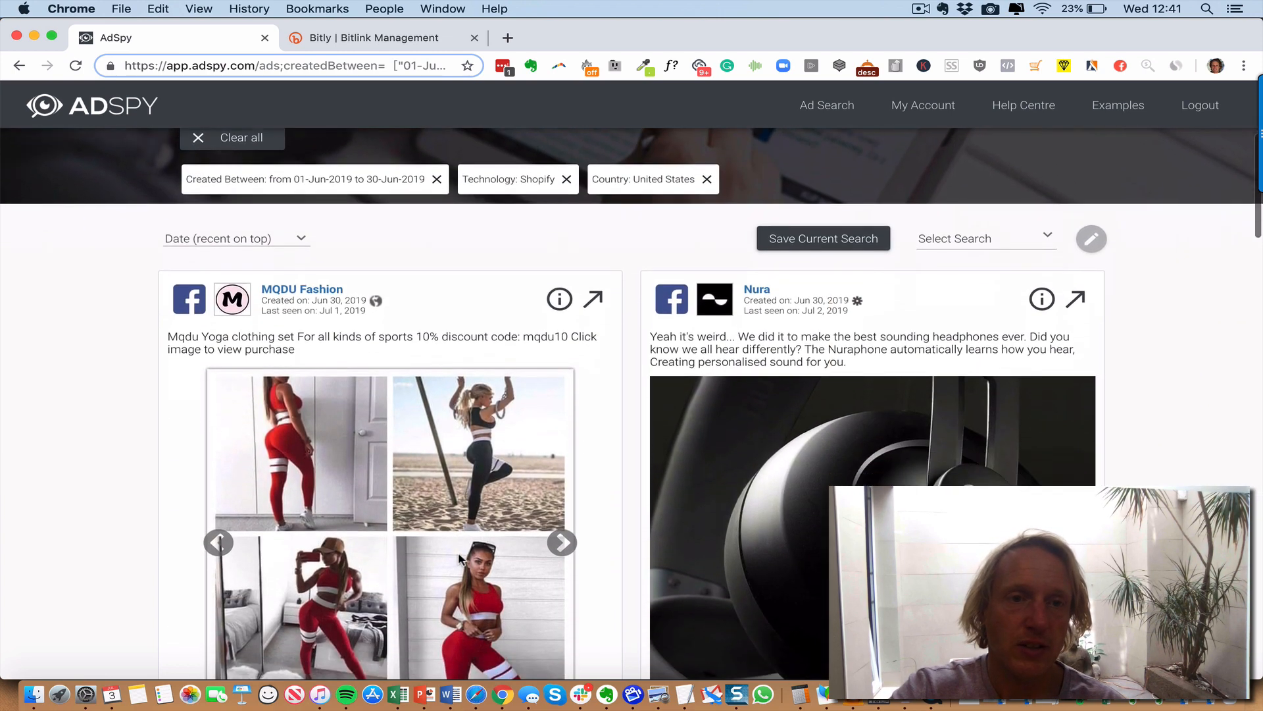
scroll("down", 3)
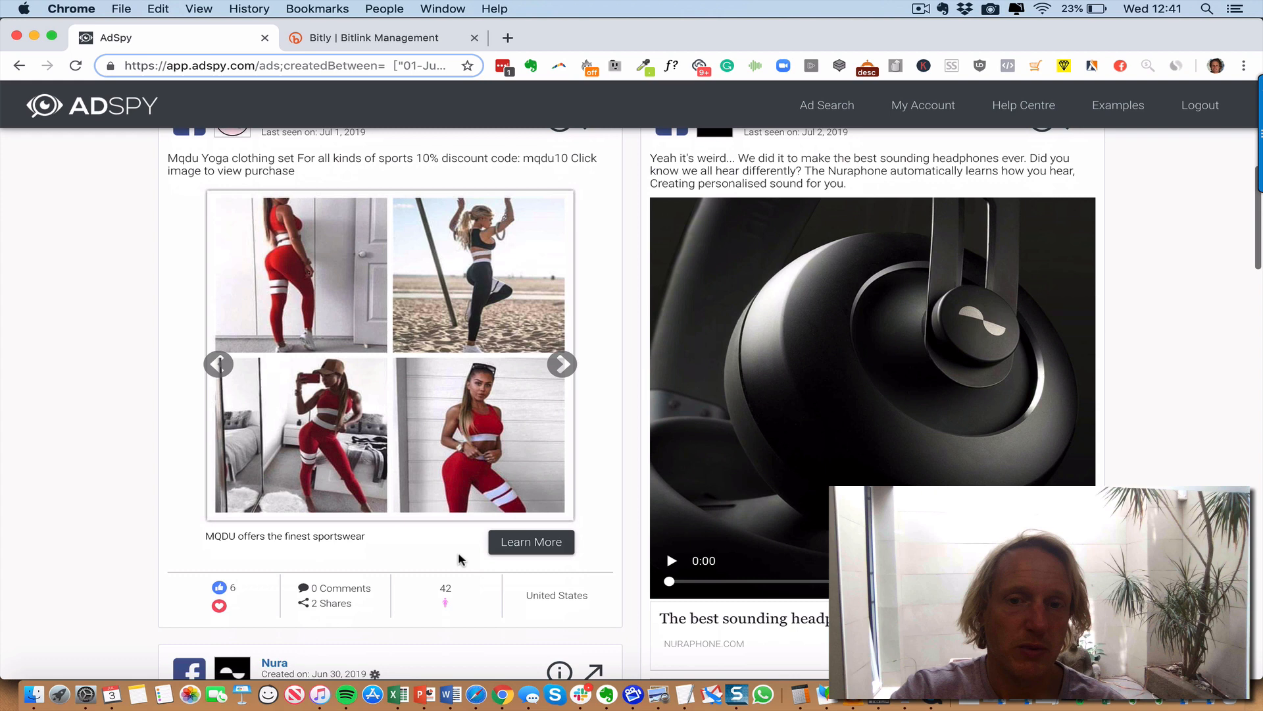
scroll("up", 3)
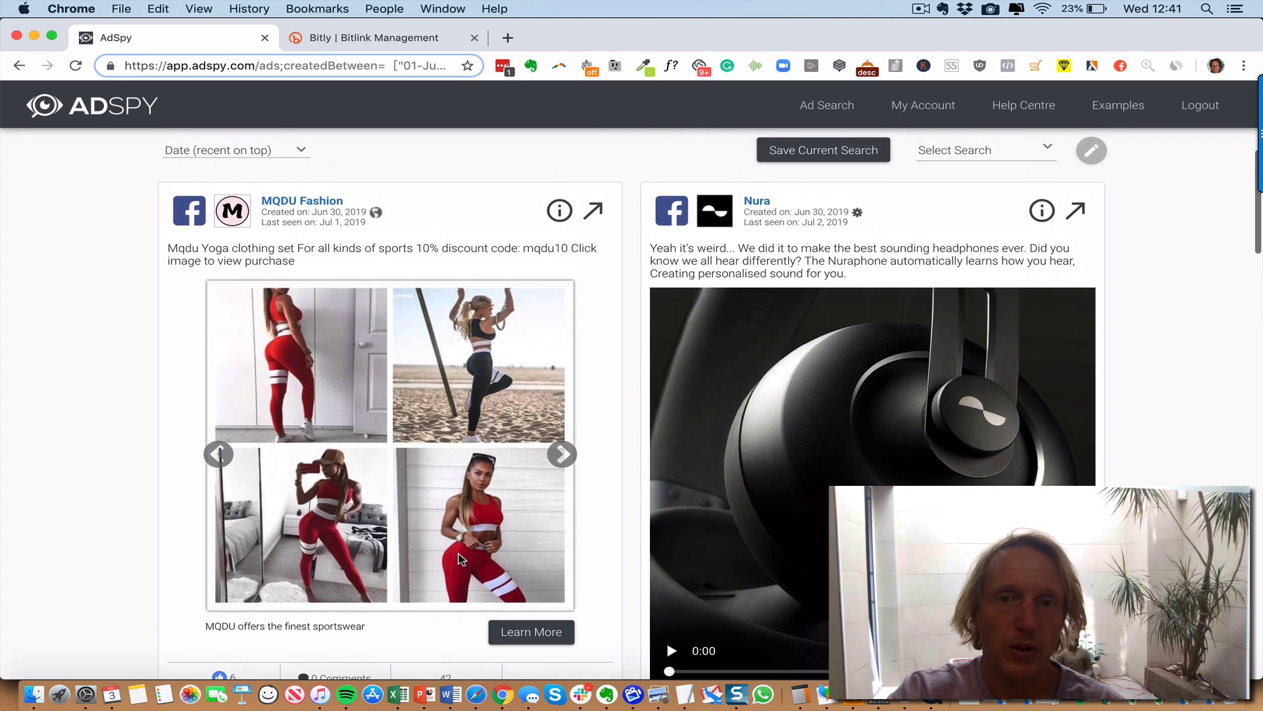
scroll("down", 3)
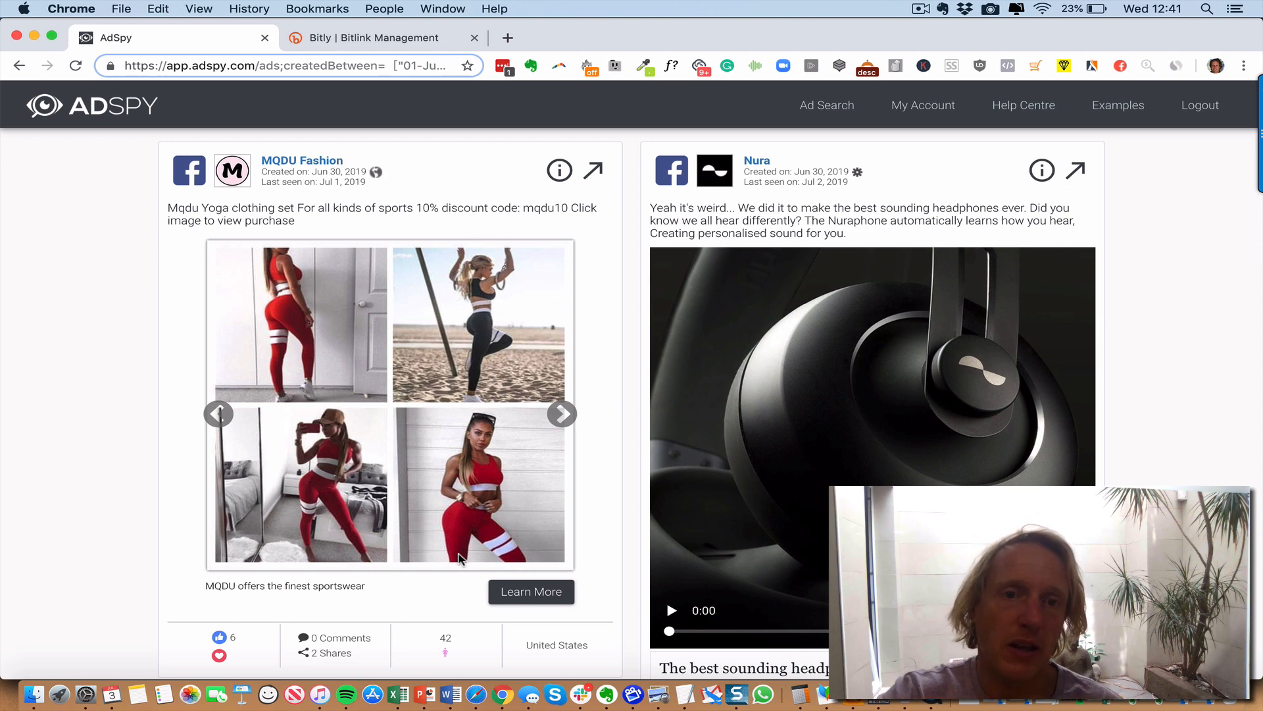
scroll("down", 3)
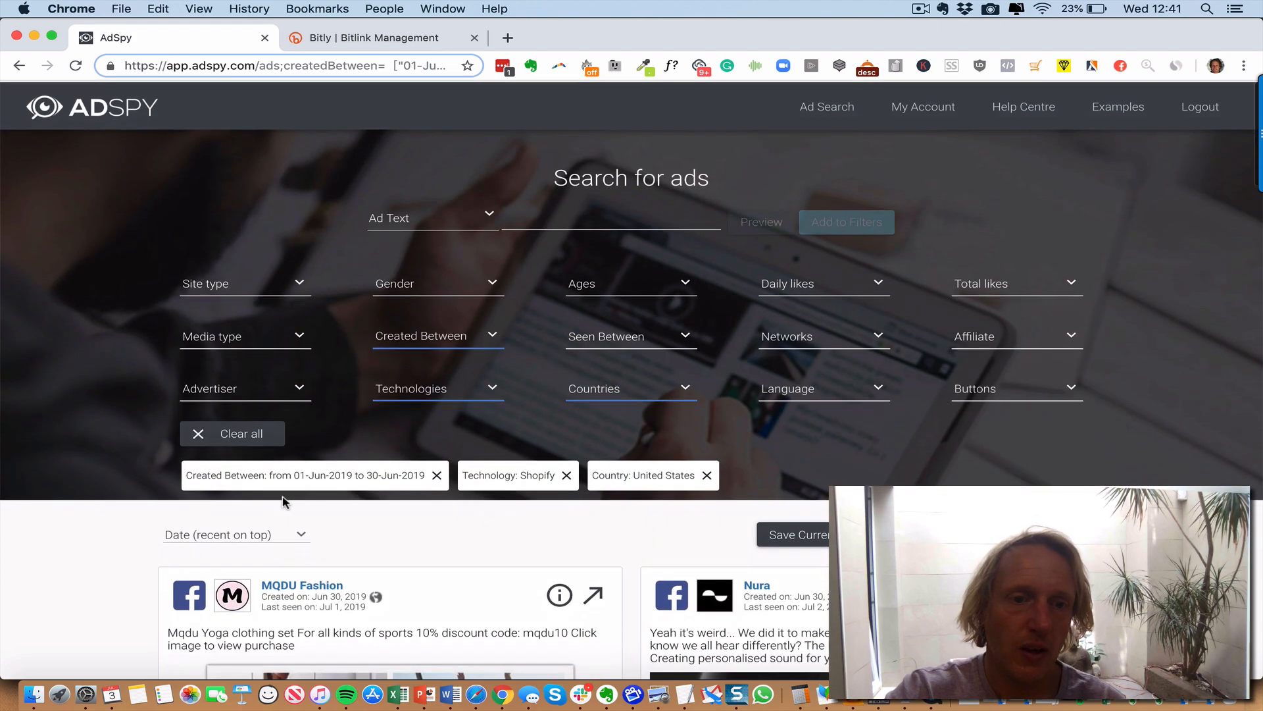
left_click(236, 534)
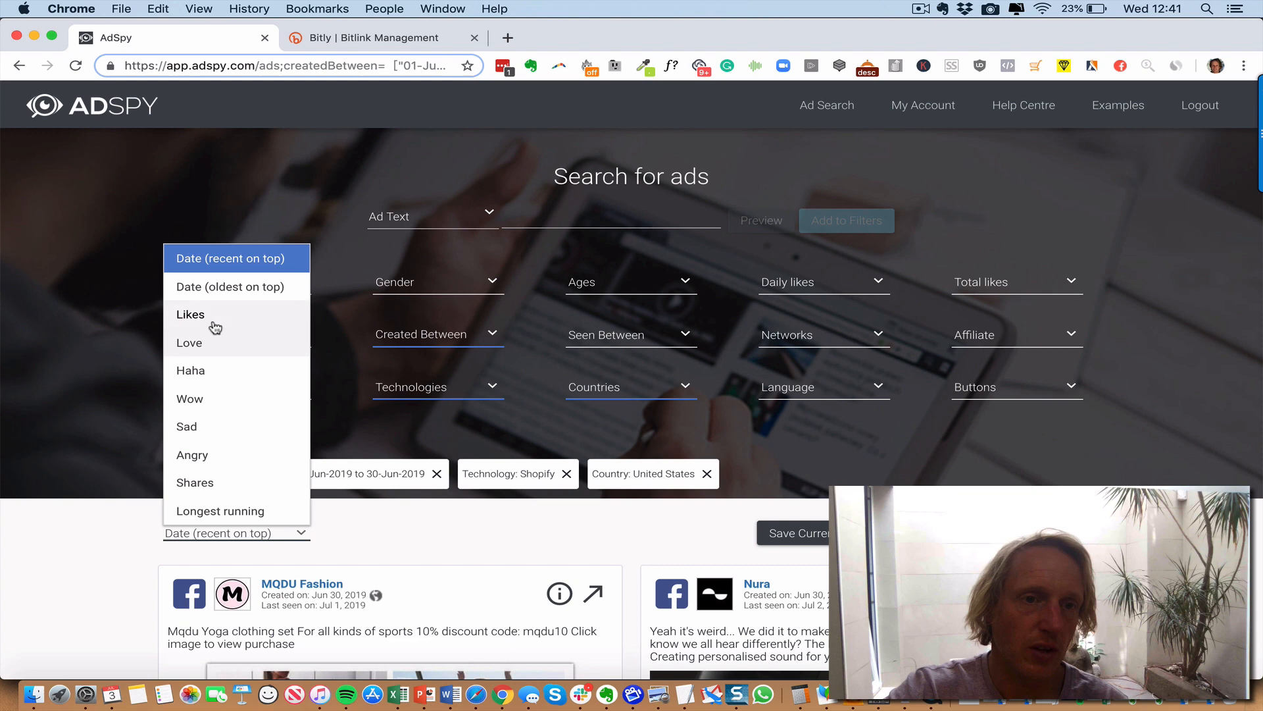
mouse_move(193, 483)
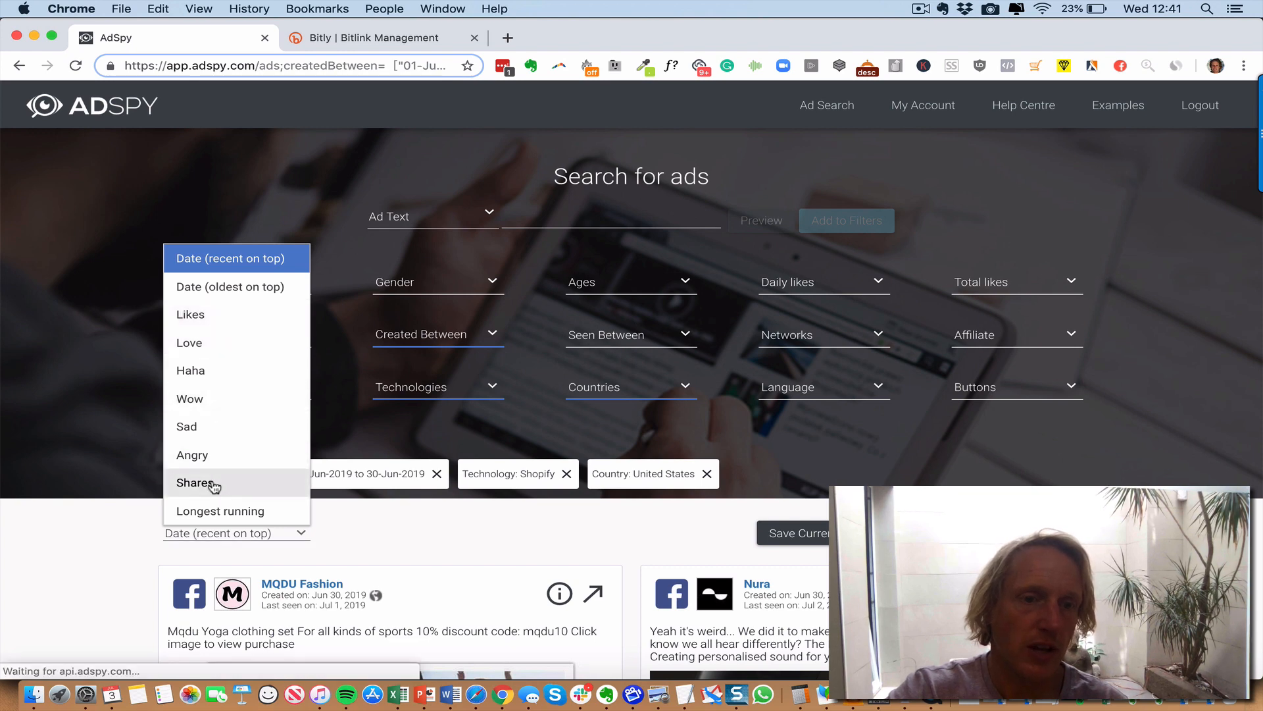
left_click(195, 481)
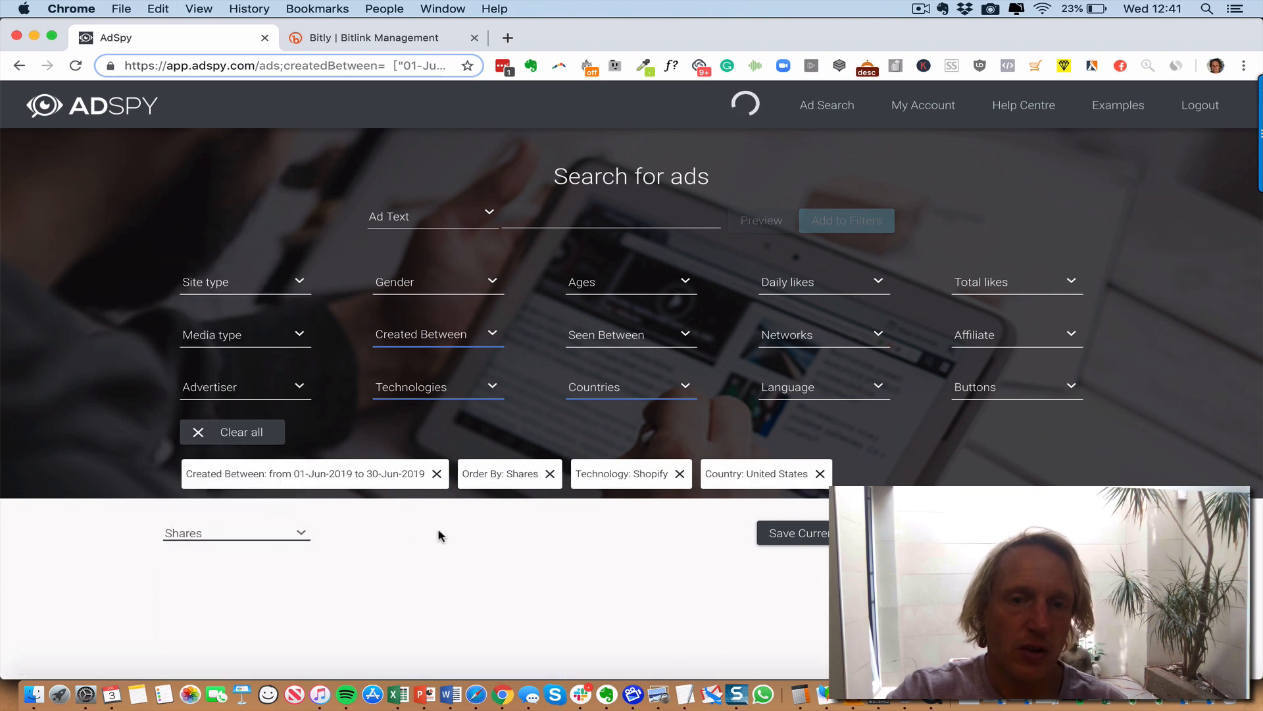
- Scroll past the fire pit, whiskey glass and tackle bag ads to the MoskiPatch ad
scroll("down", 3)
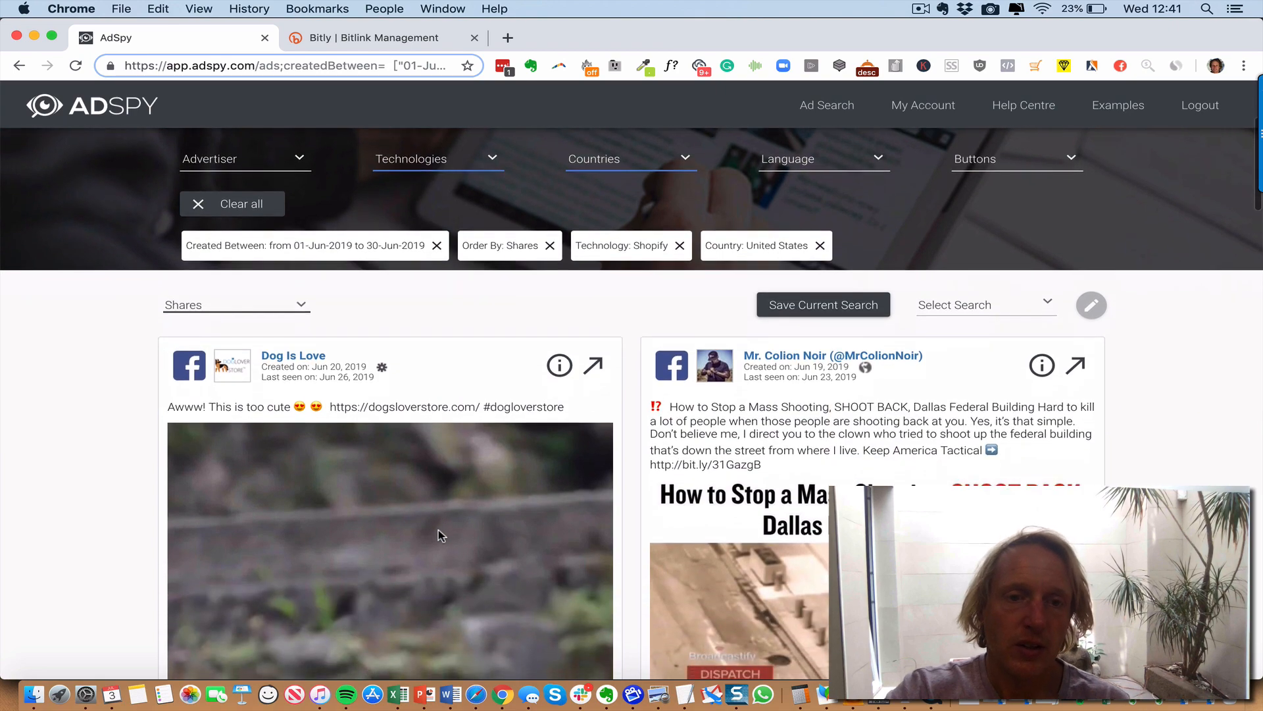
scroll("down", 3)
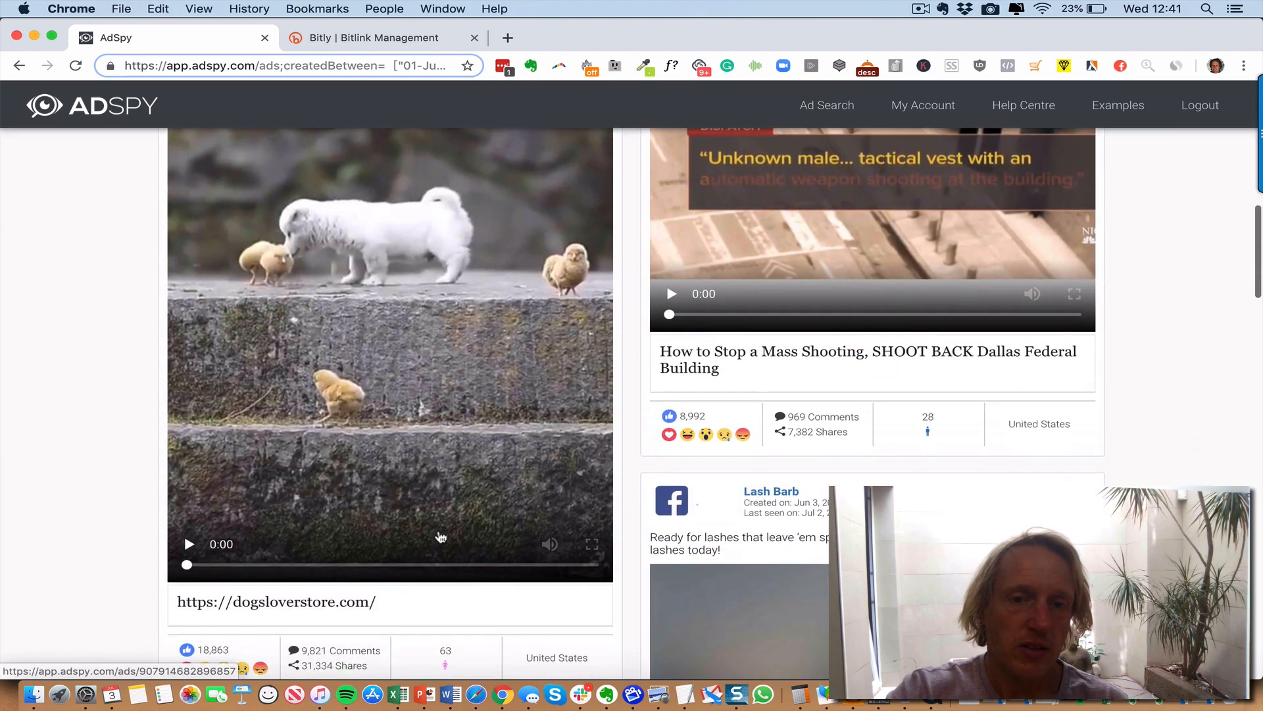
scroll("down", 3)
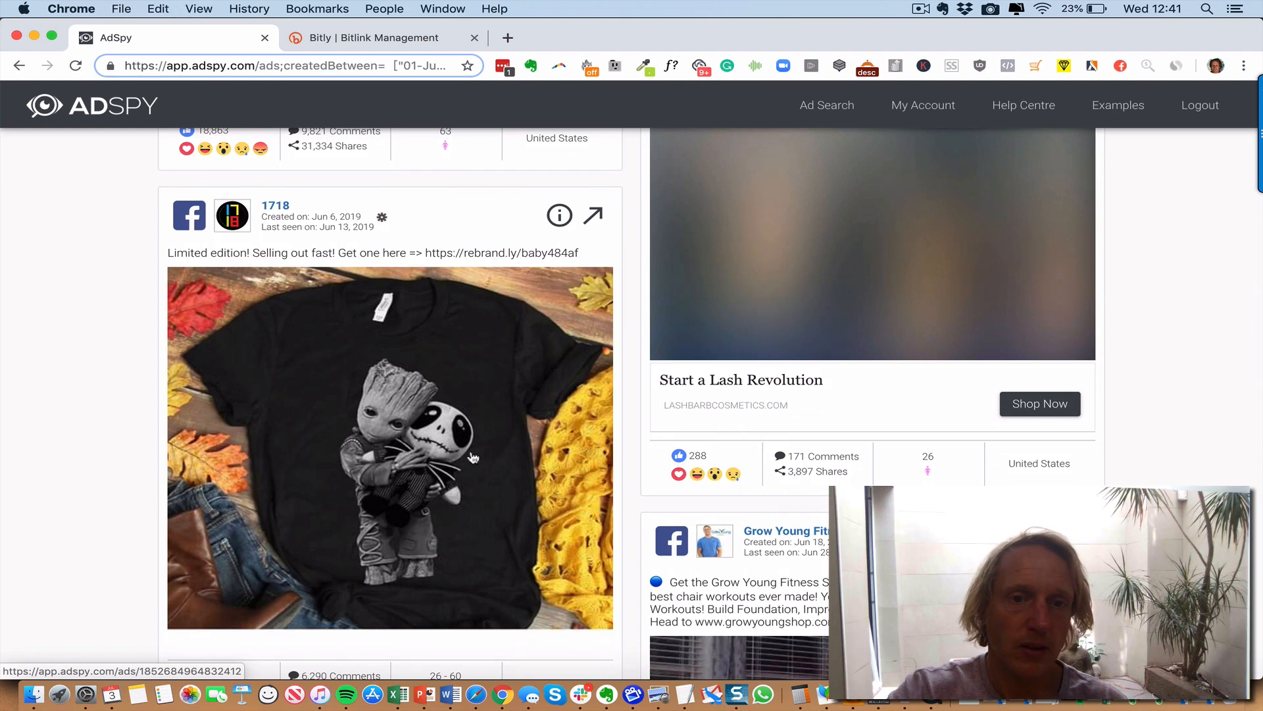
scroll("down", 3)
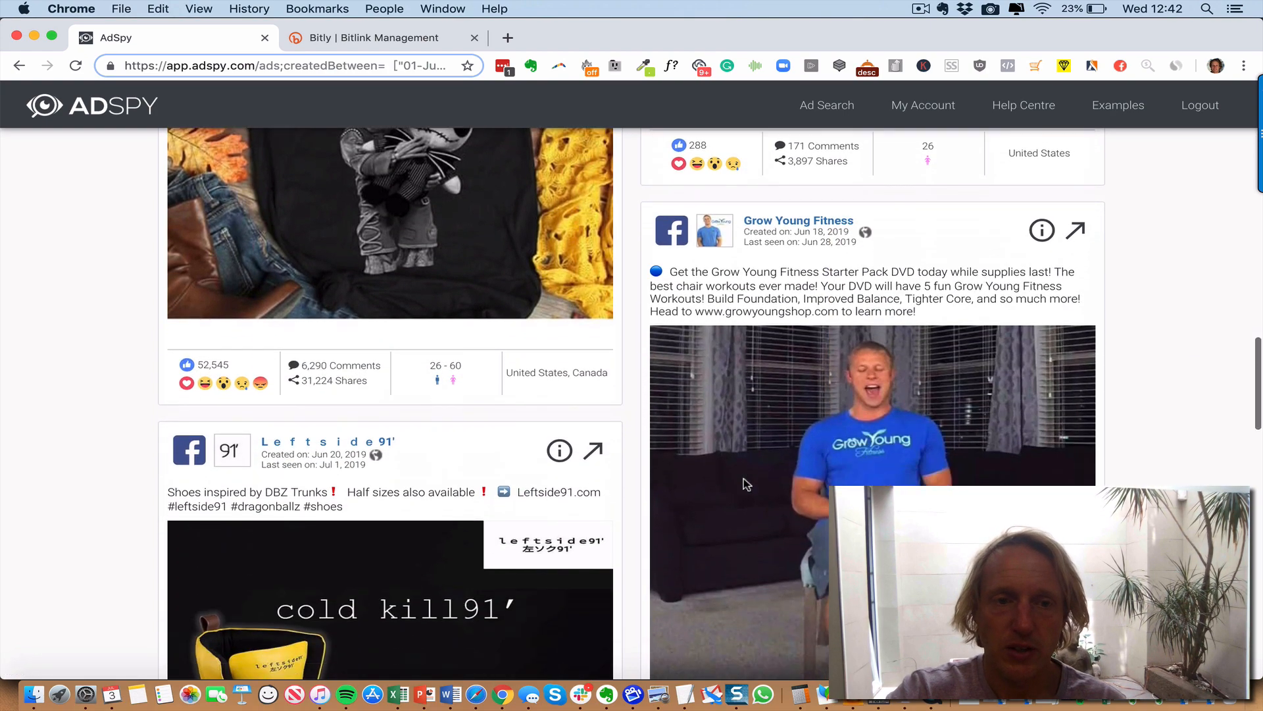
scroll("down", 3)
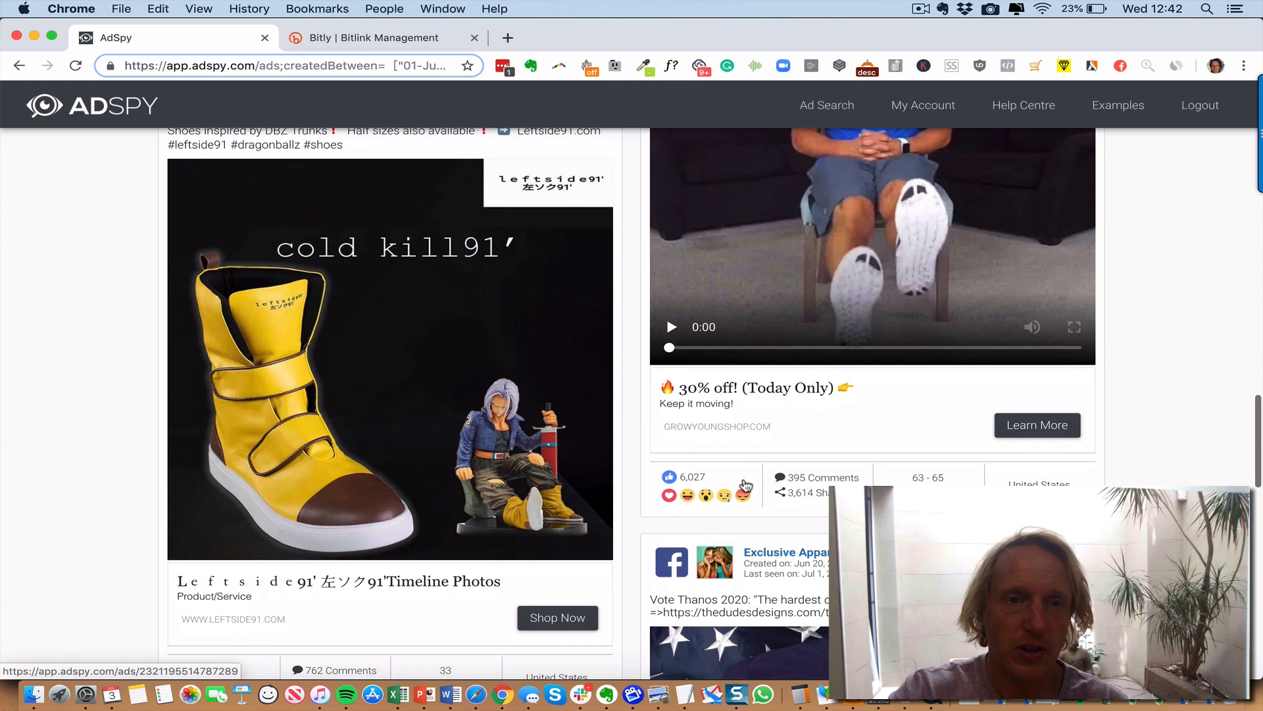
mouse_move(770, 513)
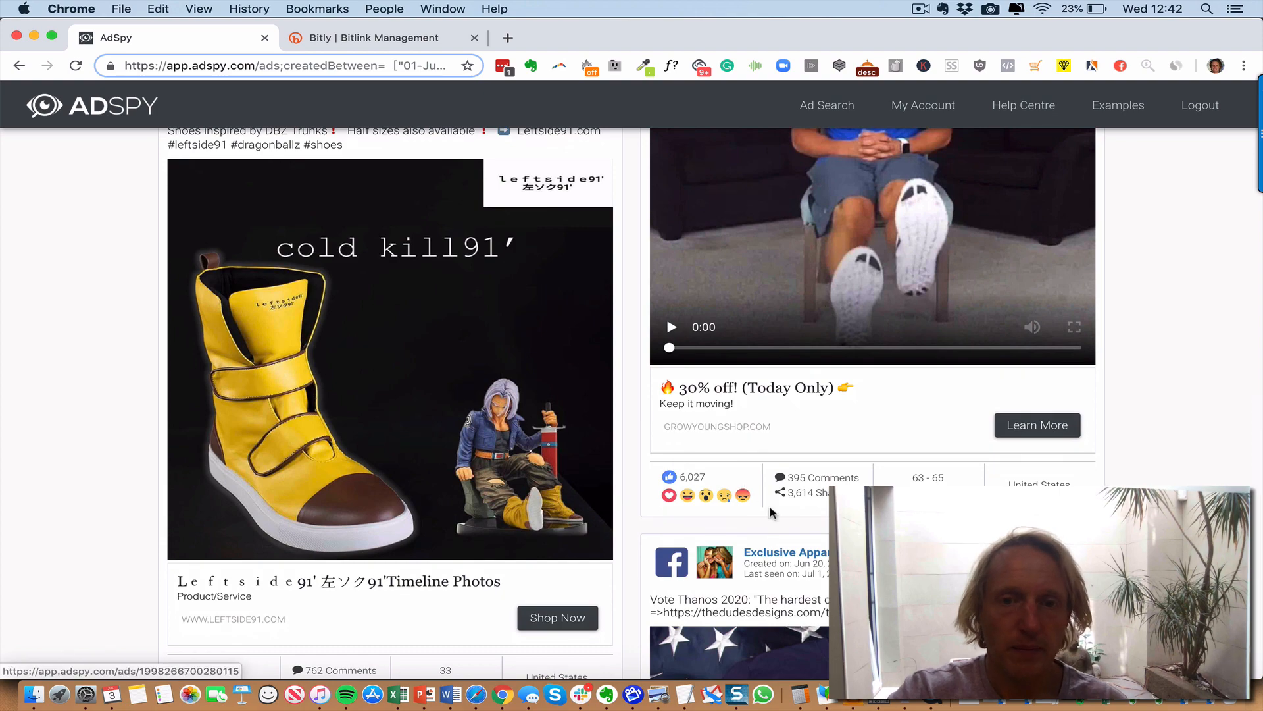
scroll("down", 3)
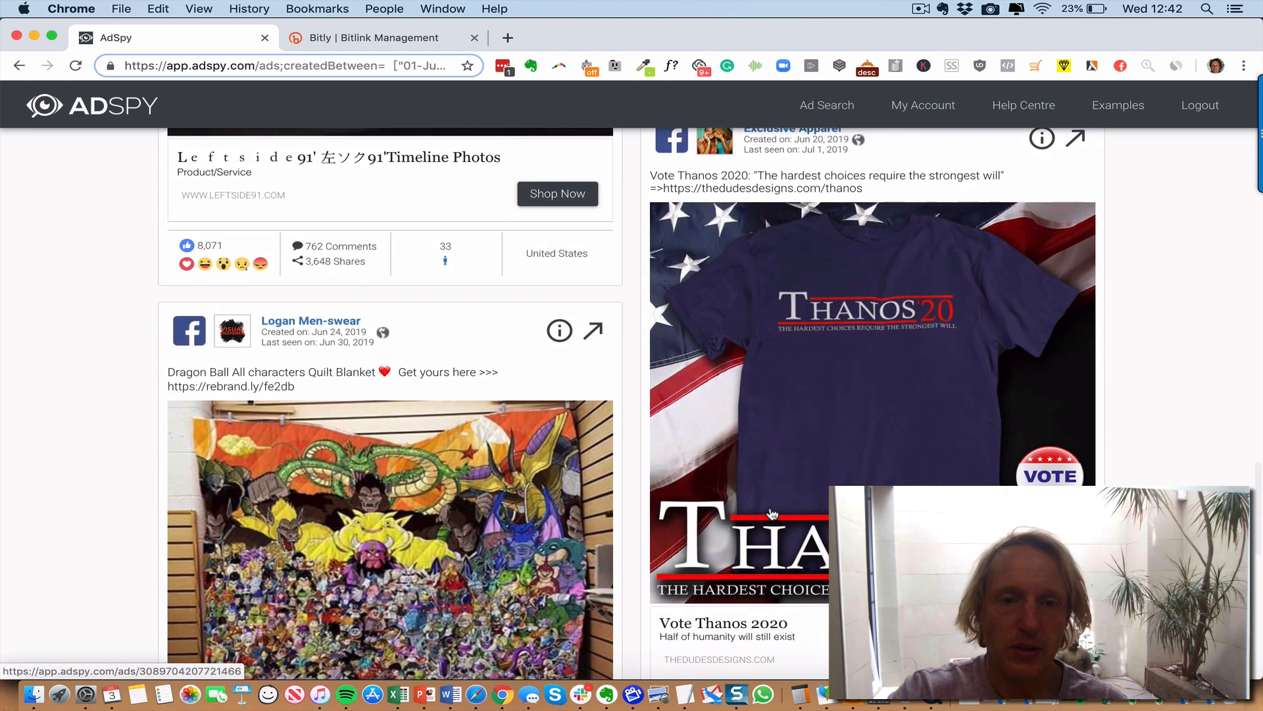
scroll("down", 3)
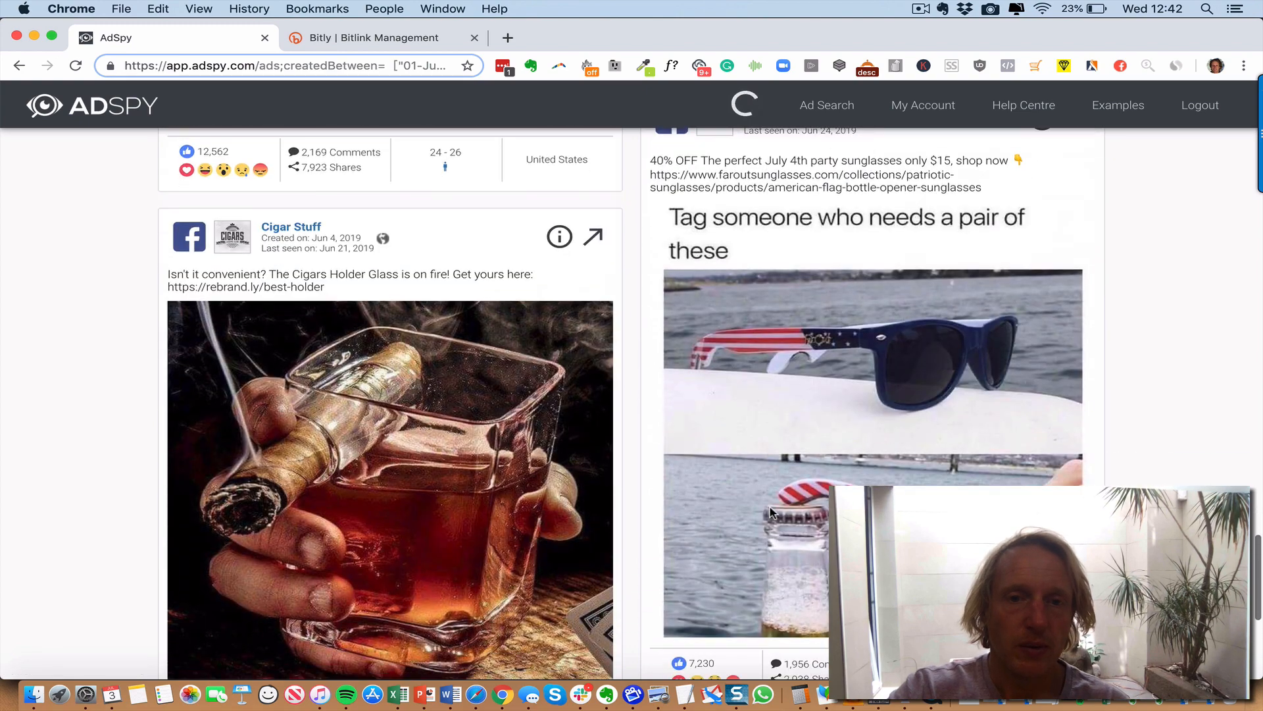
scroll("down", 3)
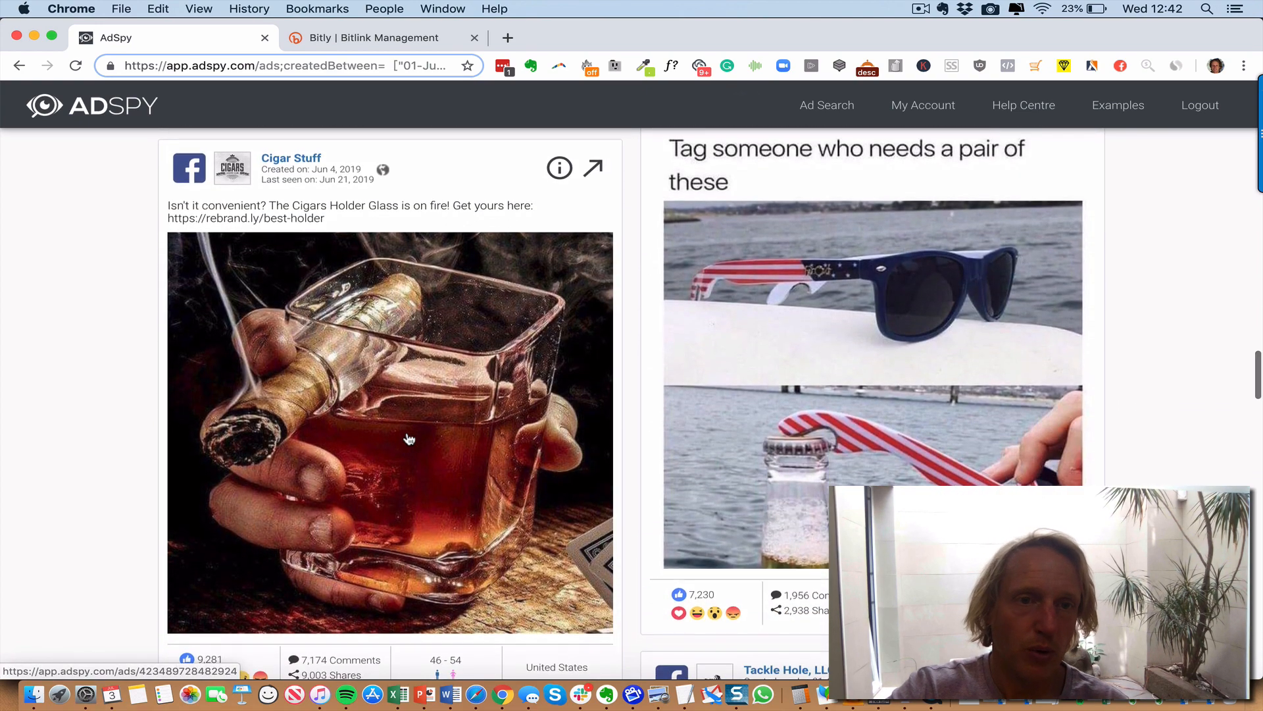
scroll("down", 3)
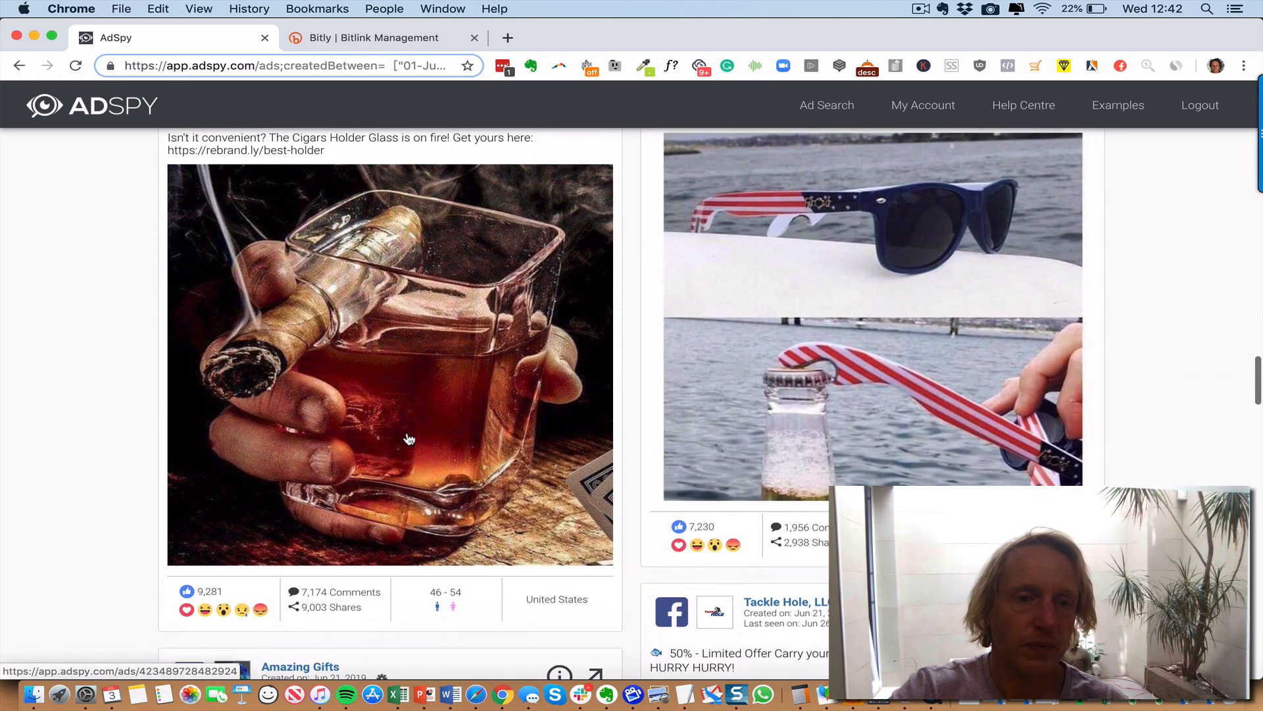
scroll("down", 3)
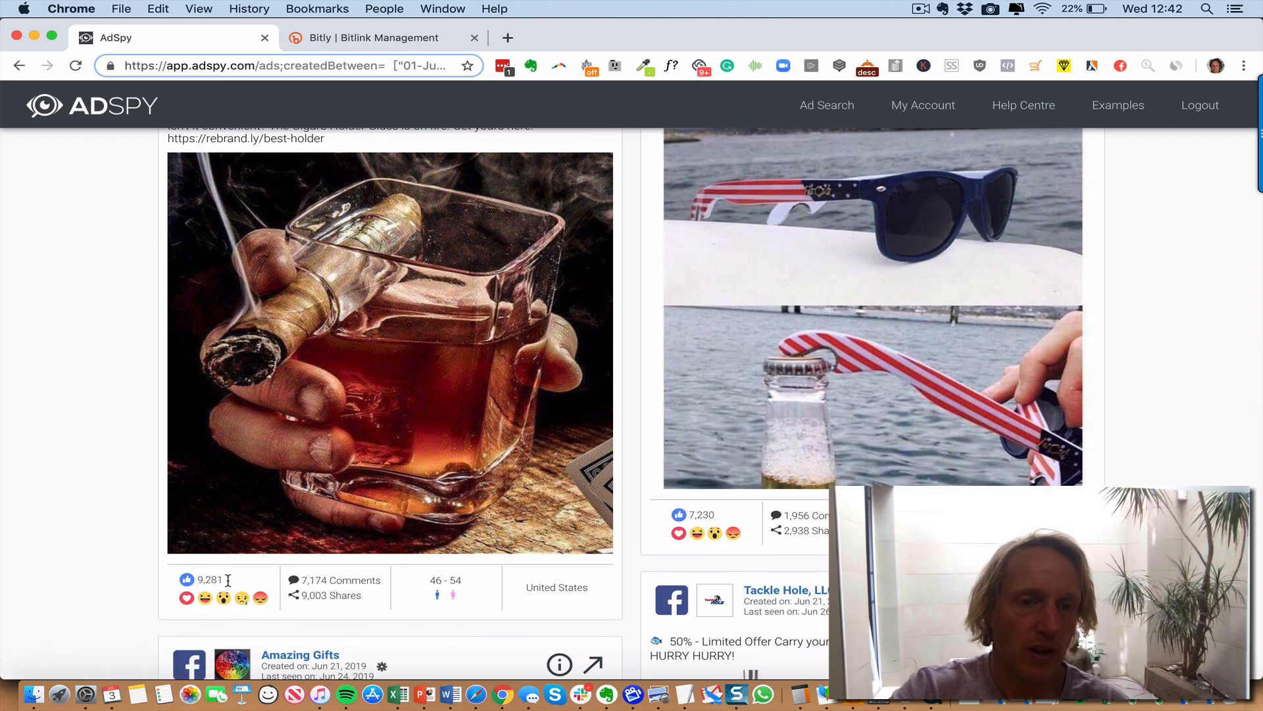
mouse_move(324, 599)
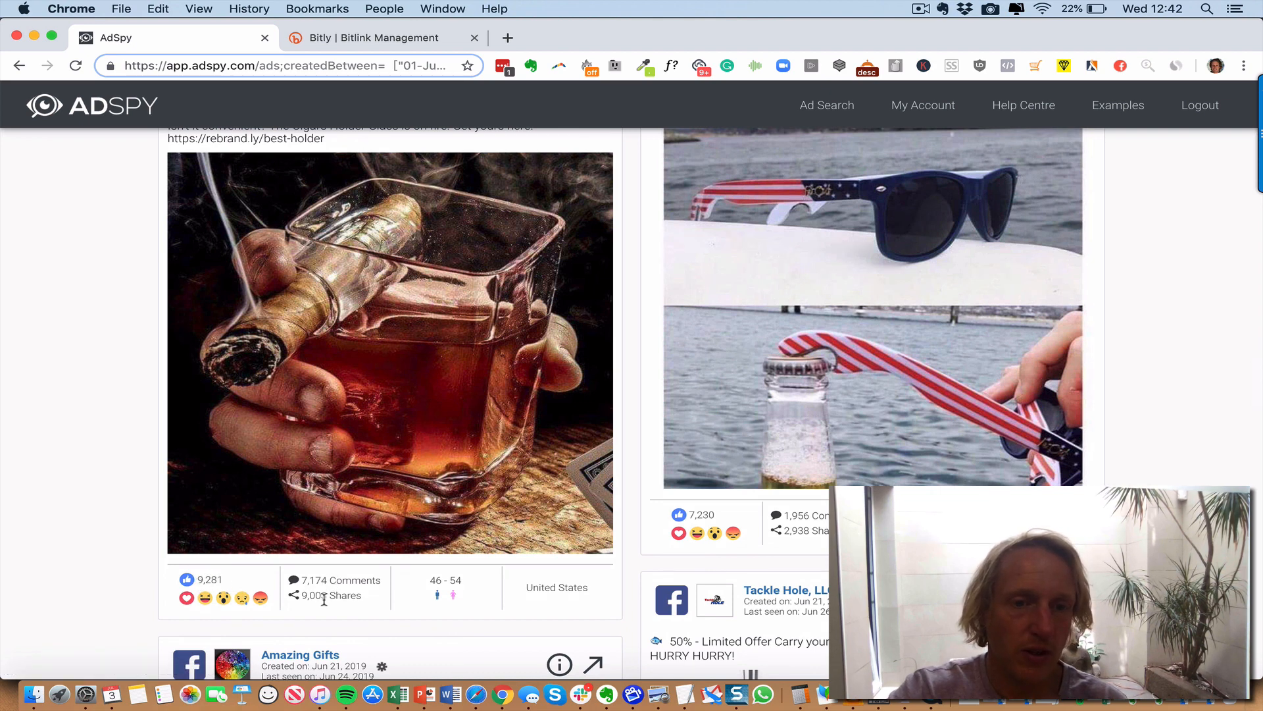
mouse_move(371, 598)
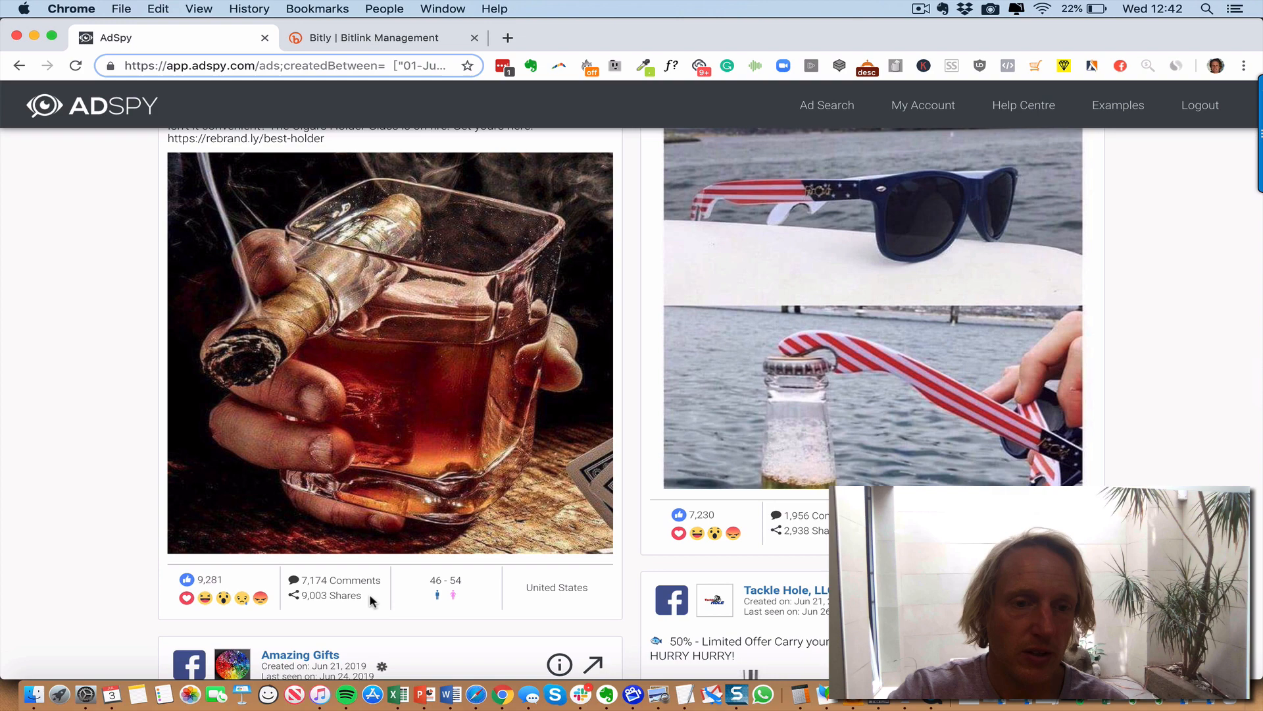
scroll("down", 3)
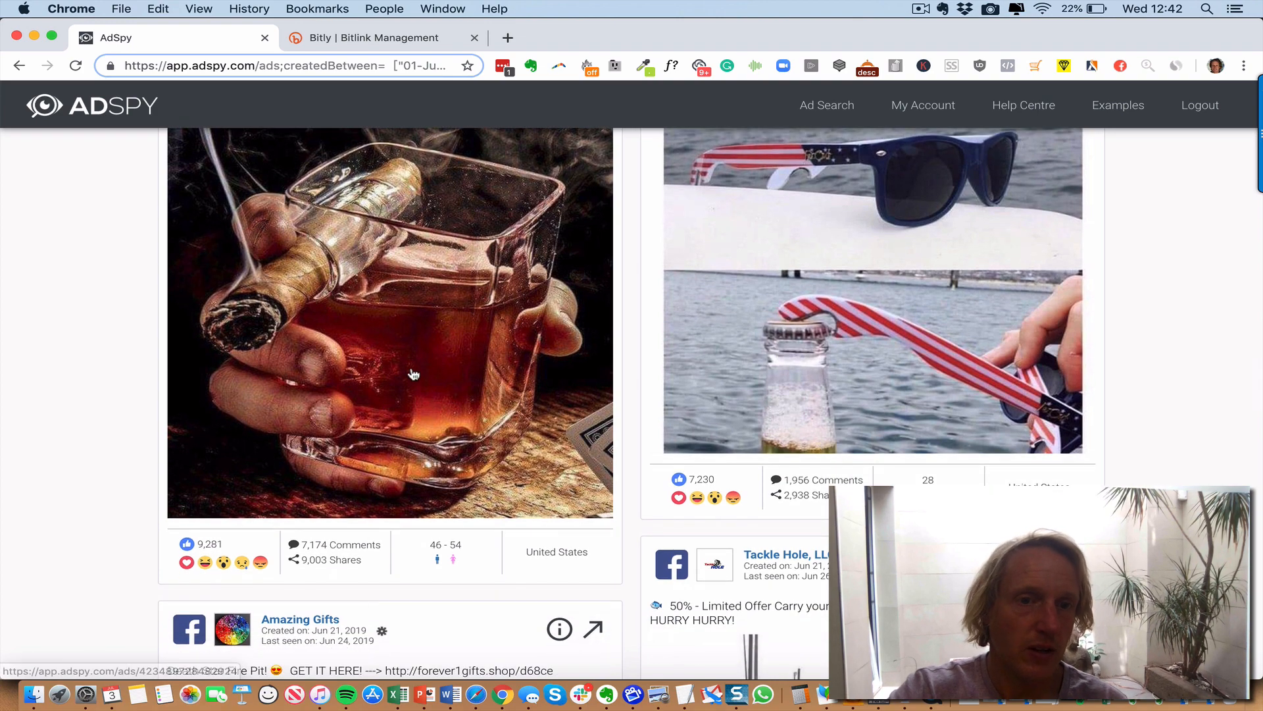
scroll("down", 3)
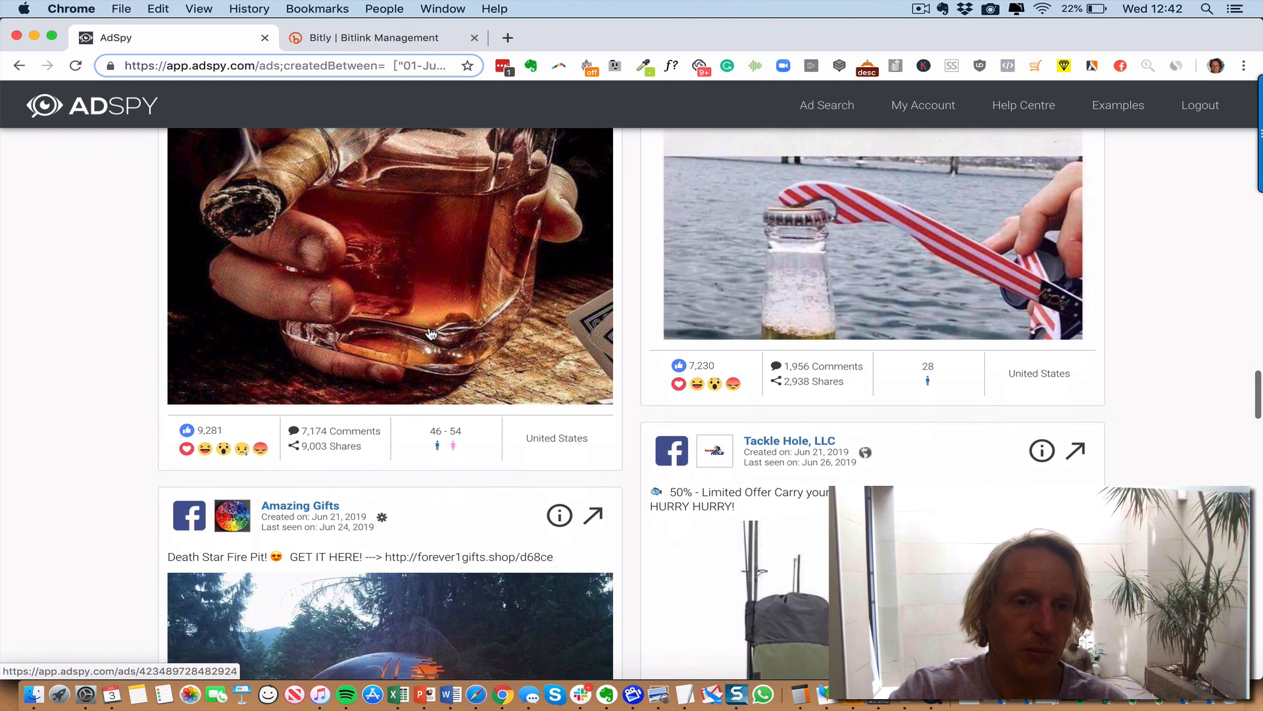
scroll("down", 3)
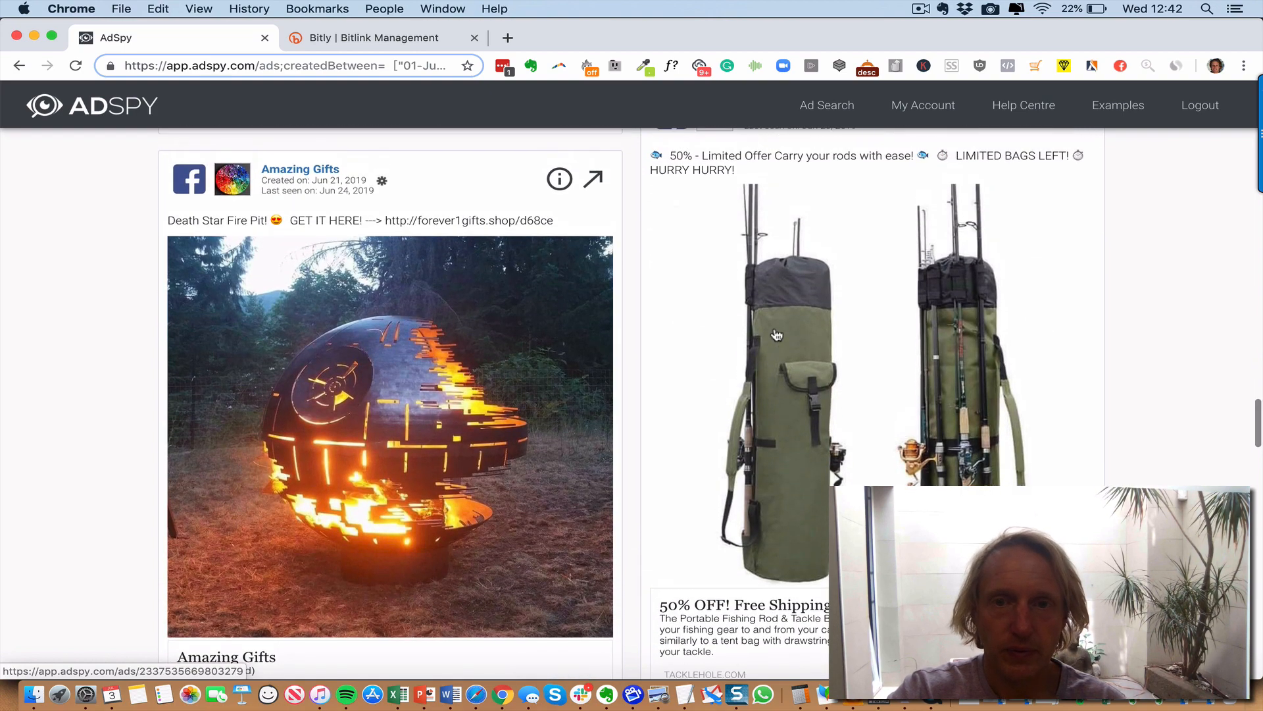
scroll("up", 3)
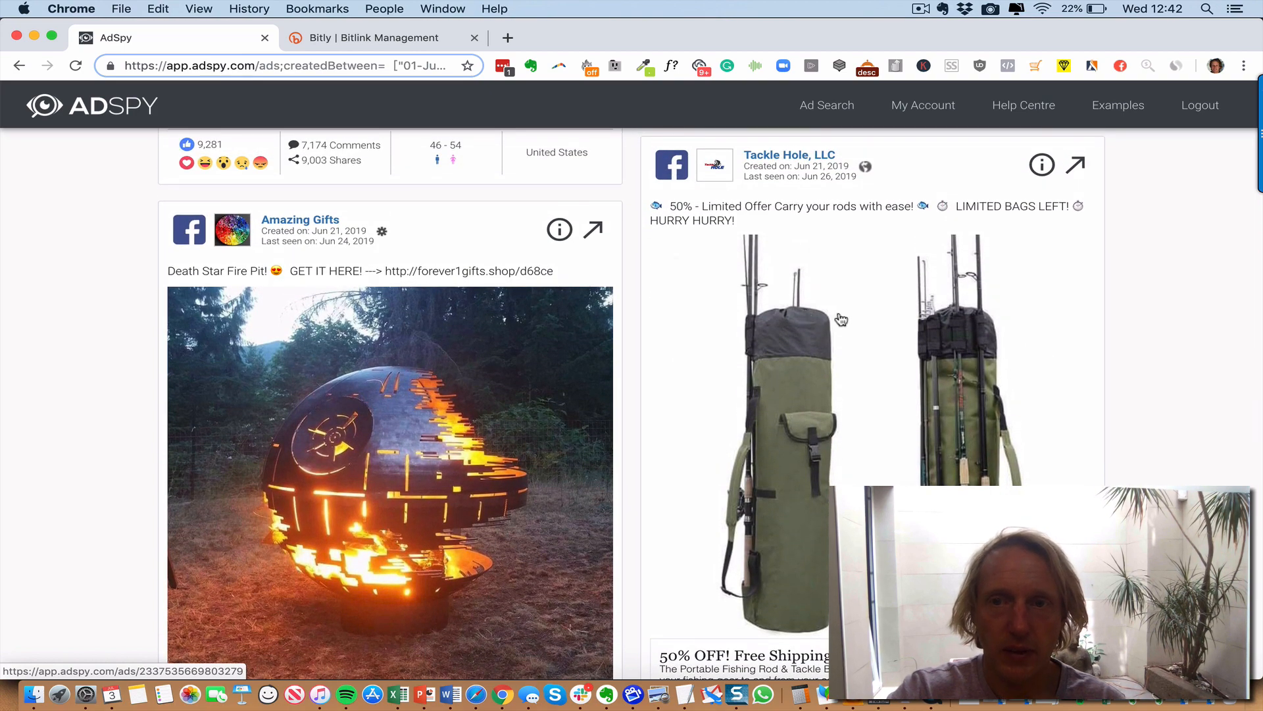
scroll("down", 3)
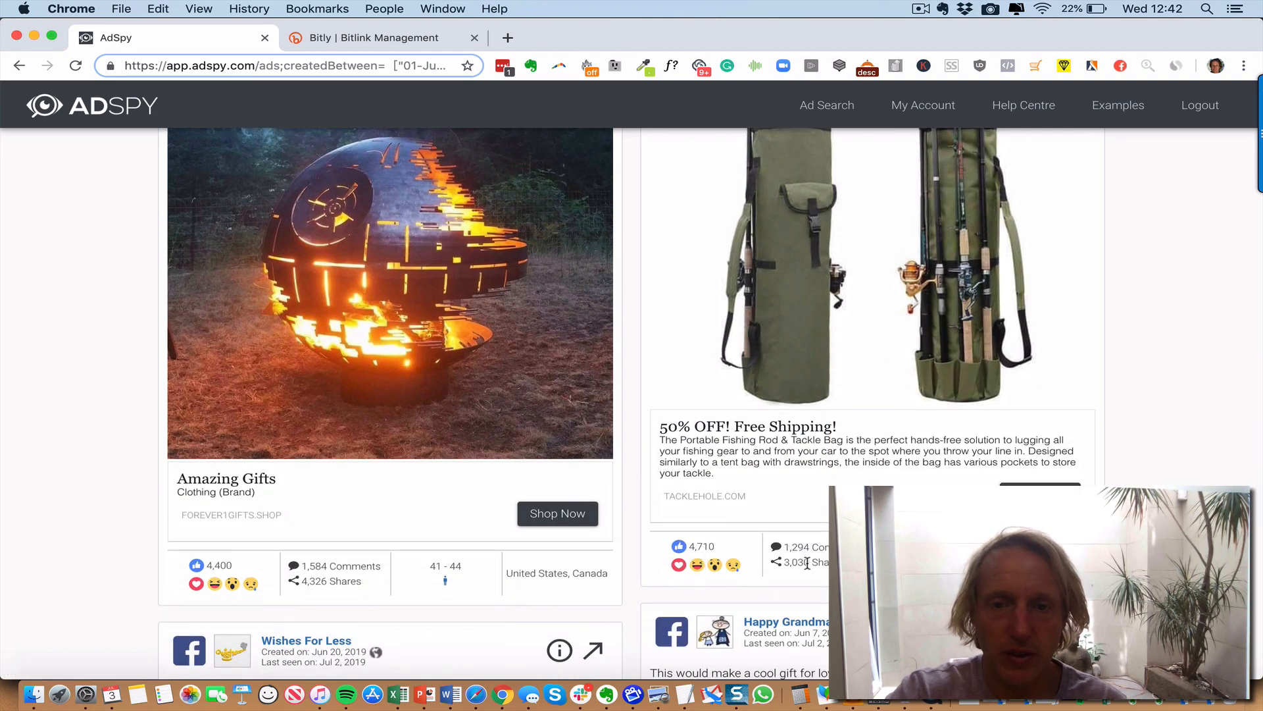
scroll("down", 3)
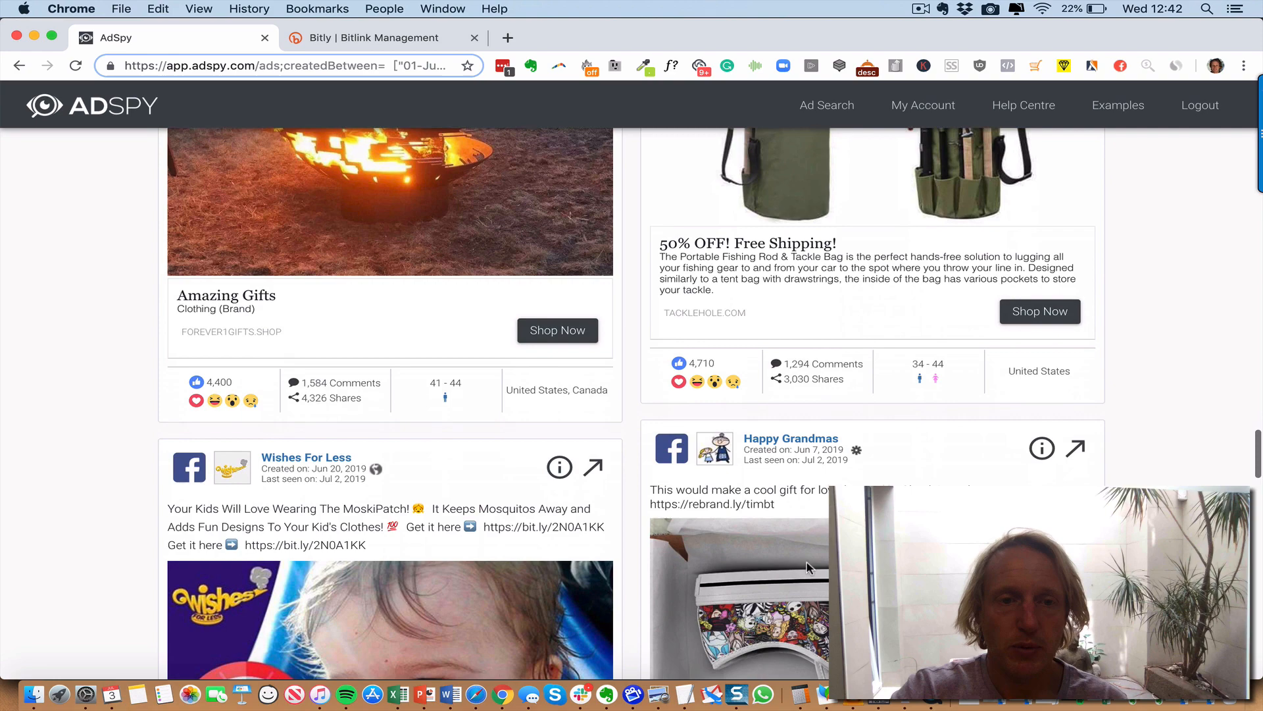
scroll("down", 3)
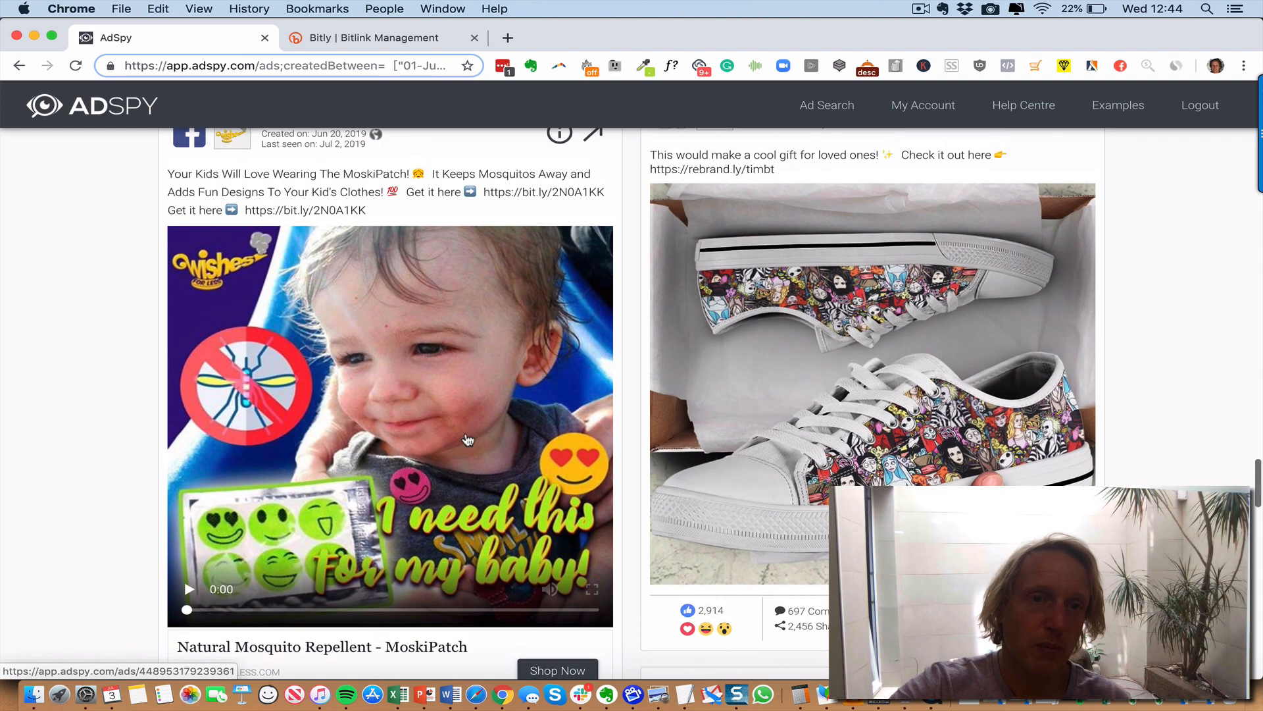
scroll("down", 3)
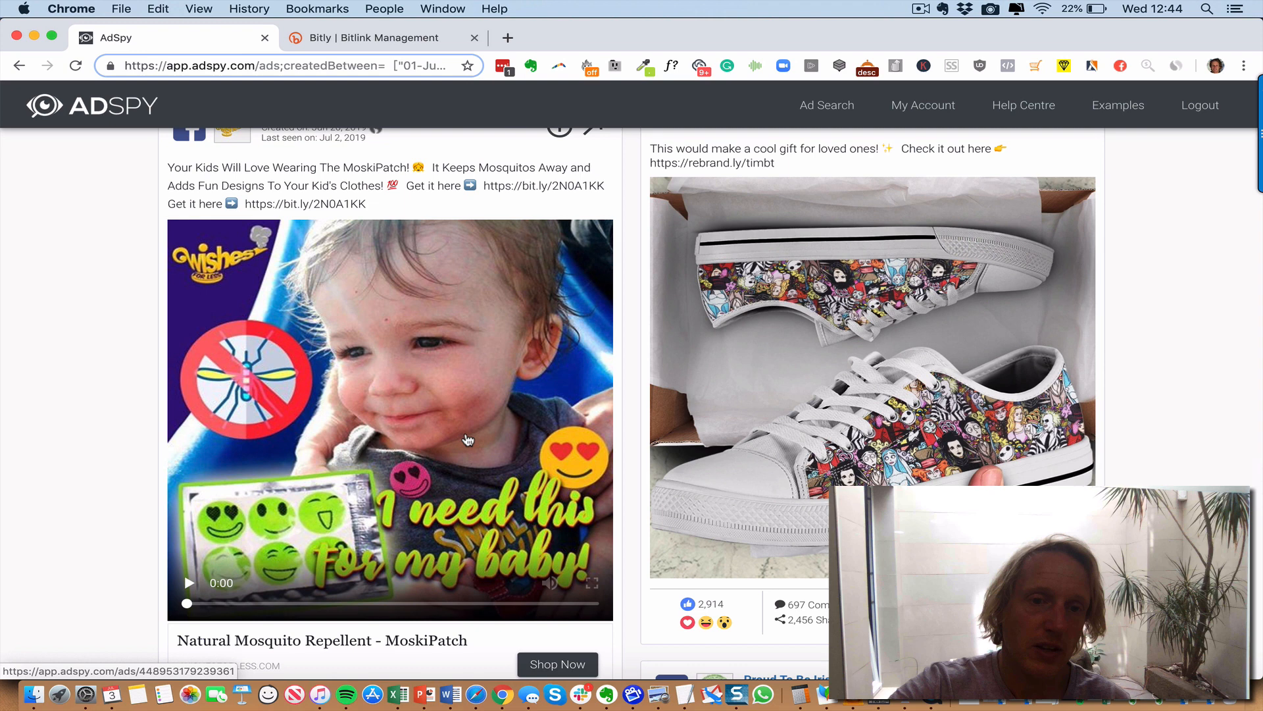
mouse_move(568, 466)
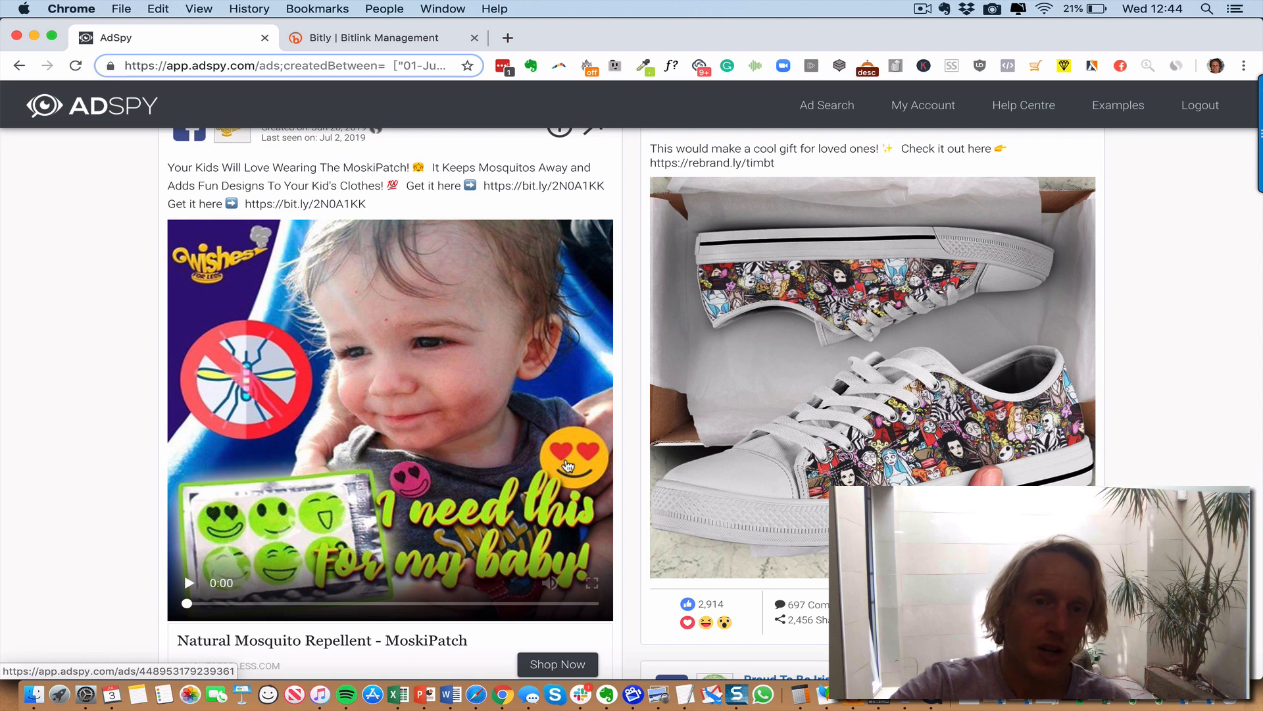
scroll("up", 3)
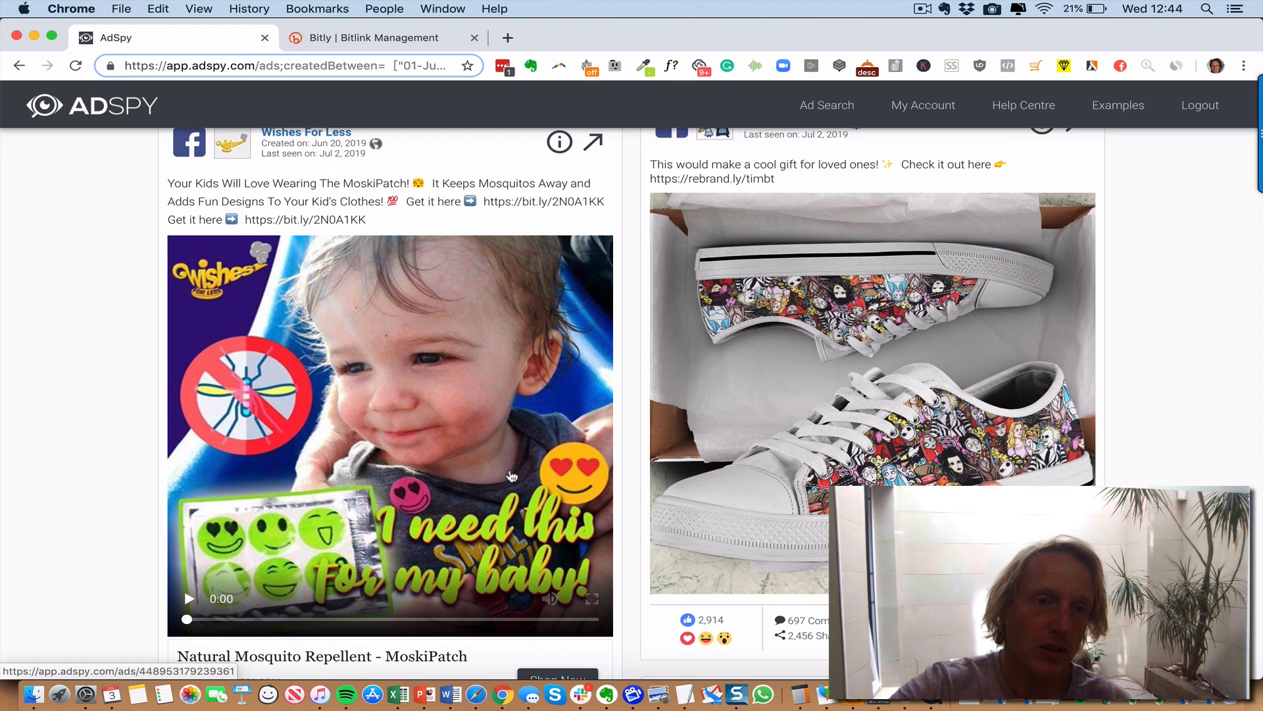
scroll("down", 3)
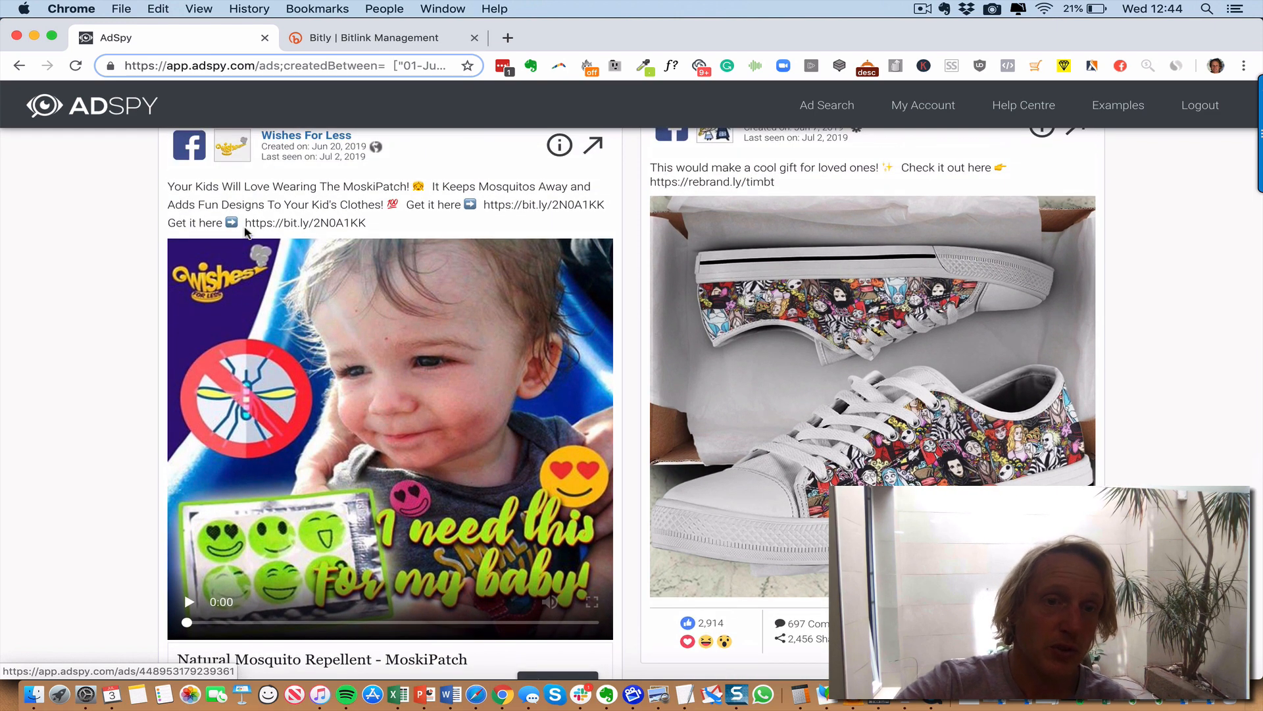
double_click(305, 223)
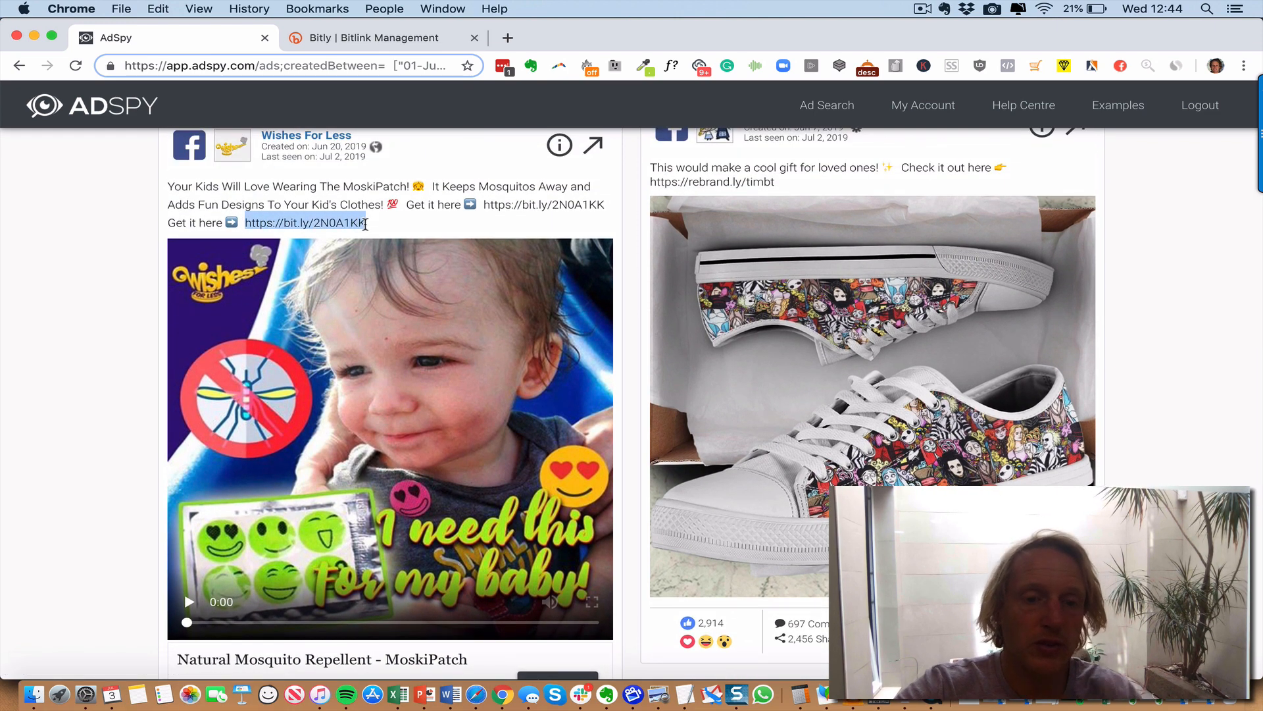
mouse_move(476, 38)
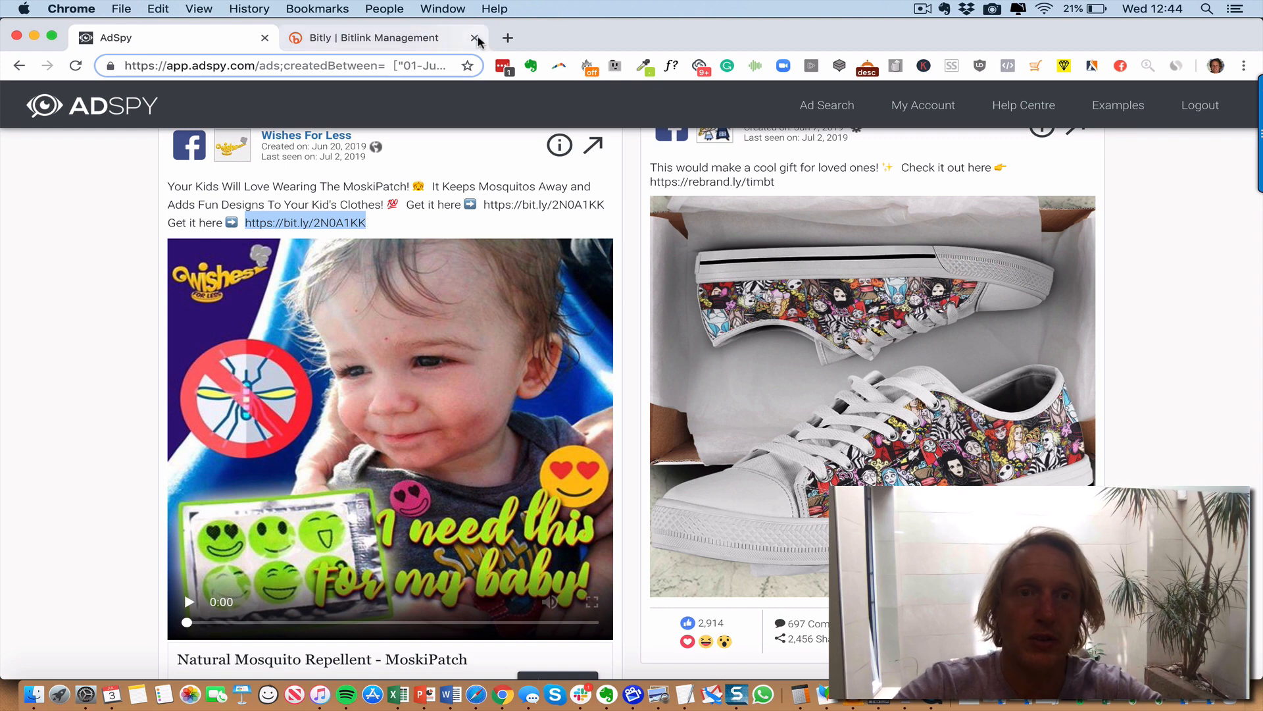
- View the bit.ly link's public stats (172,522 clicks) in a new tab, then return to AdSpy
left_click(506, 38)
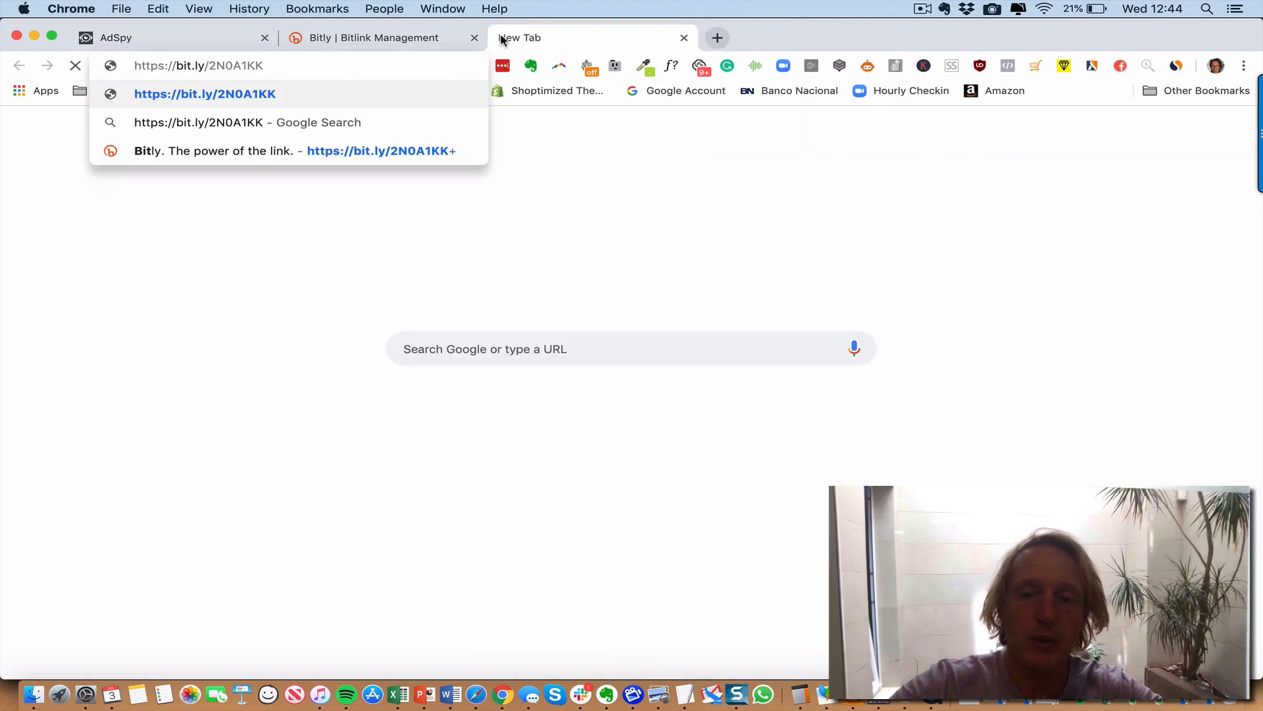
type("+")
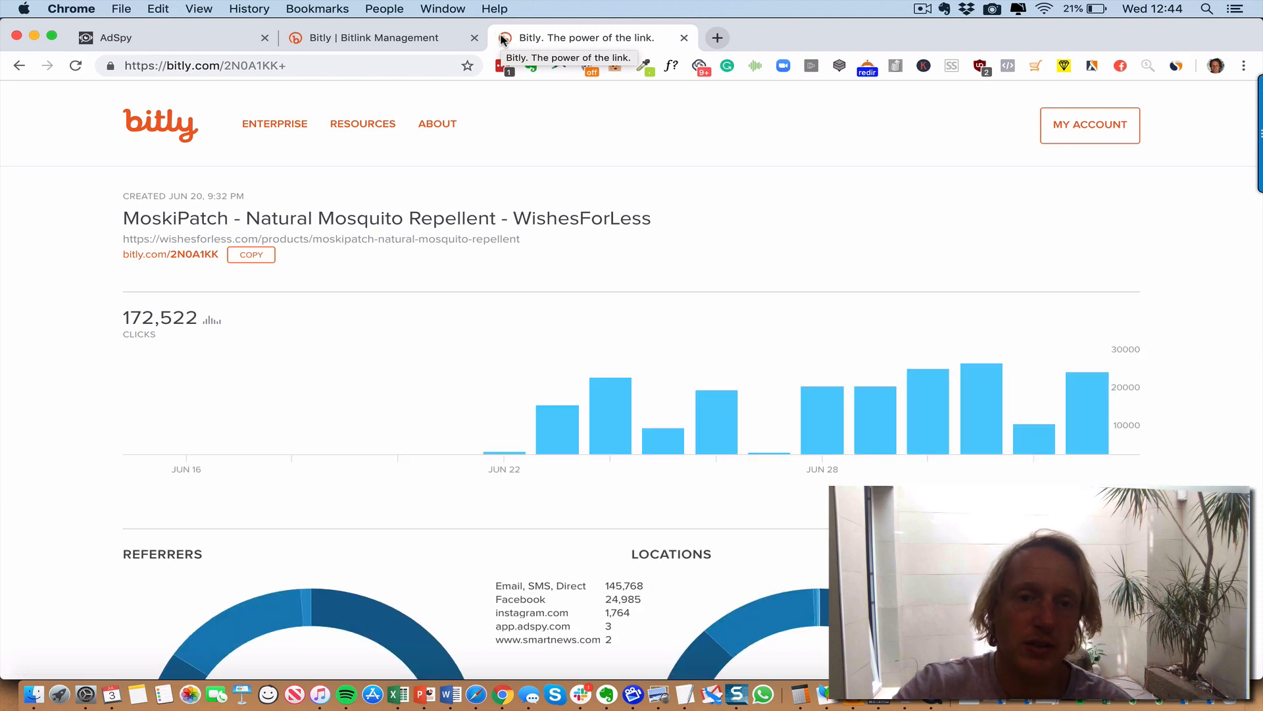
mouse_move(513, 458)
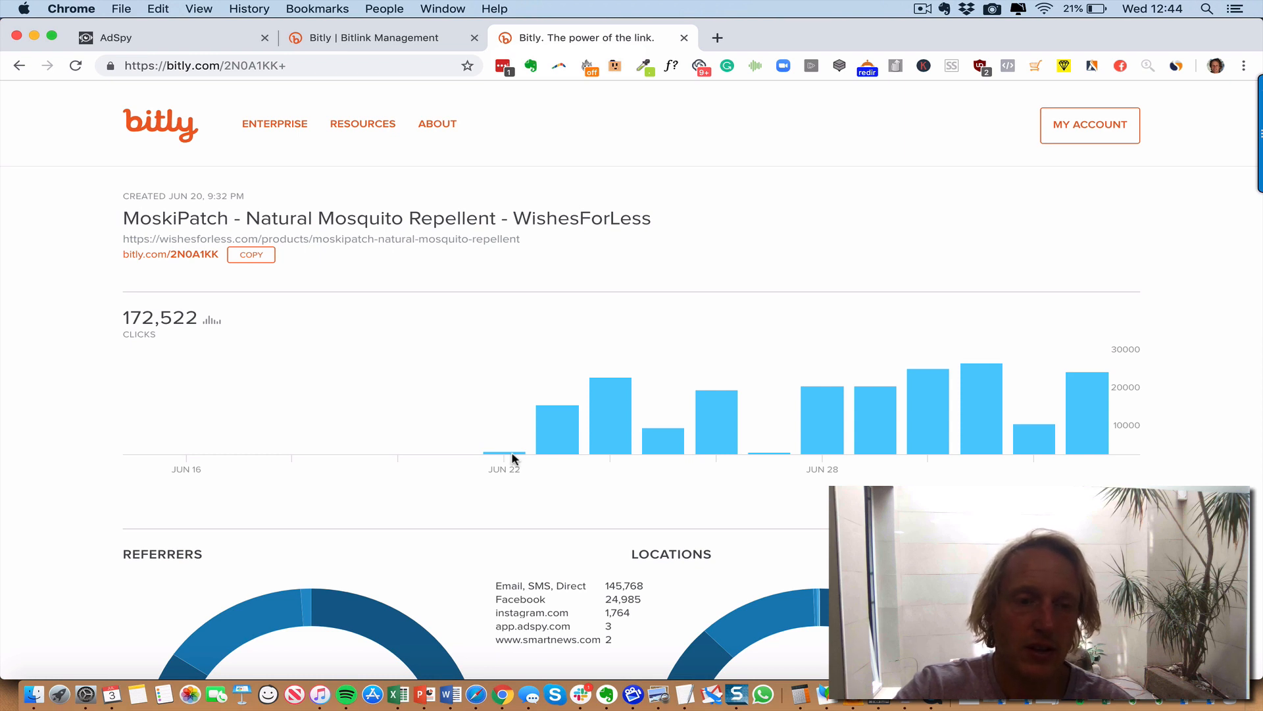
mouse_move(740, 395)
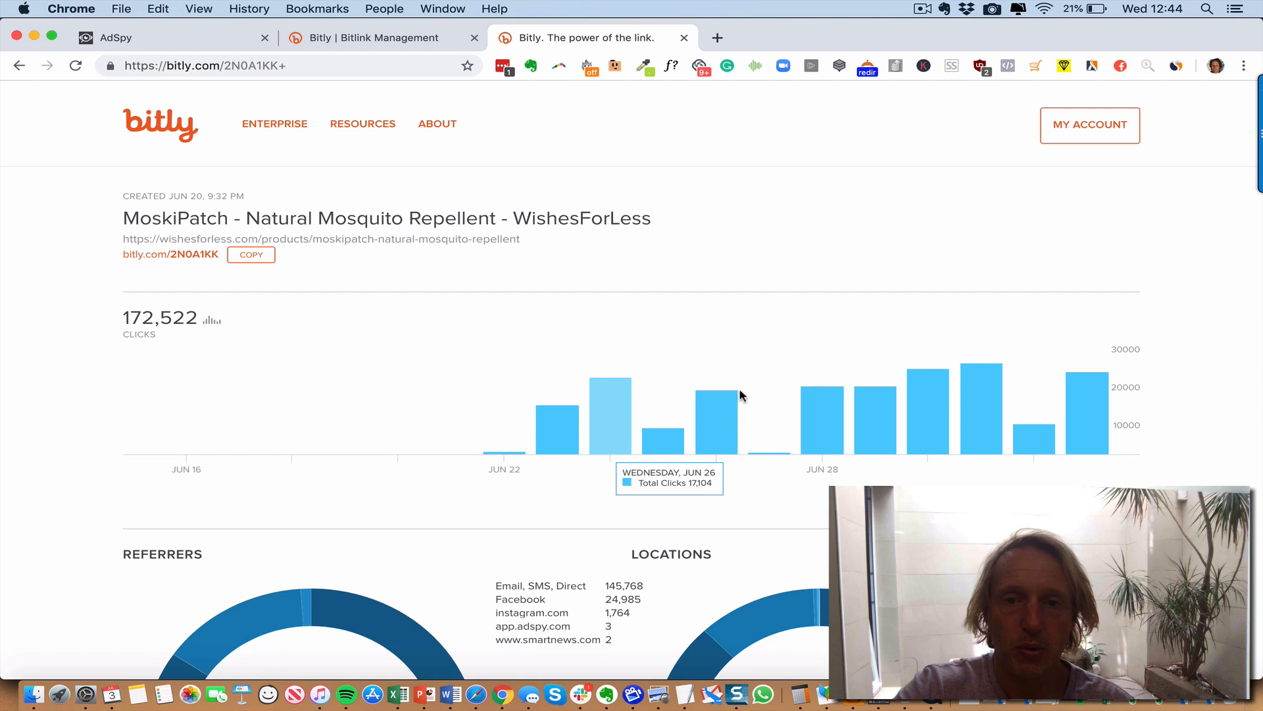
mouse_move(1094, 383)
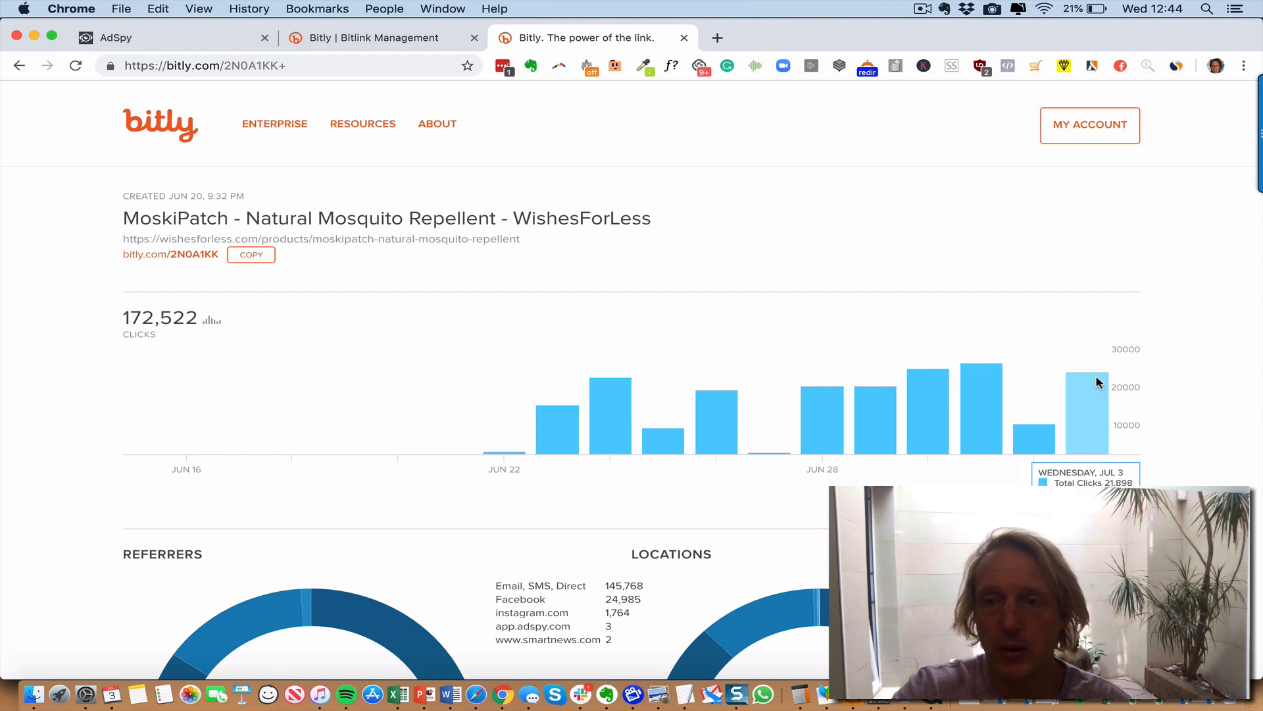
mouse_move(1095, 394)
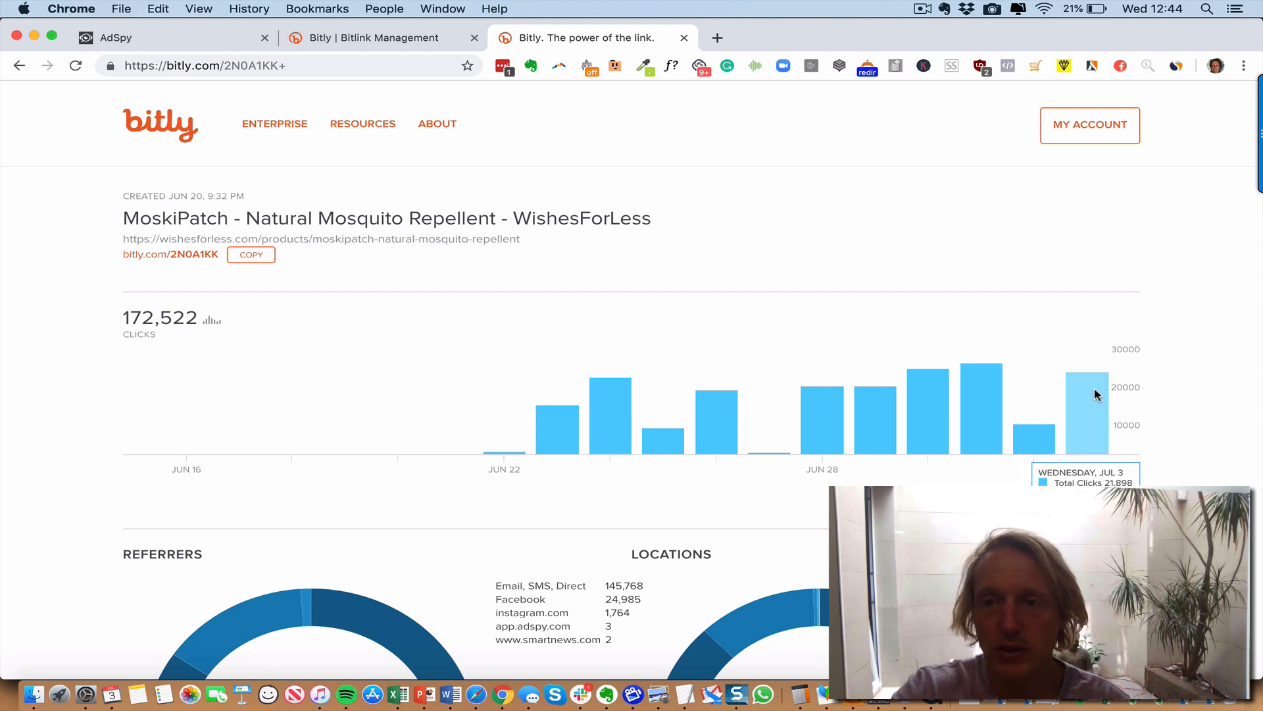
scroll("down", 3)
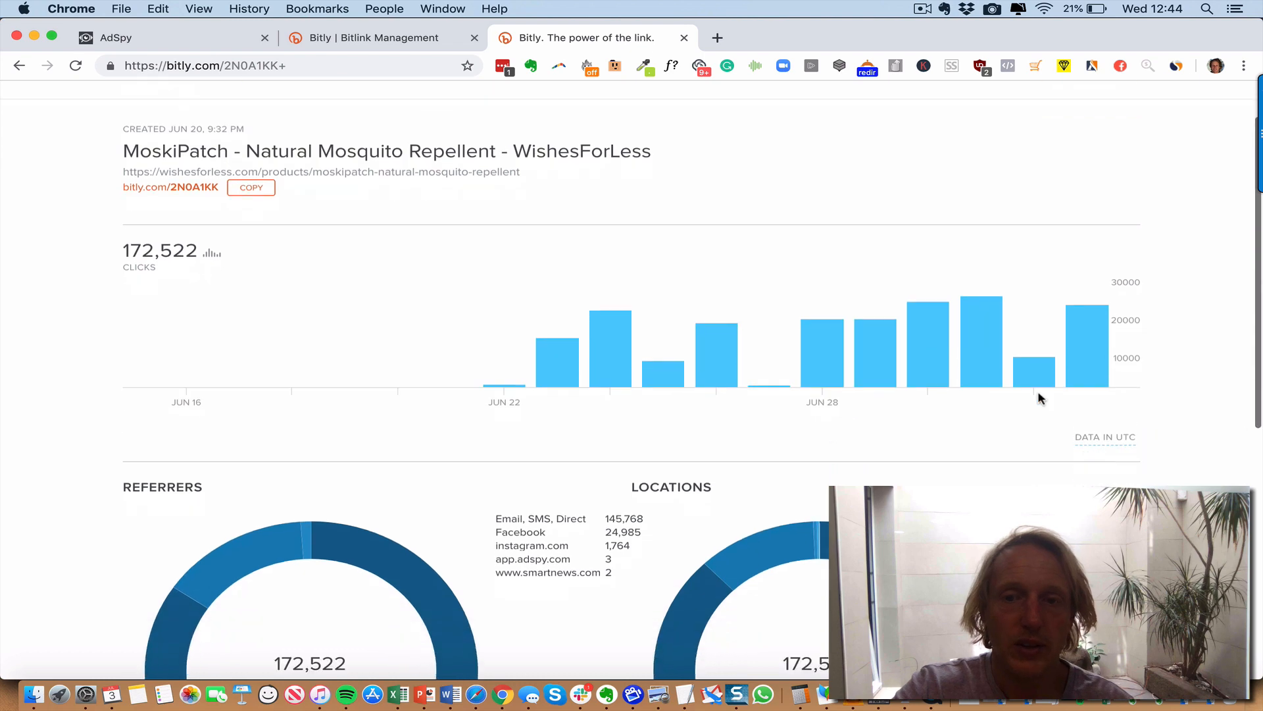
scroll("down", 3)
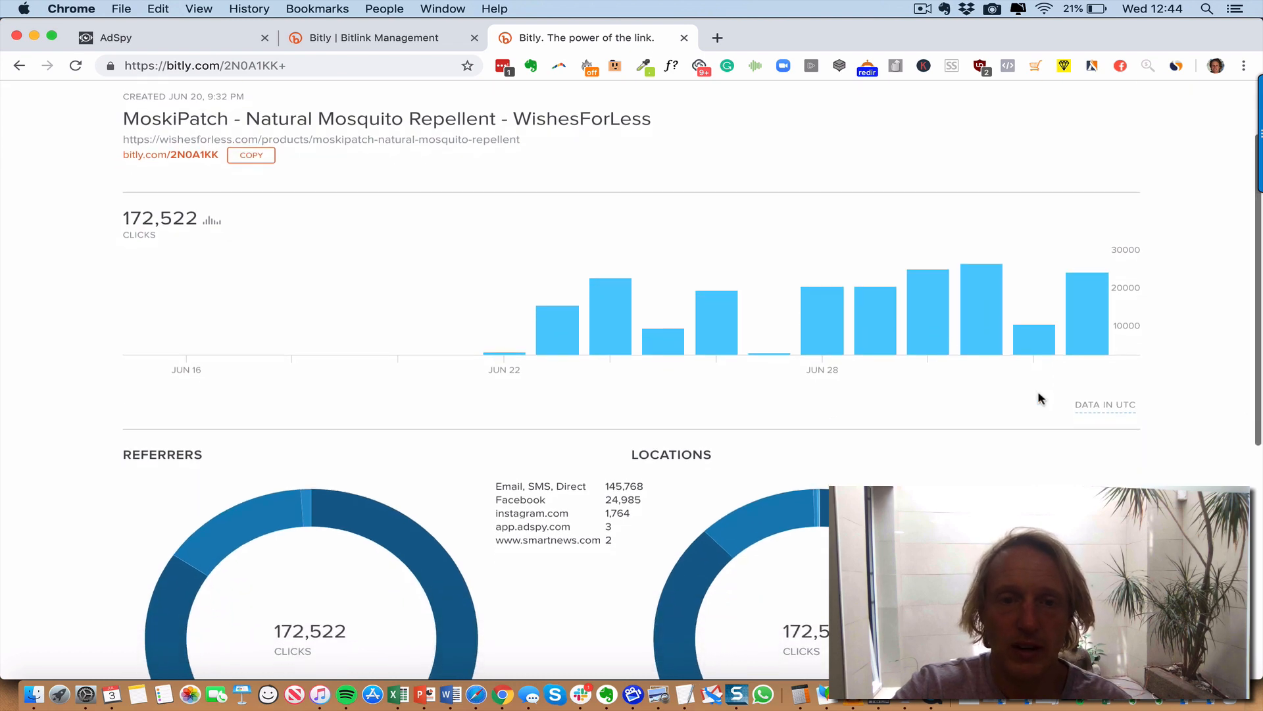
scroll("up", 3)
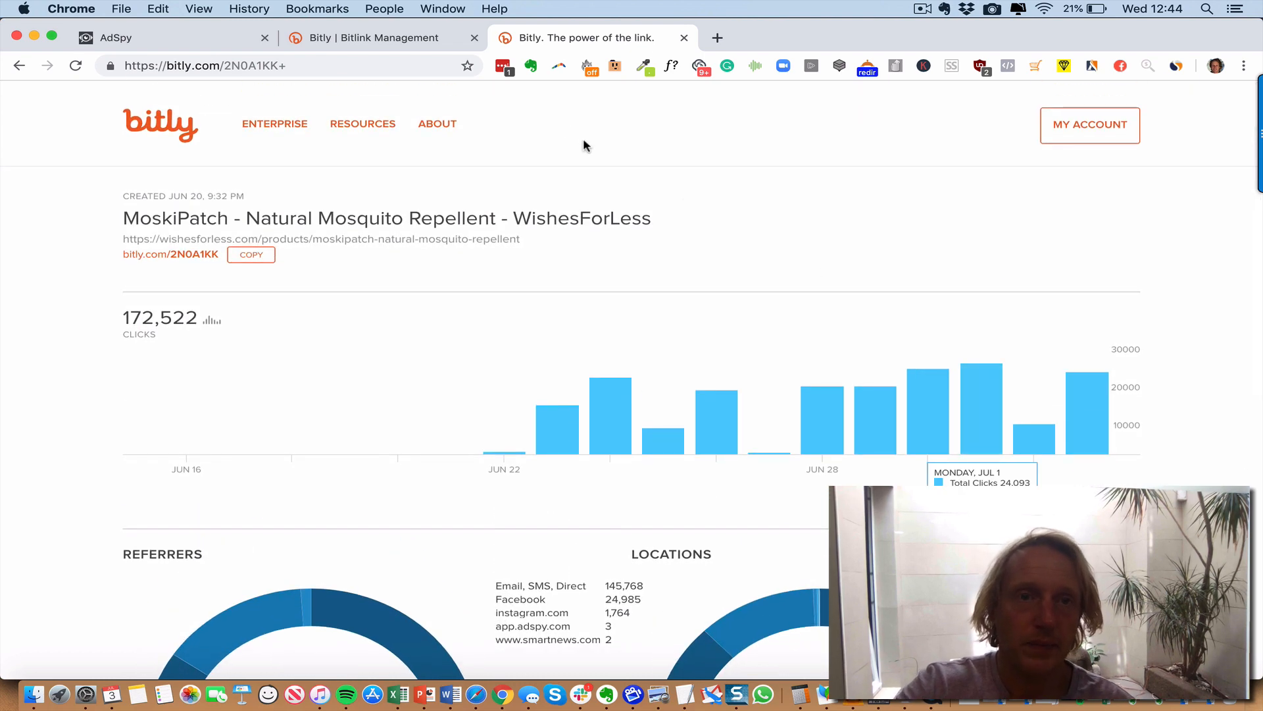
left_click(162, 37)
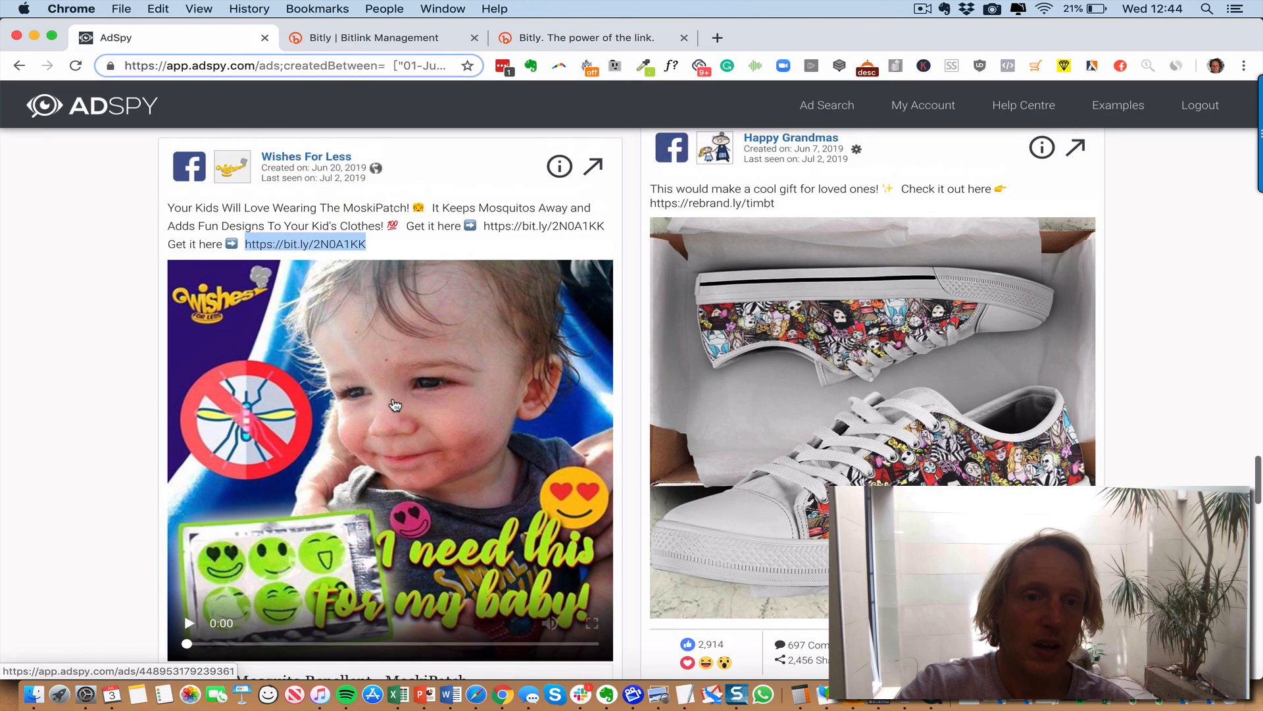
- Play the MoskiPatch mosquito repellent video ad to 0:47 of 0:49
scroll("down", 3)
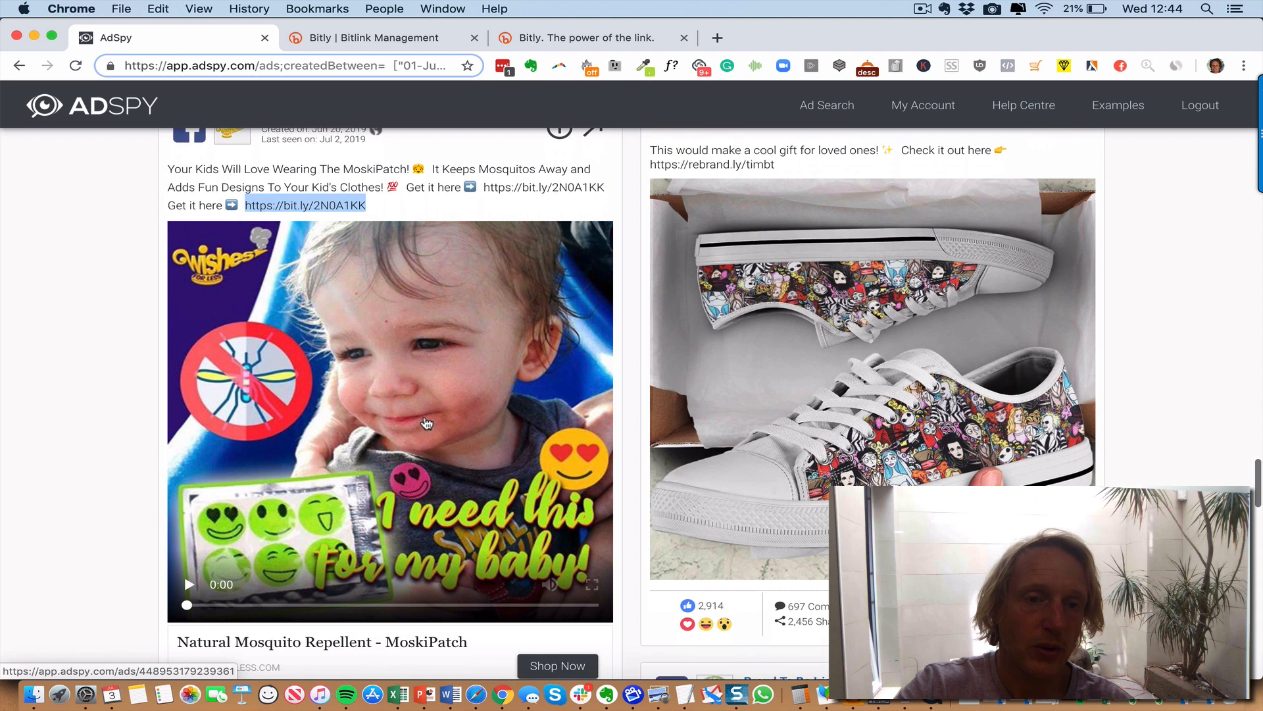
scroll("down", 3)
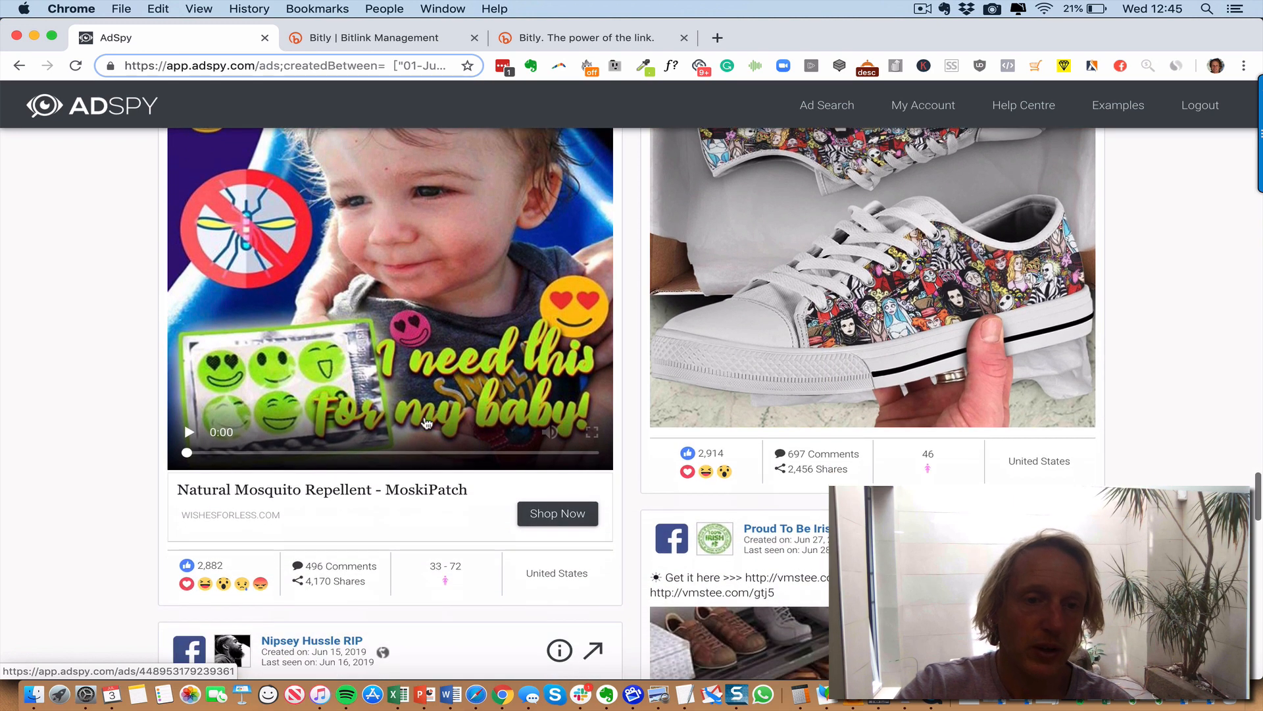
mouse_move(444, 579)
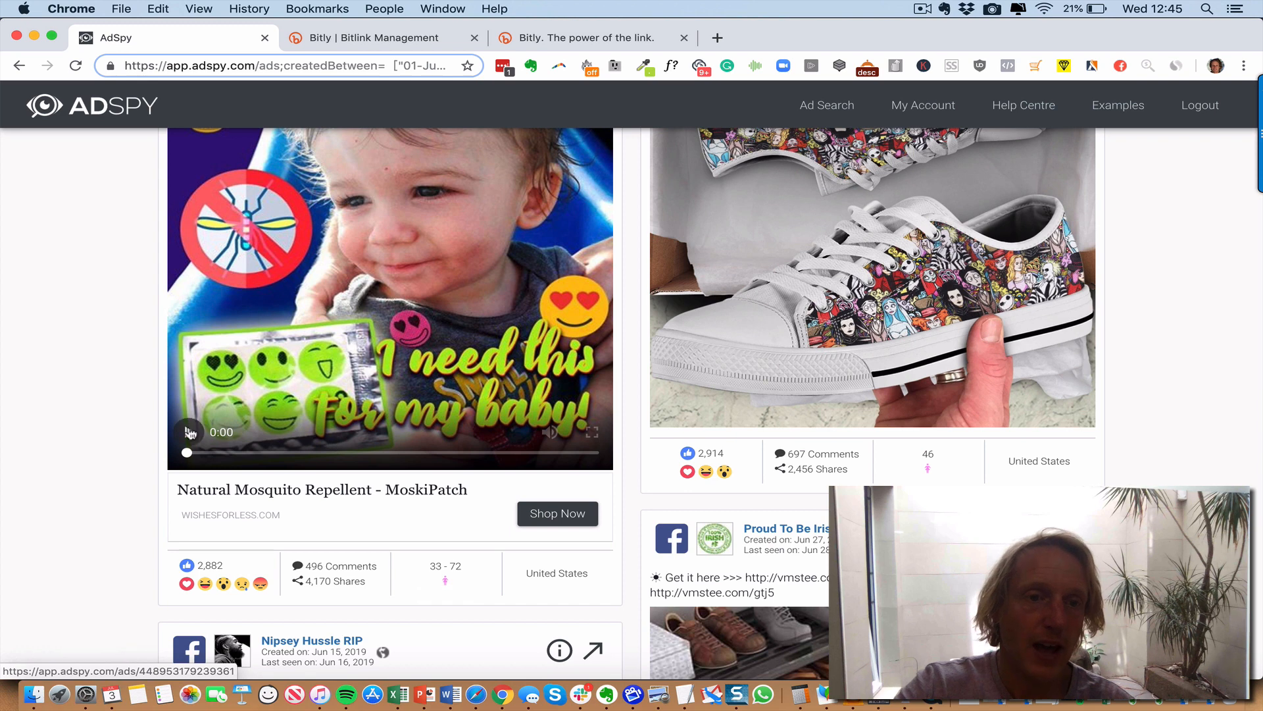
scroll("up", 3)
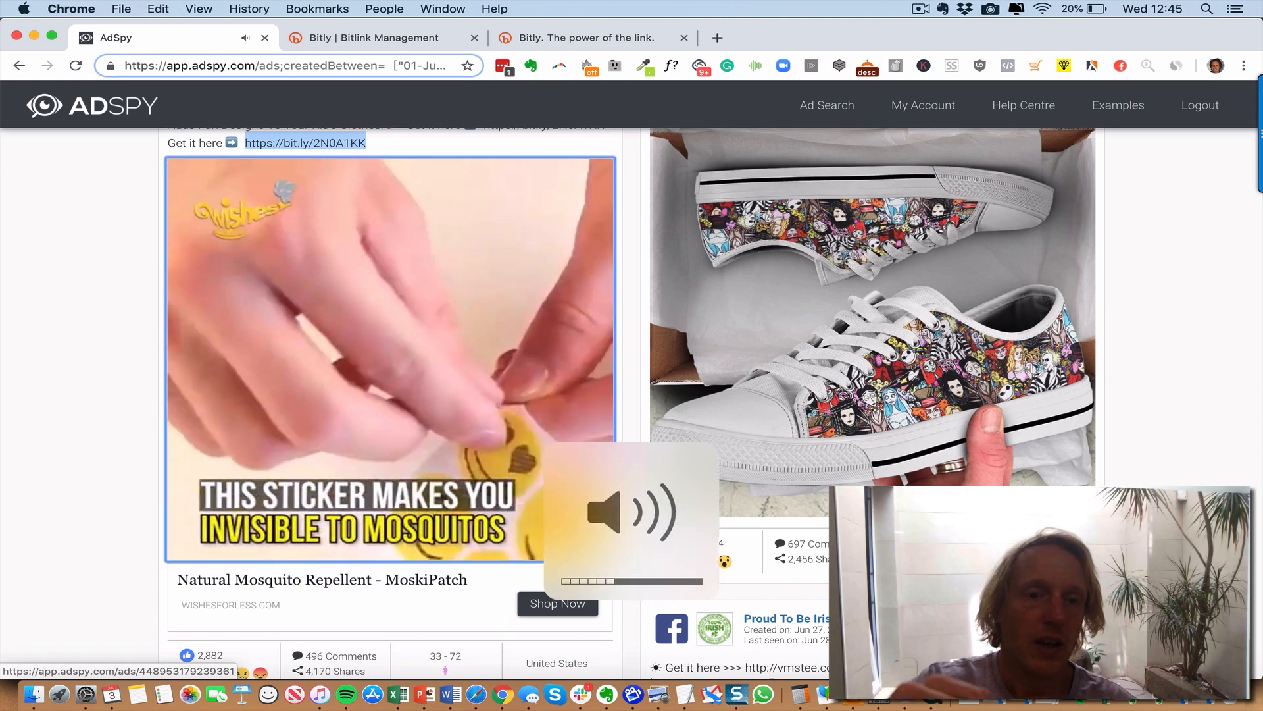
left_click(389, 354)
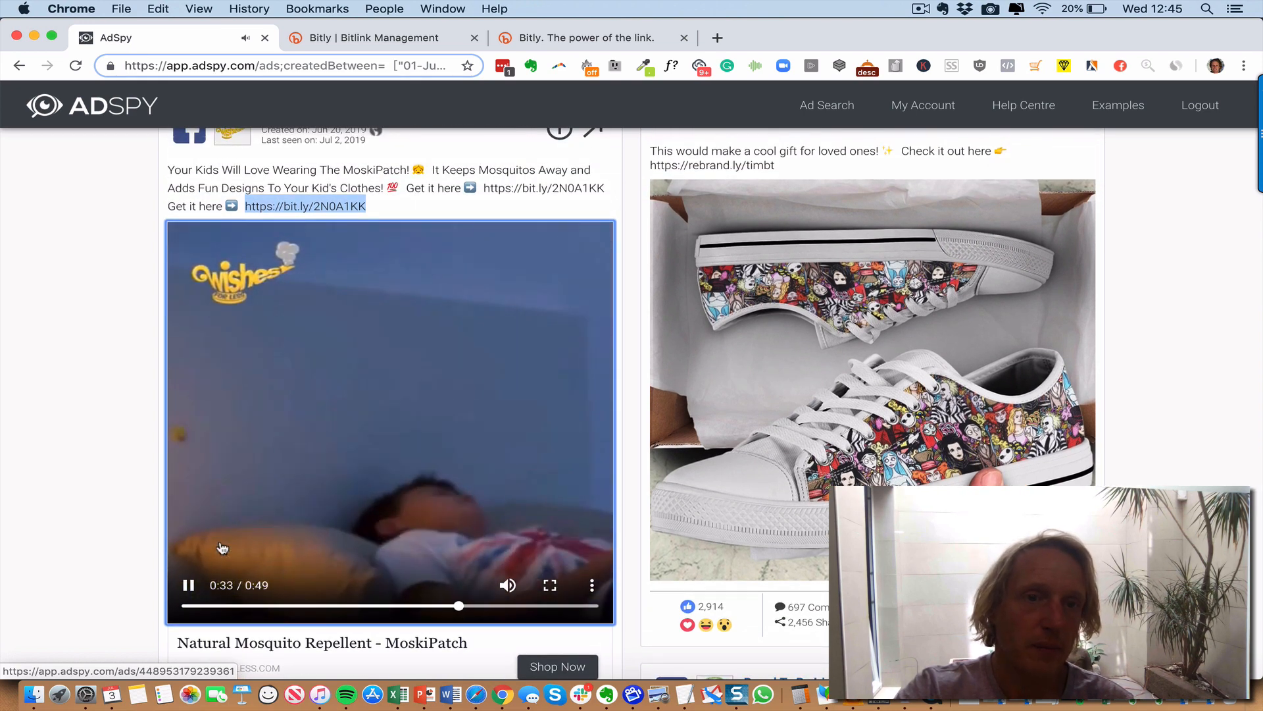
scroll("down", 3)
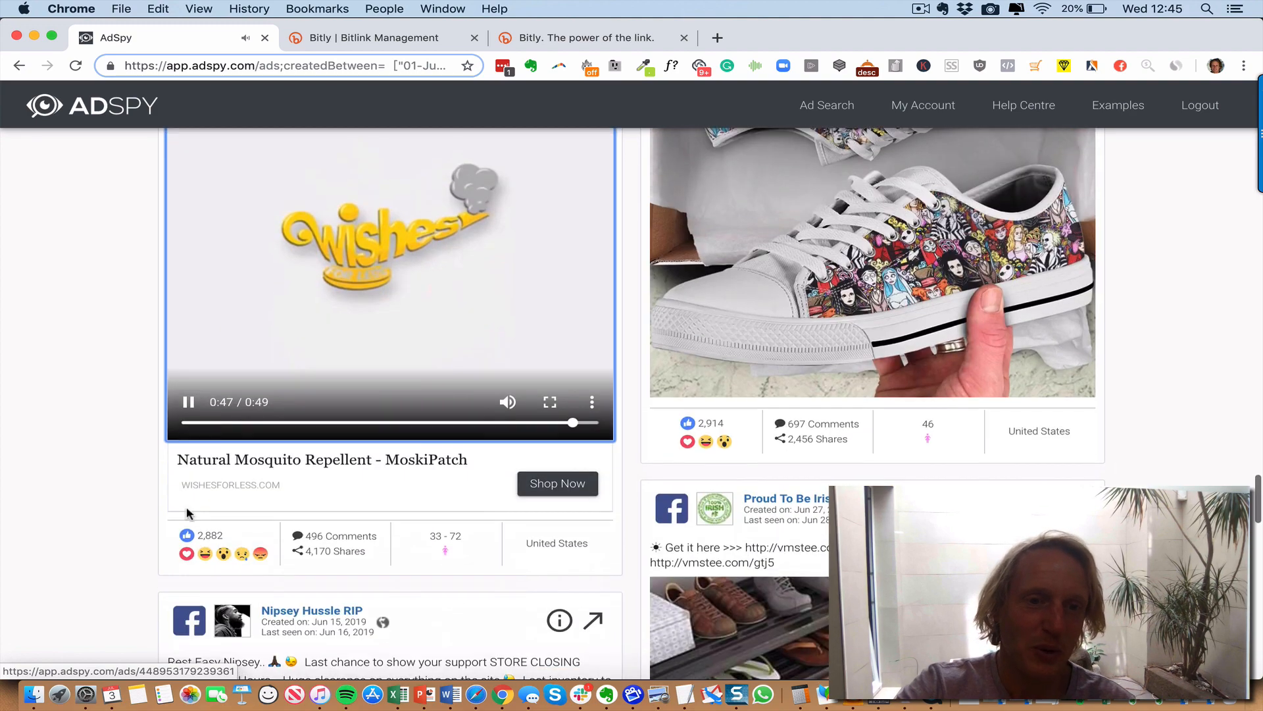
- Scroll past the sports bra and PTSD shirt ads to the Tree Of Color necklace ad
scroll("down", 3)
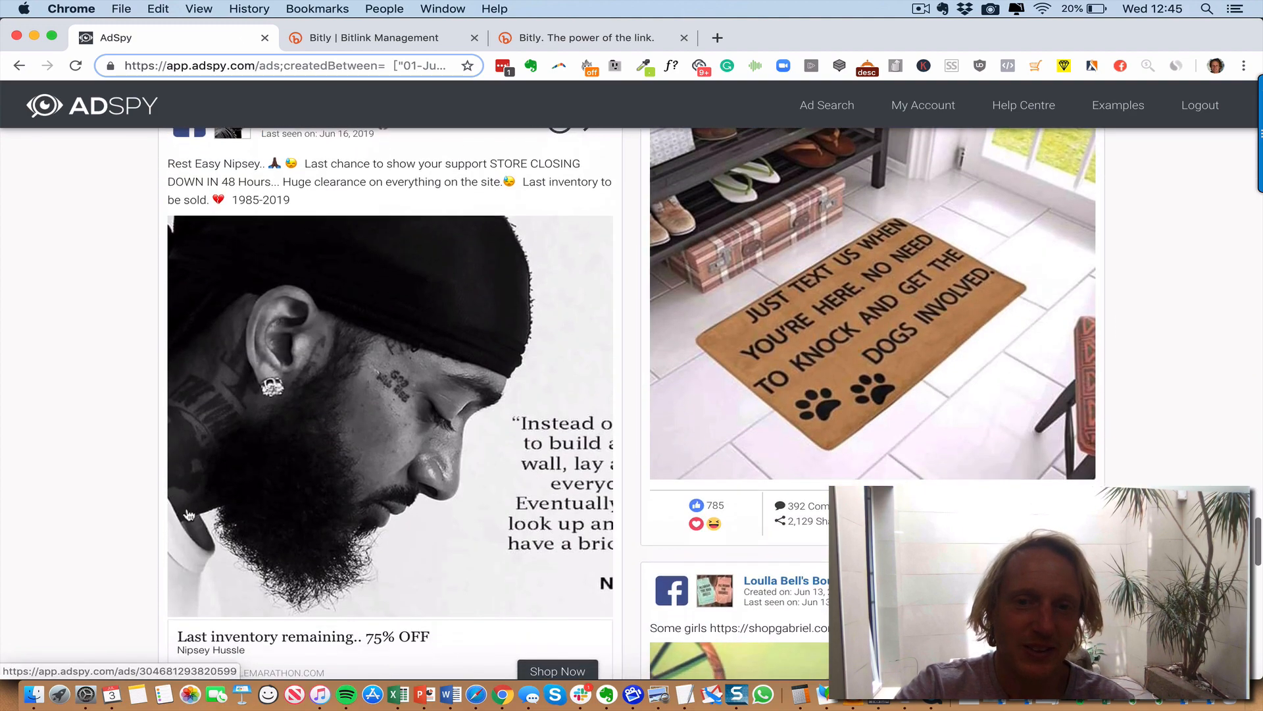
scroll("down", 3)
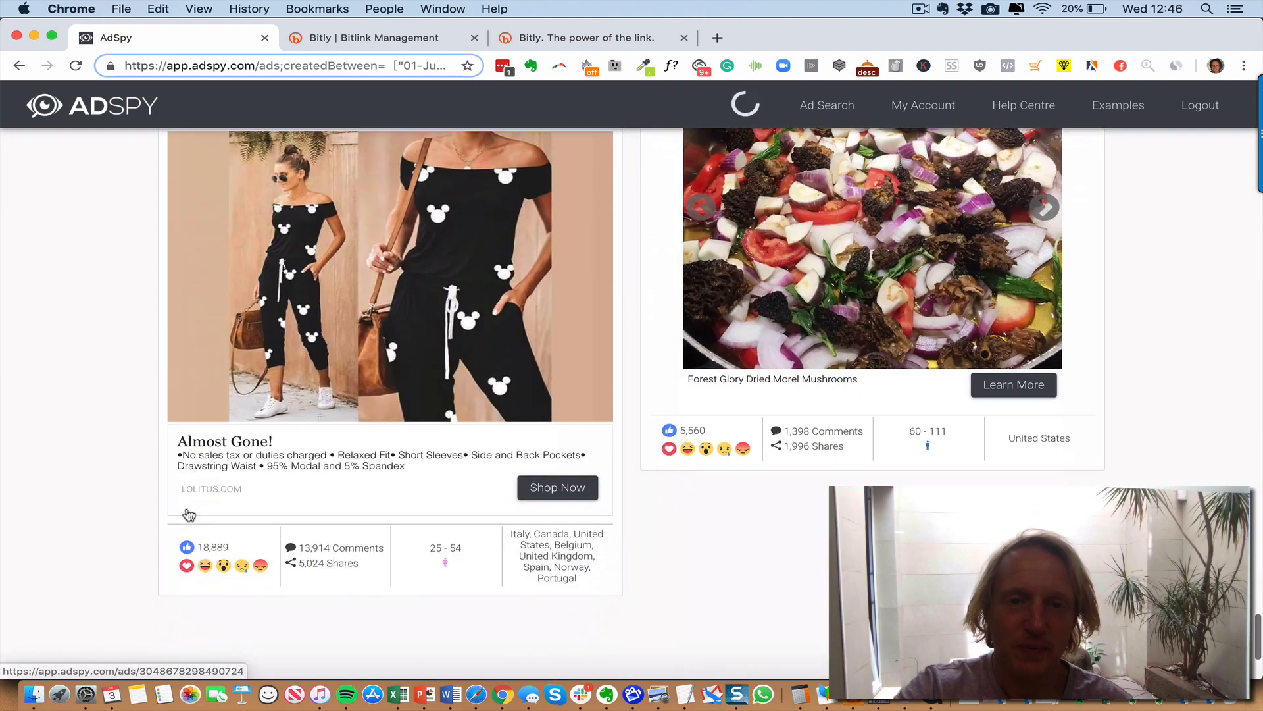
scroll("down", 3)
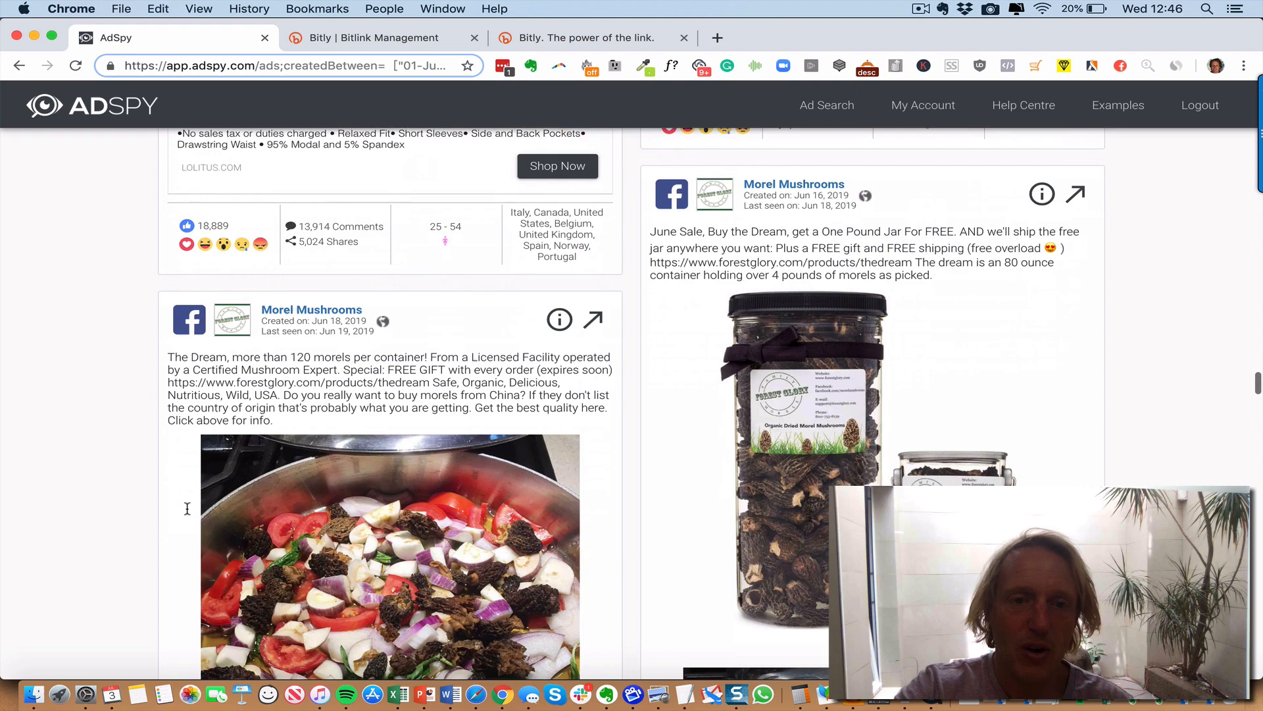
scroll("down", 3)
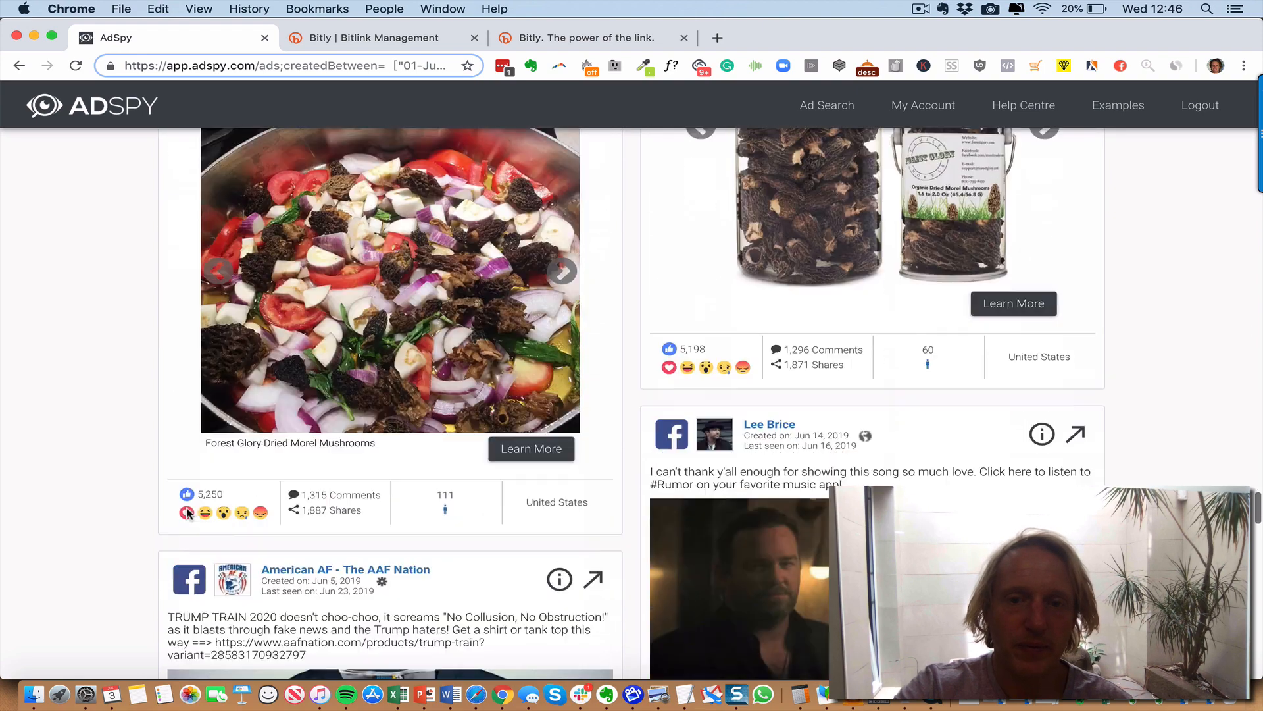
scroll("down", 3)
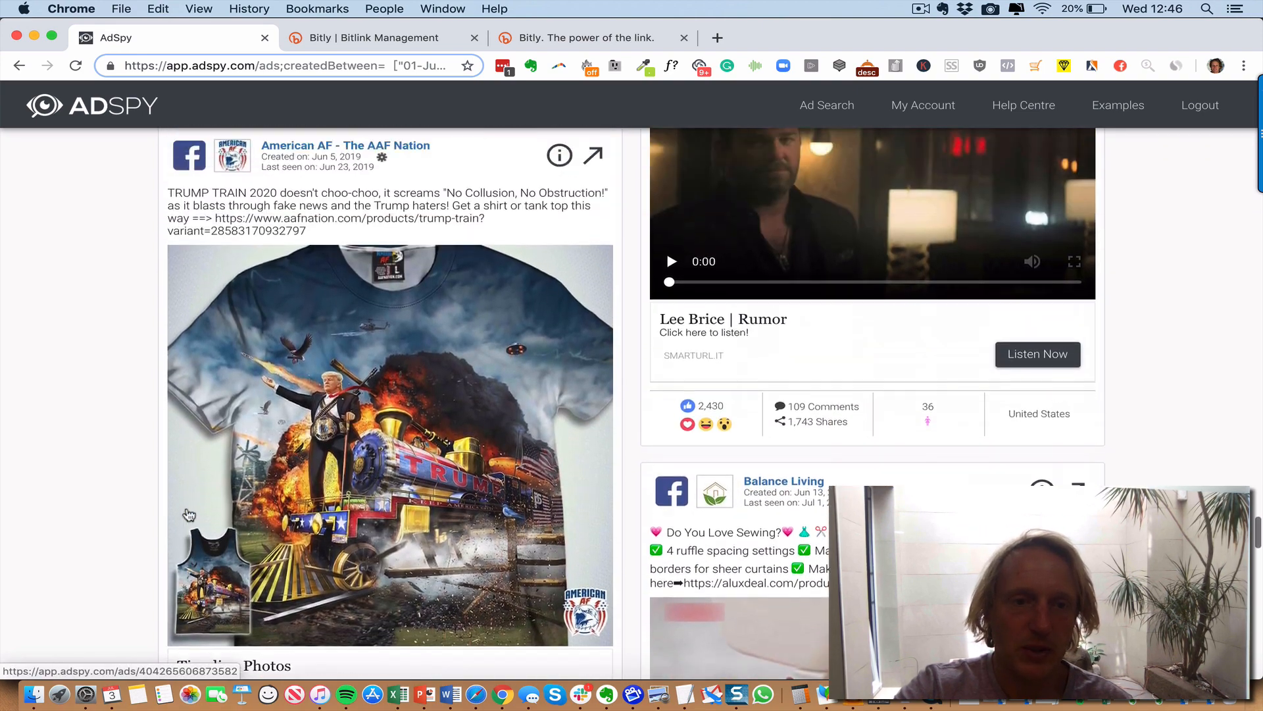
scroll("down", 3)
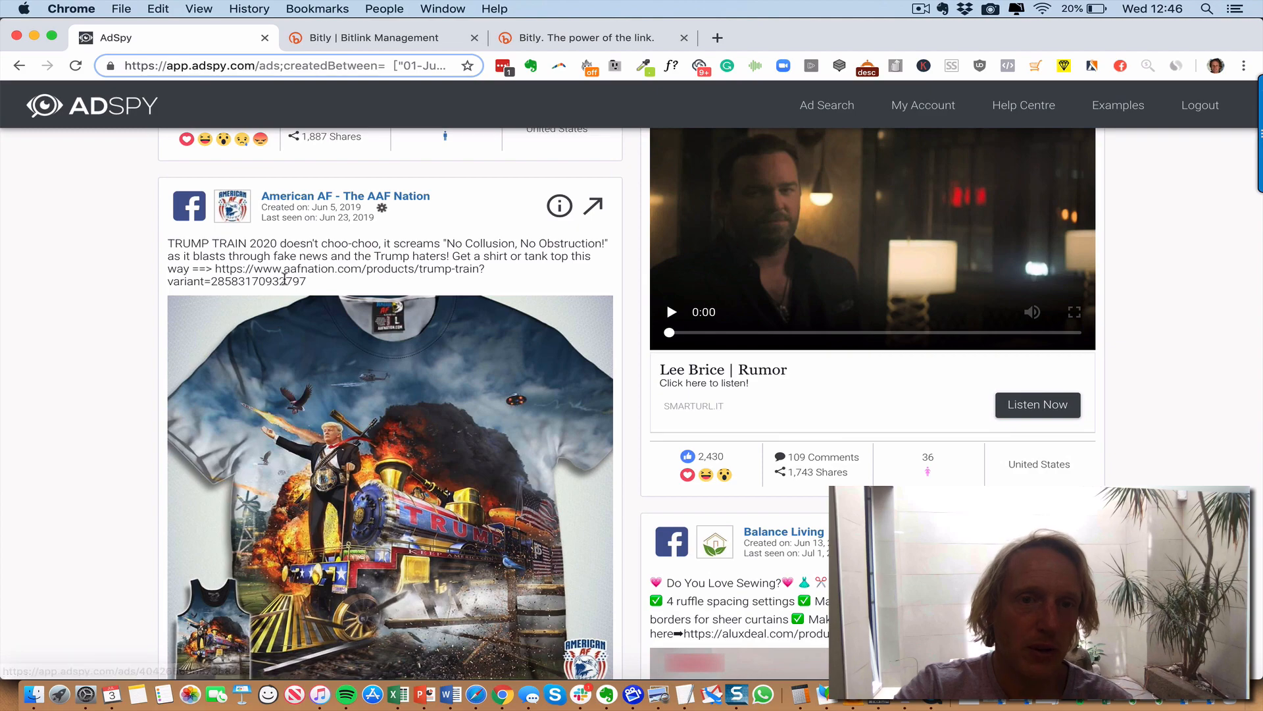
scroll("down", 3)
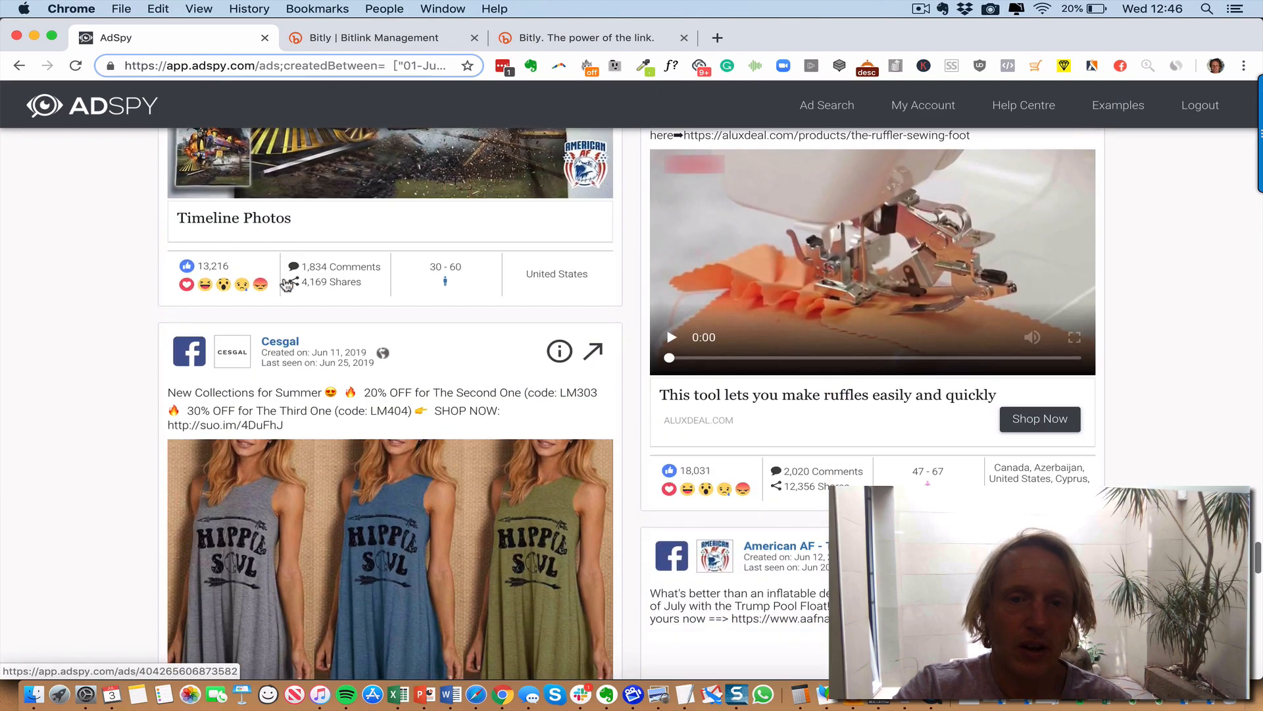
scroll("down", 3)
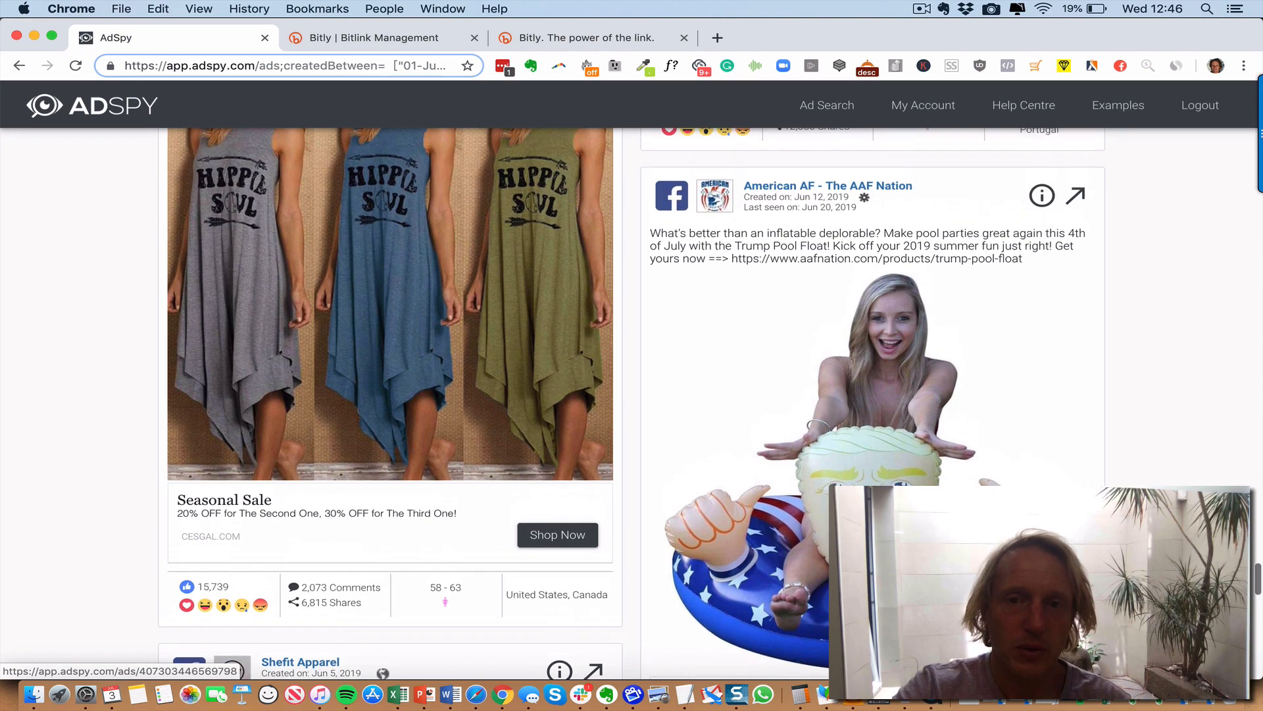
scroll("down", 3)
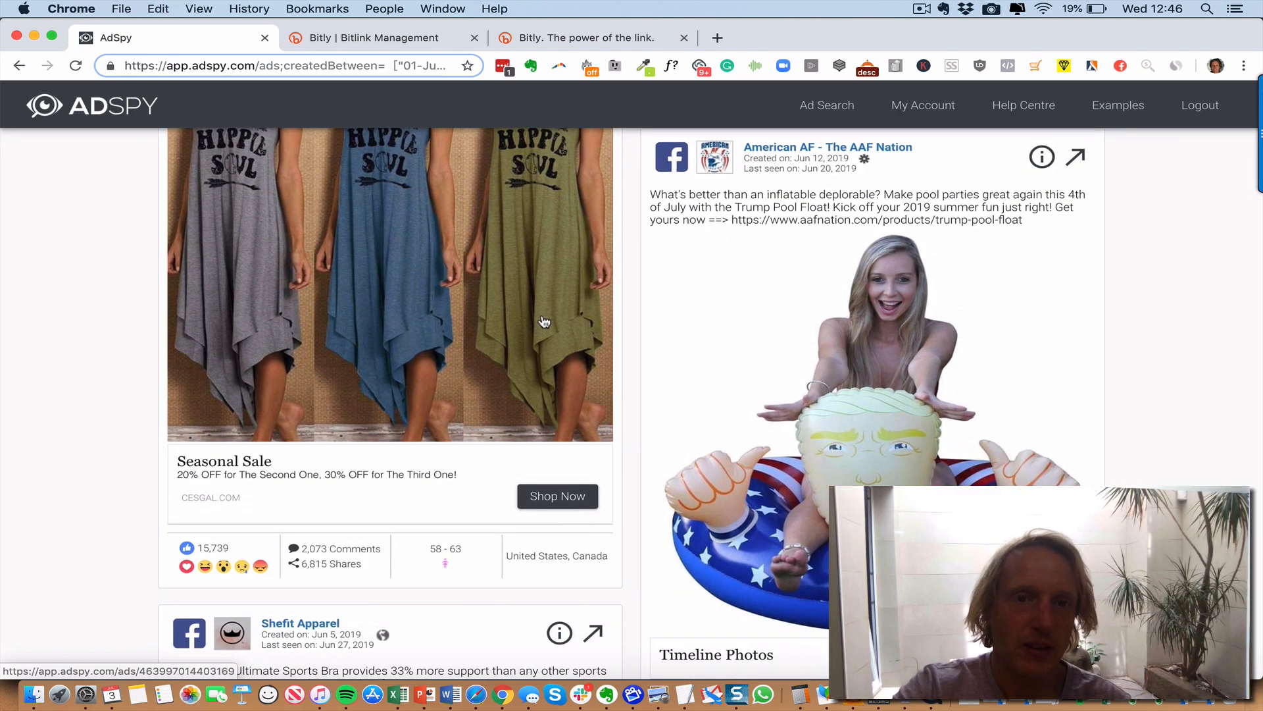
scroll("down", 3)
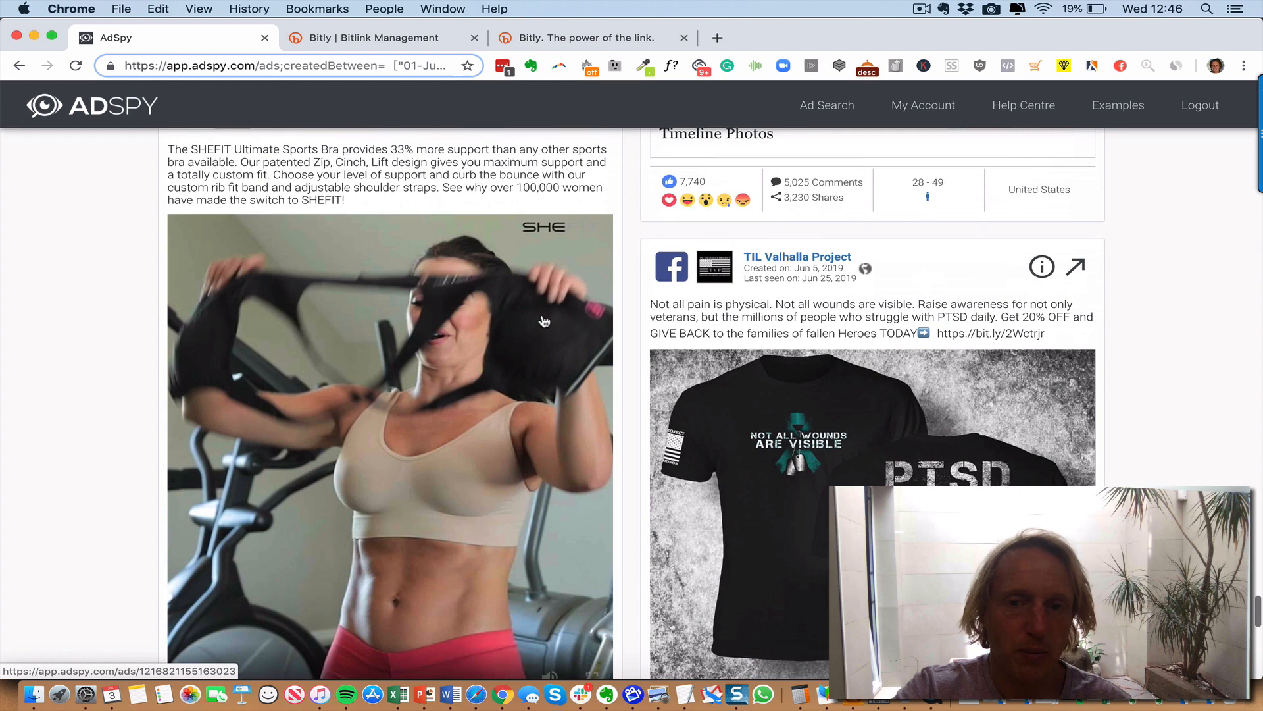
scroll("down", 3)
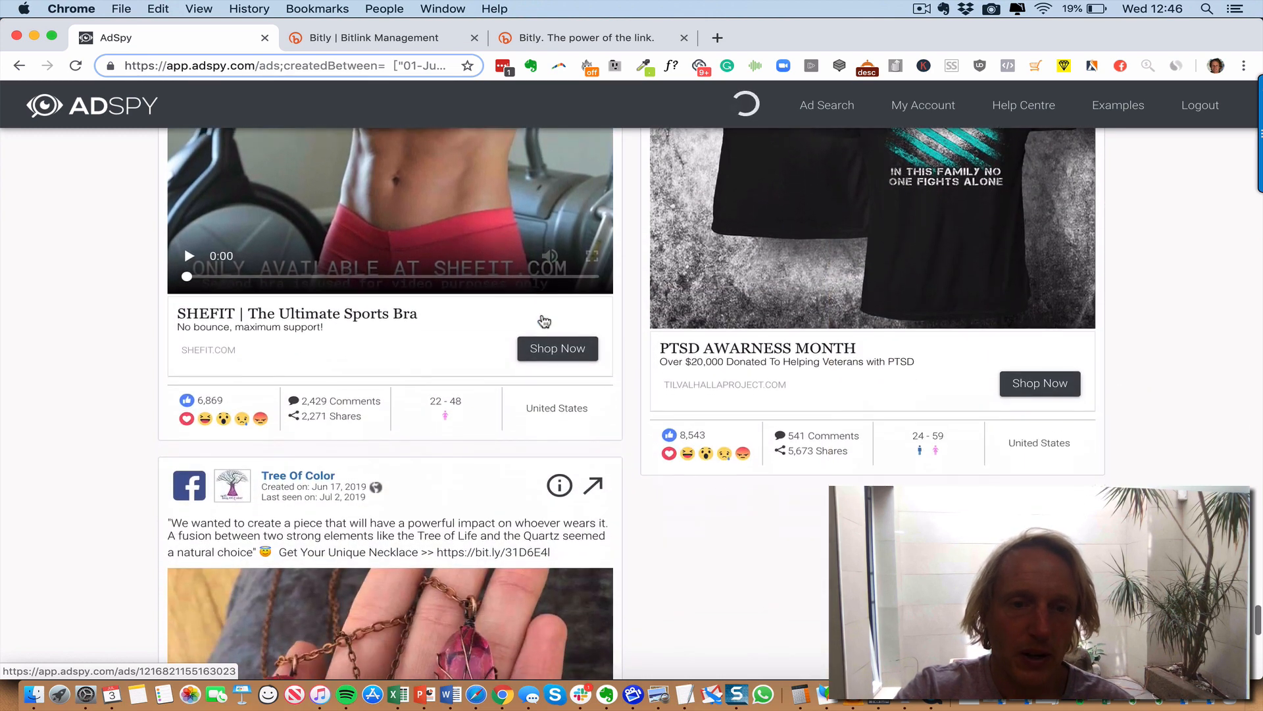
scroll("down", 3)
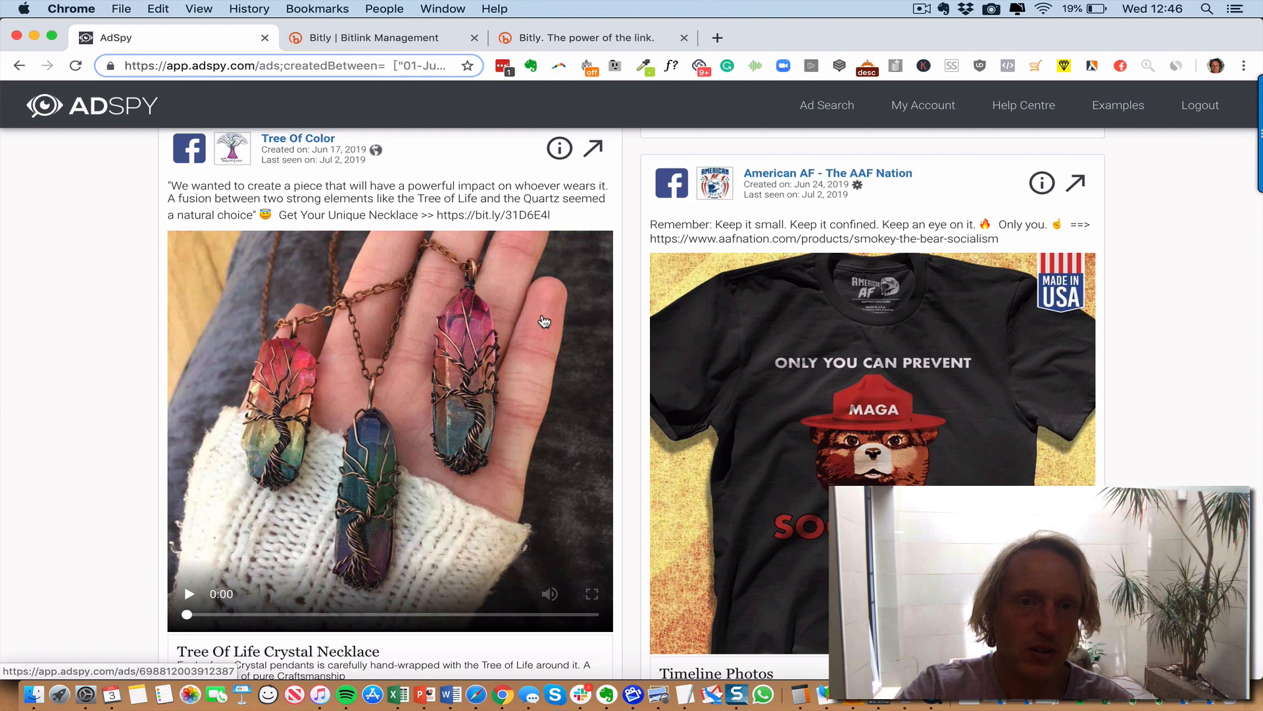
mouse_move(463, 218)
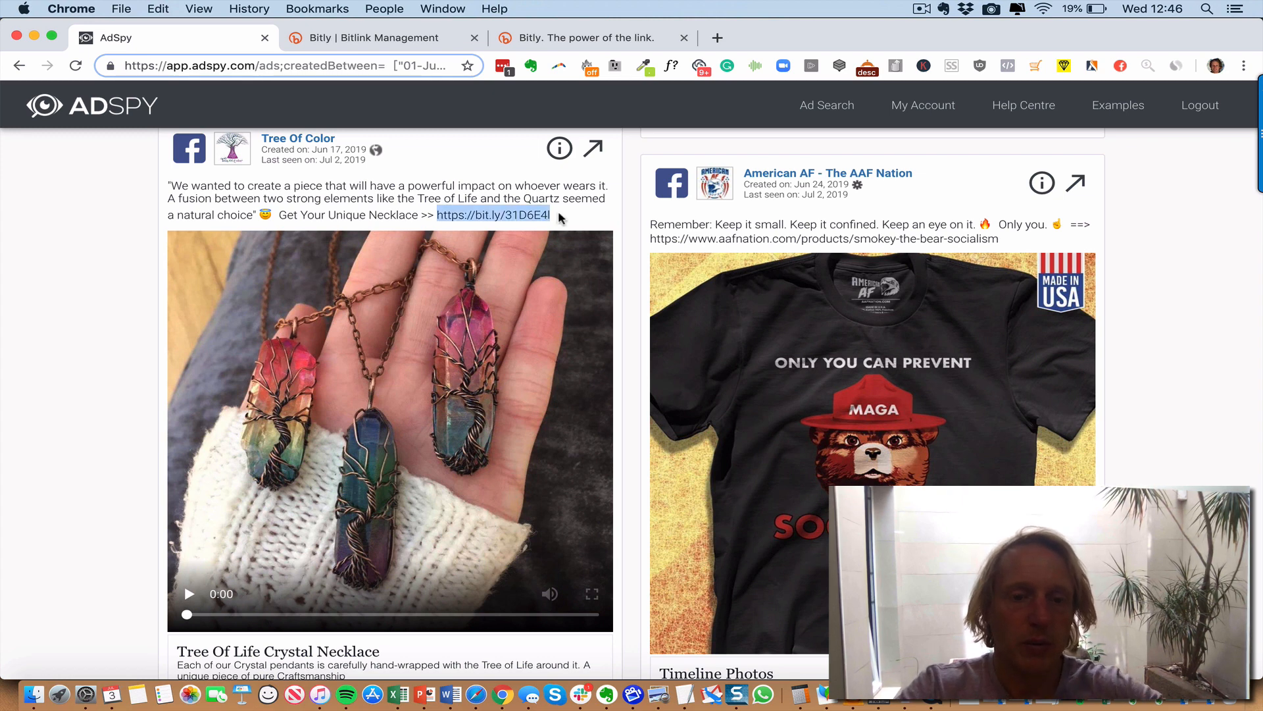
- Switch to the Bitly tab showing the necklace link's 21,783 clicks
scroll("down", 3)
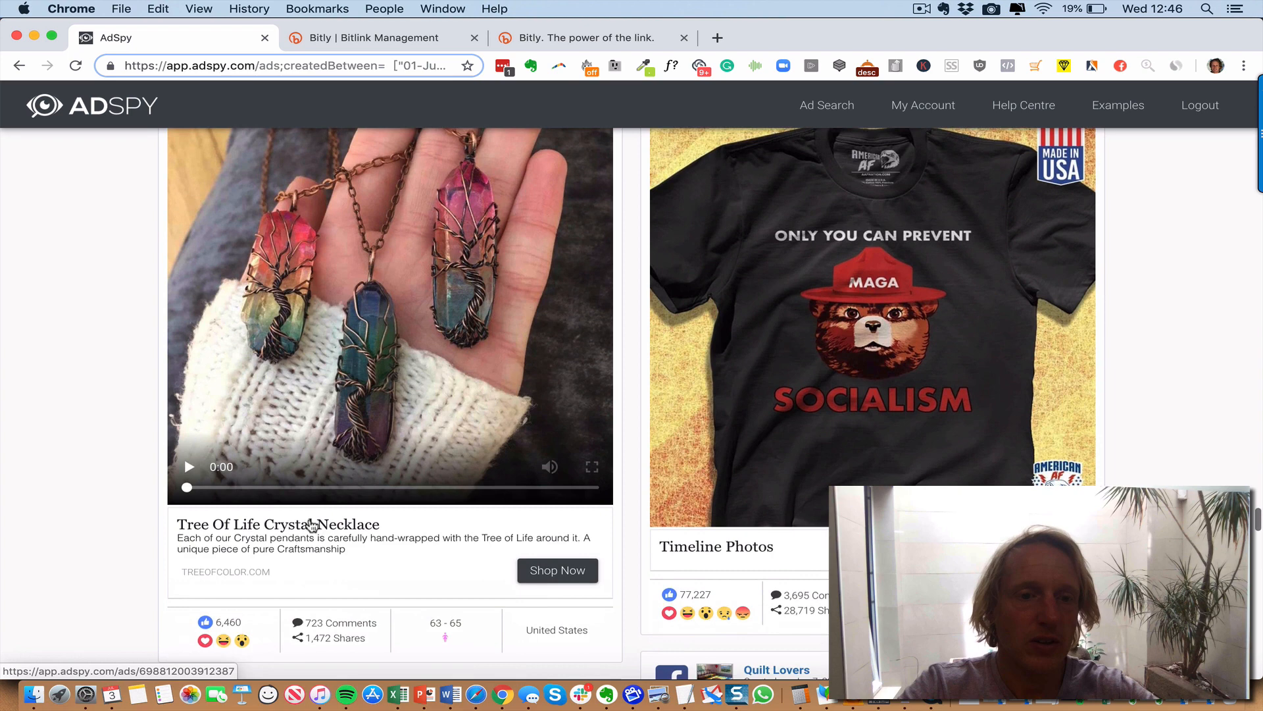
scroll("down", 3)
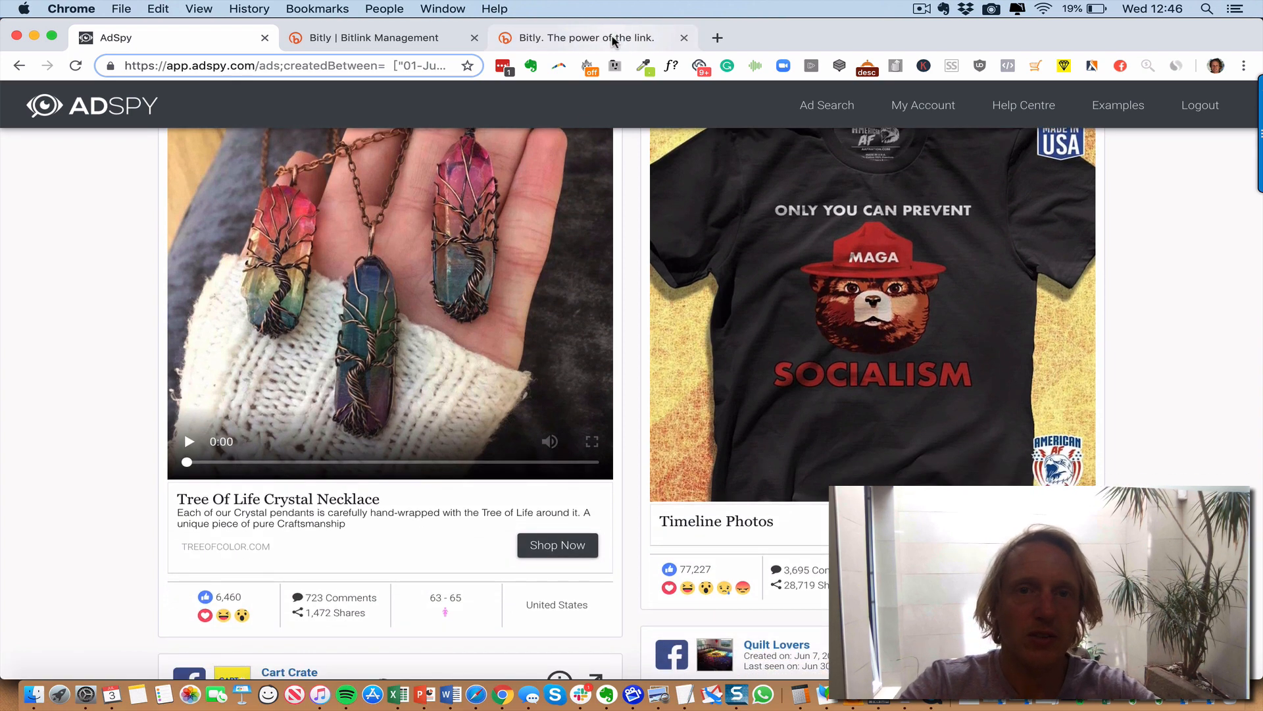
left_click(589, 37)
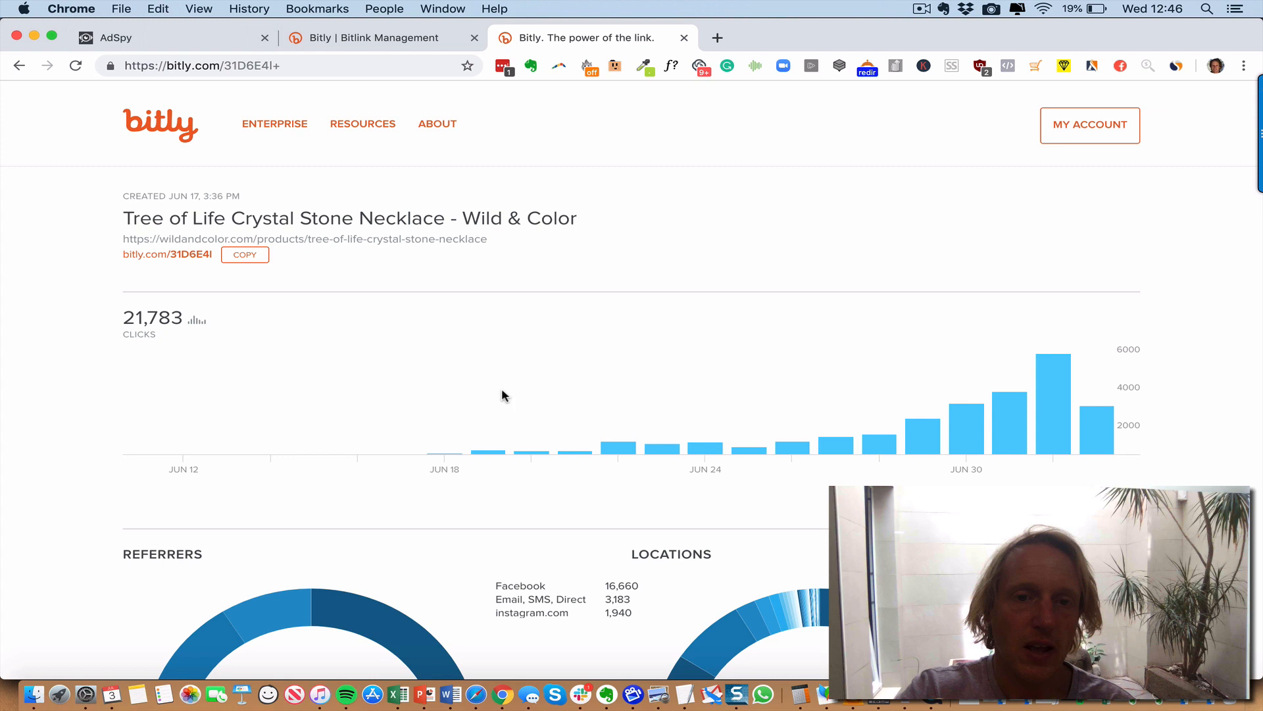
mouse_move(512, 442)
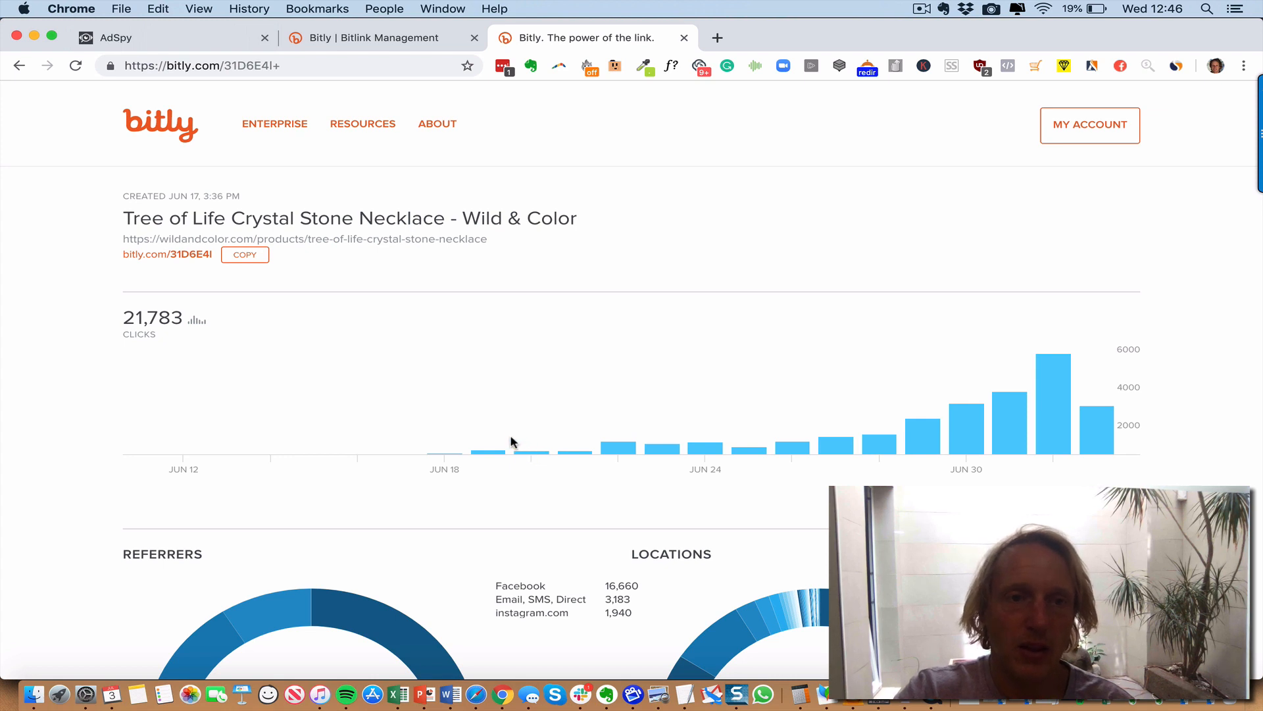
mouse_move(1050, 379)
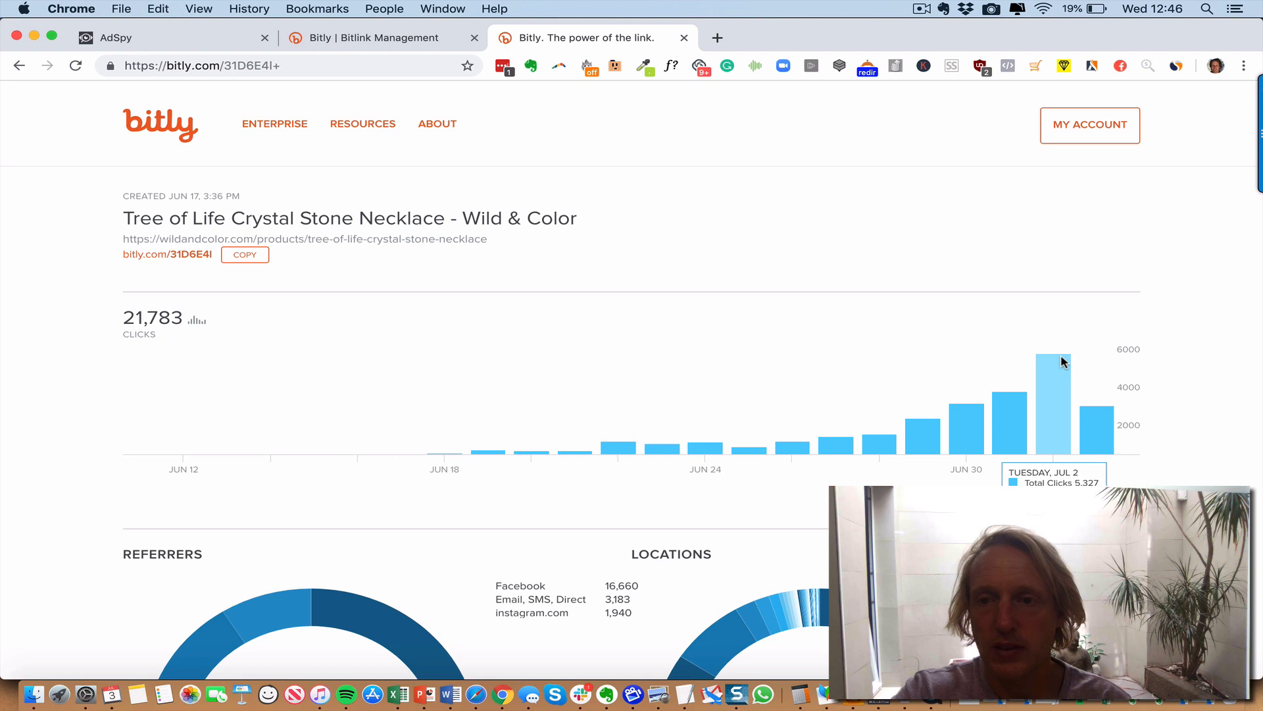
mouse_move(1102, 419)
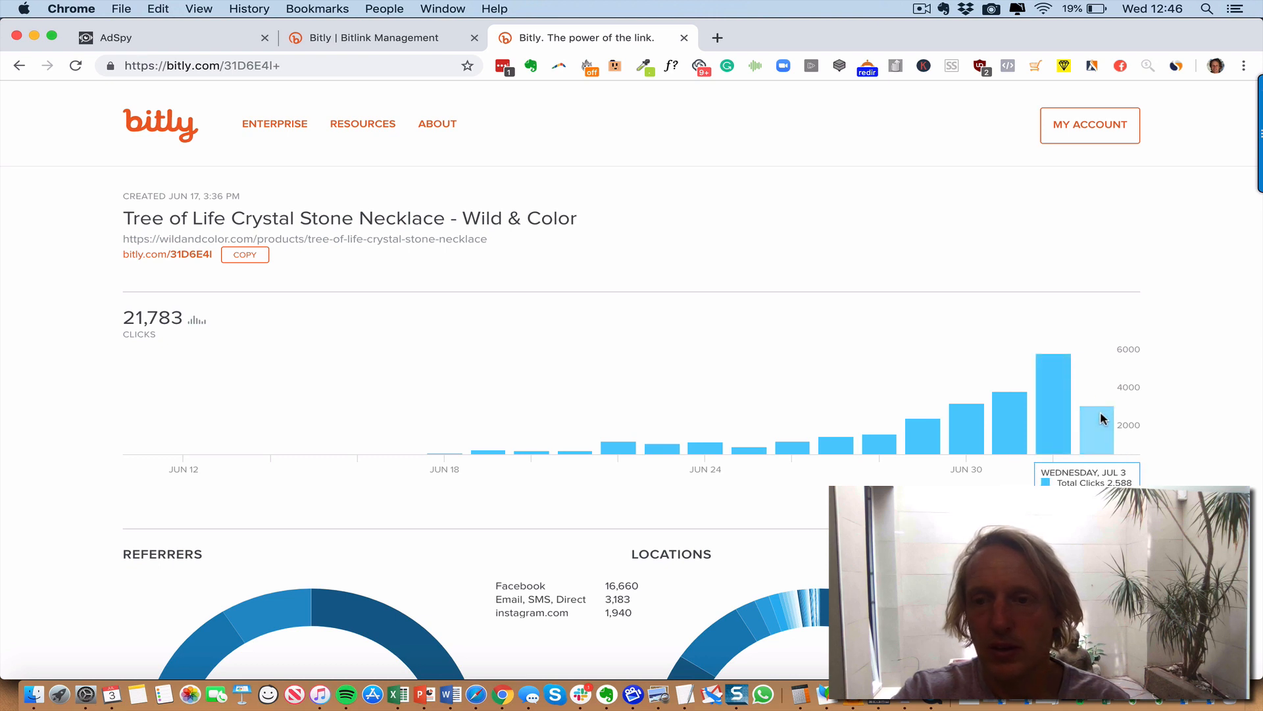
mouse_move(1102, 414)
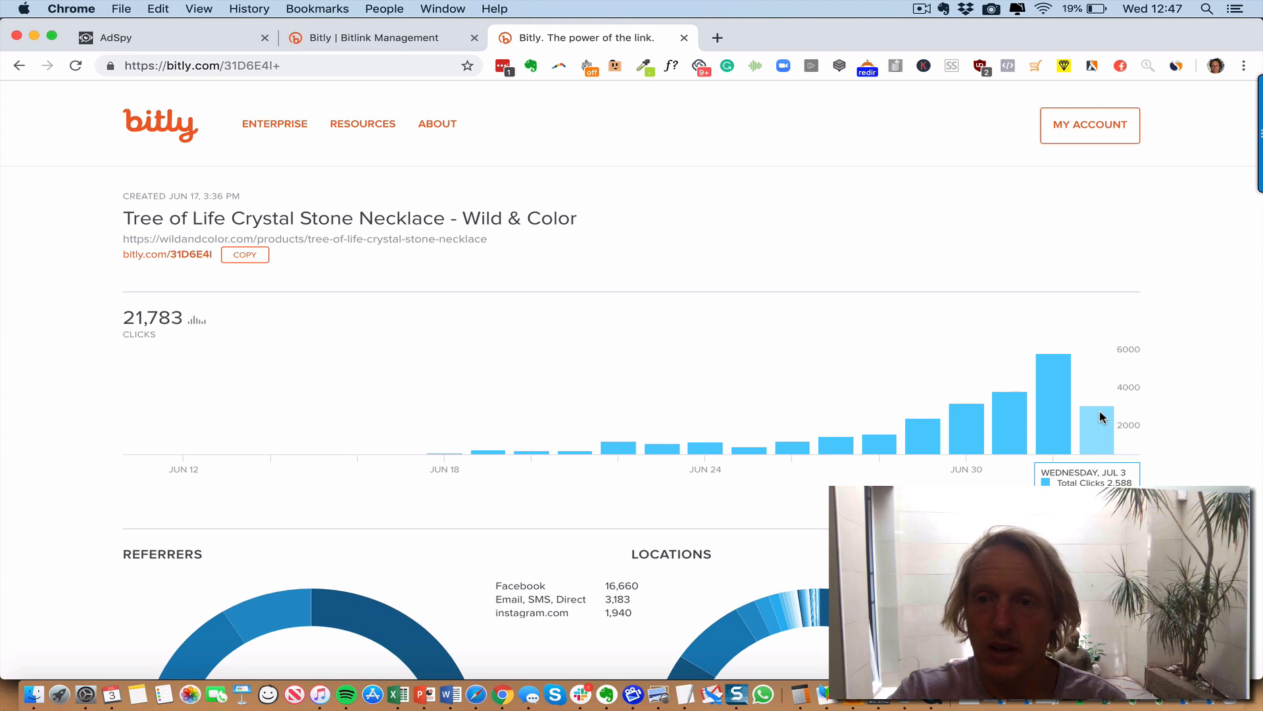
mouse_move(1101, 412)
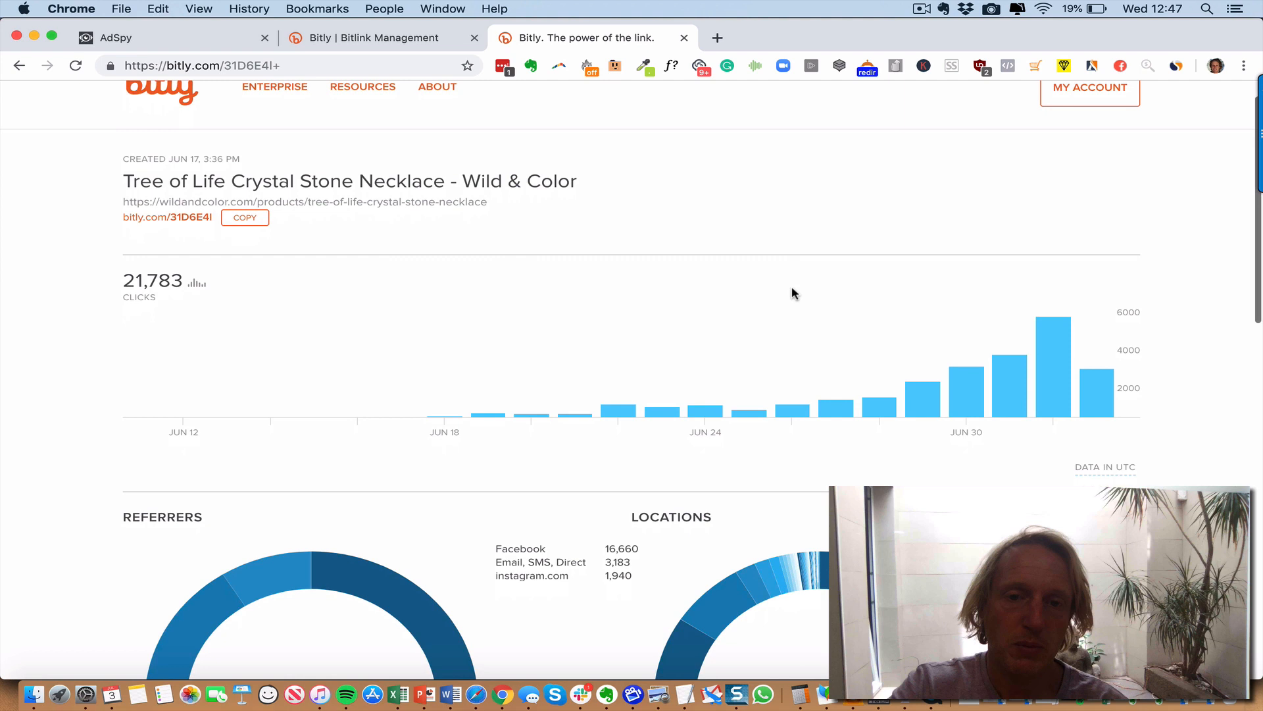
mouse_move(514, 364)
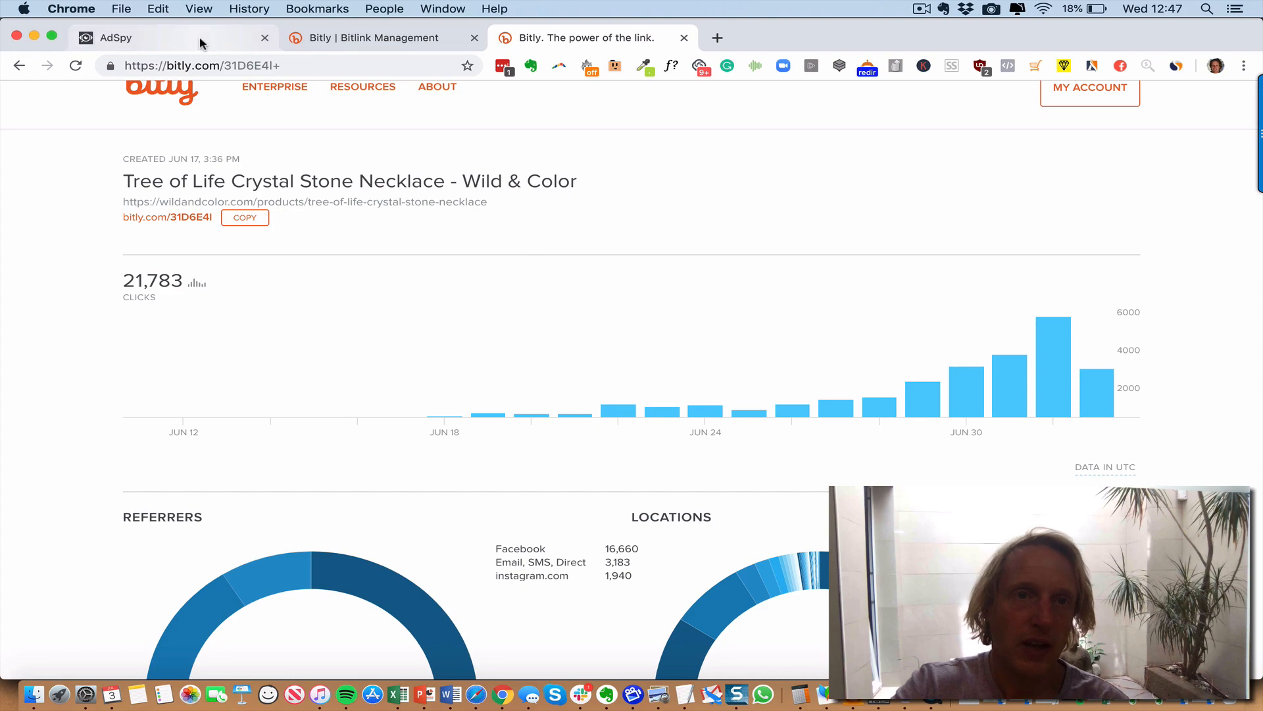
- Scroll back to the Tree Of Color ad and follow its bit.ly link to the necklace page
left_click(112, 36)
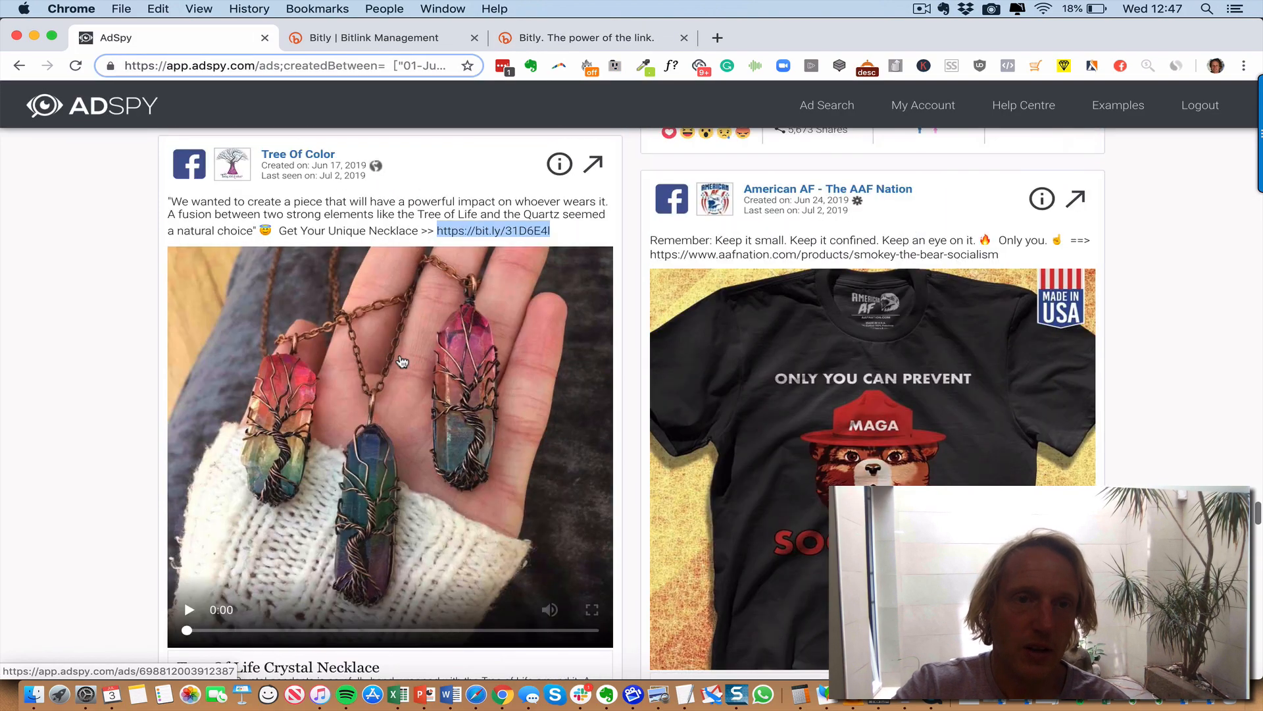
scroll("down", 3)
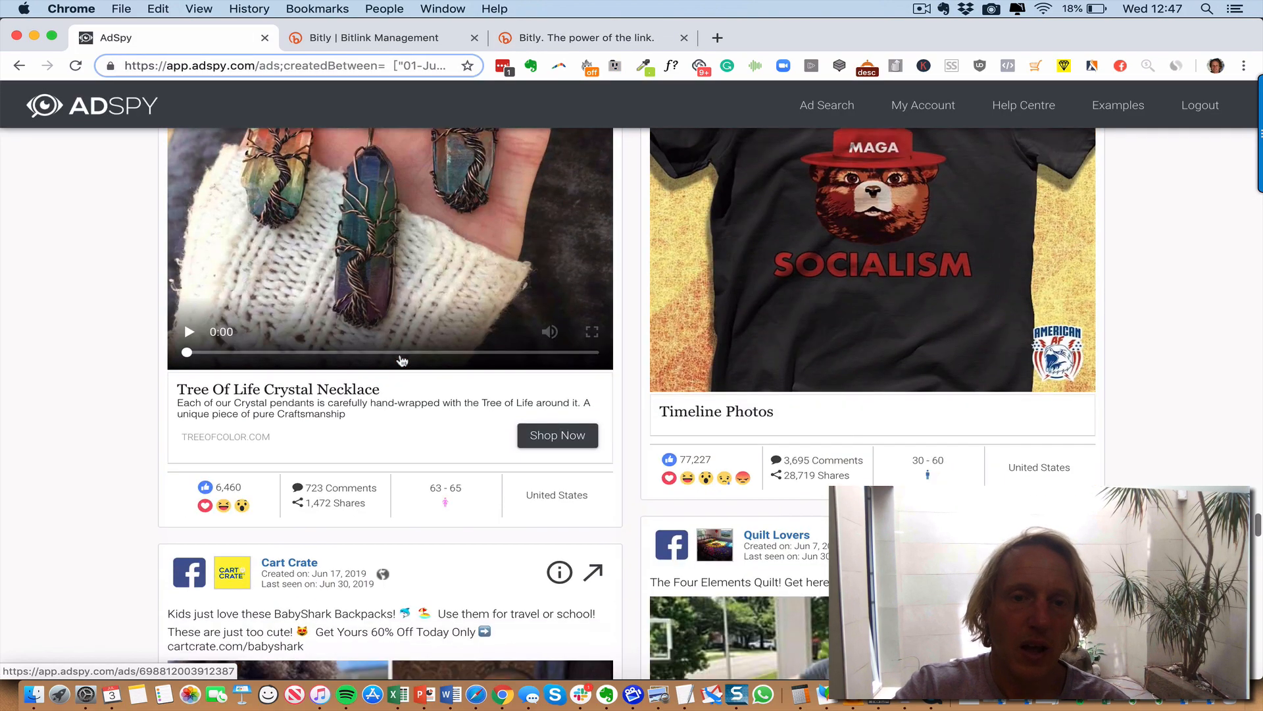
scroll("down", 3)
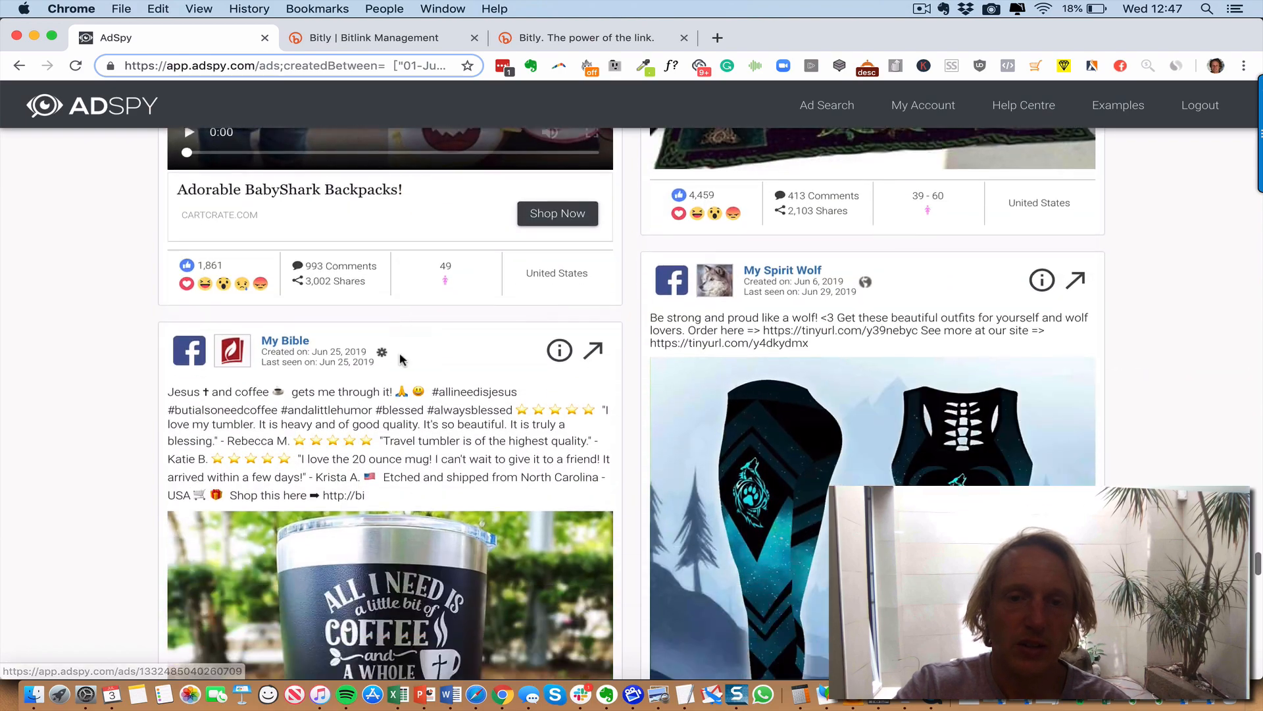
scroll("down", 3)
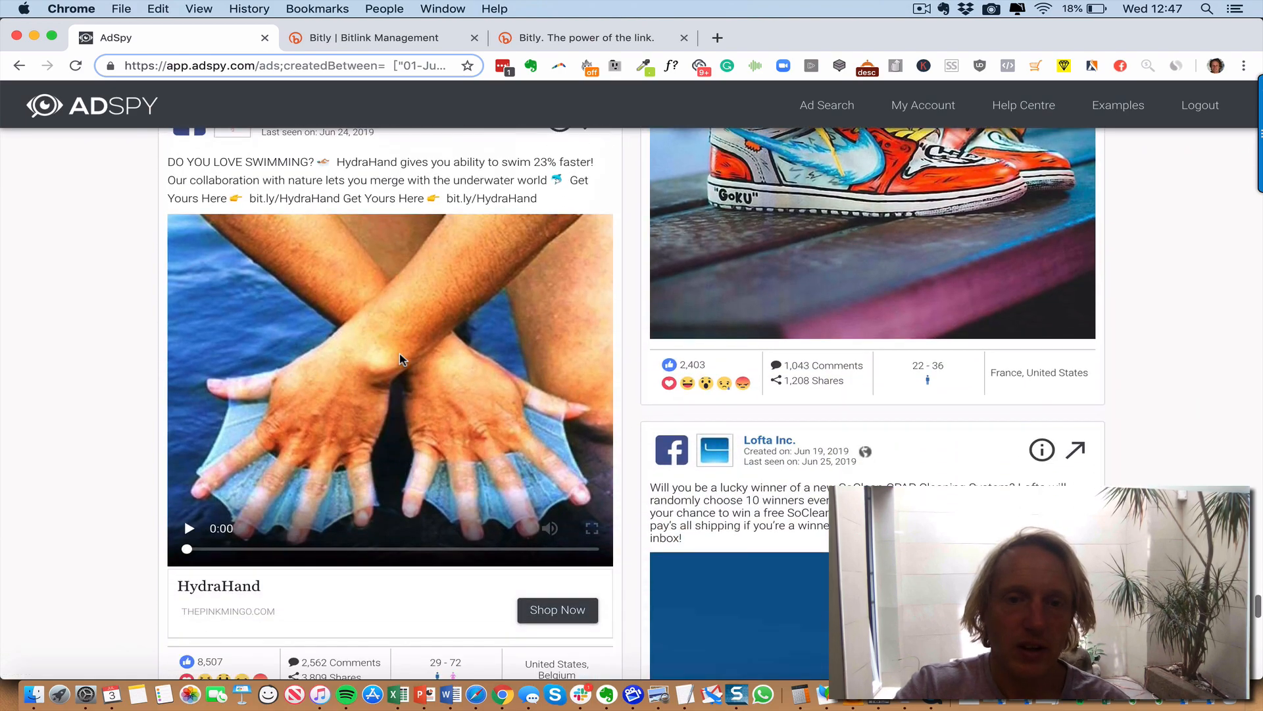
scroll("down", 3)
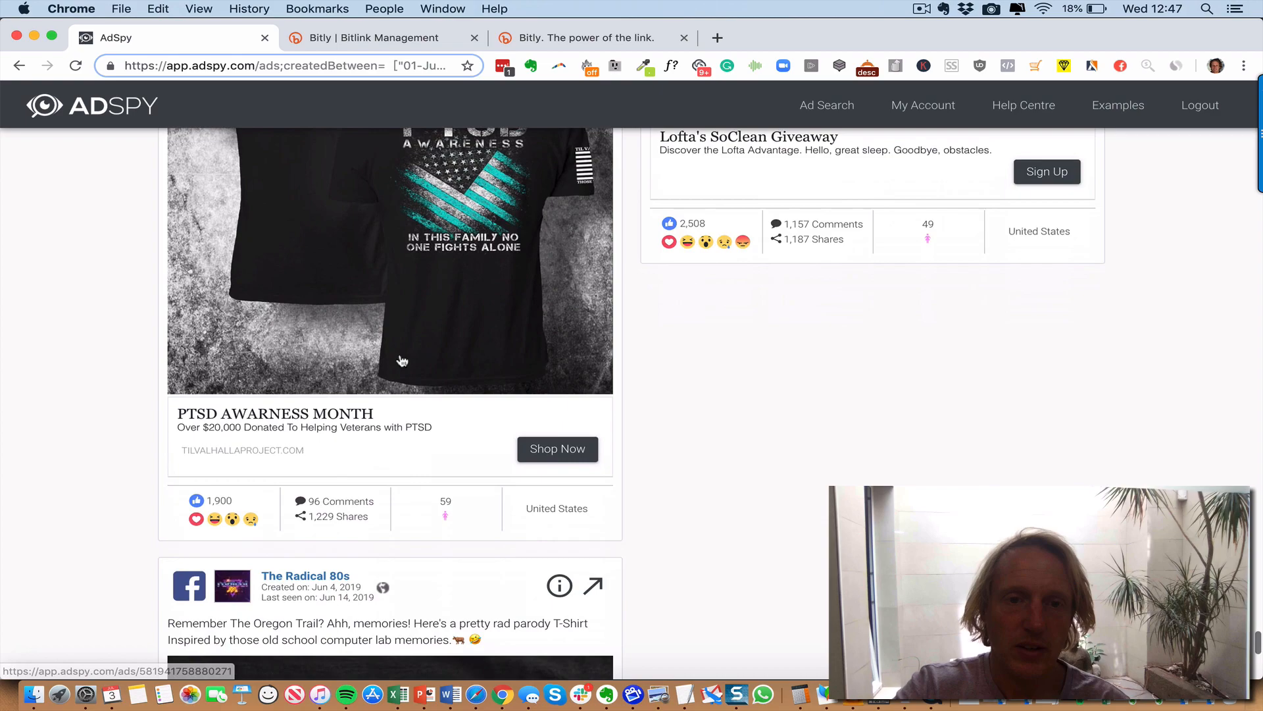
scroll("down", 3)
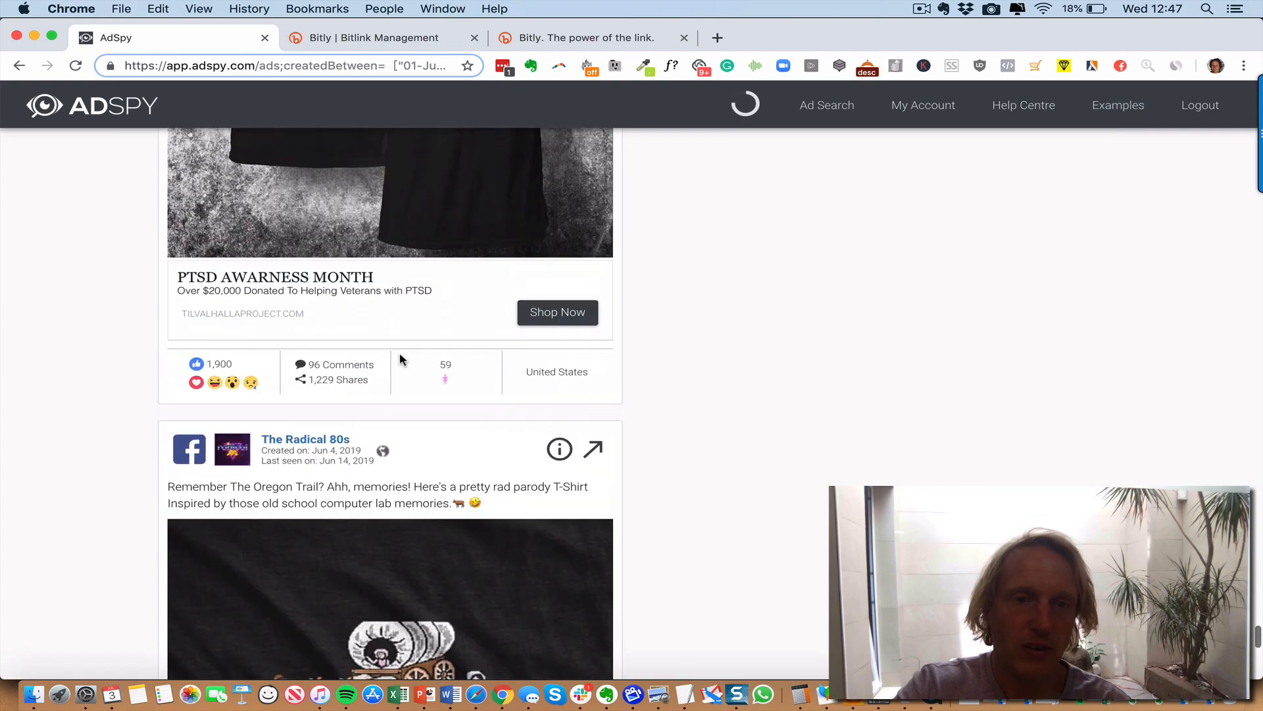
scroll("down", 3)
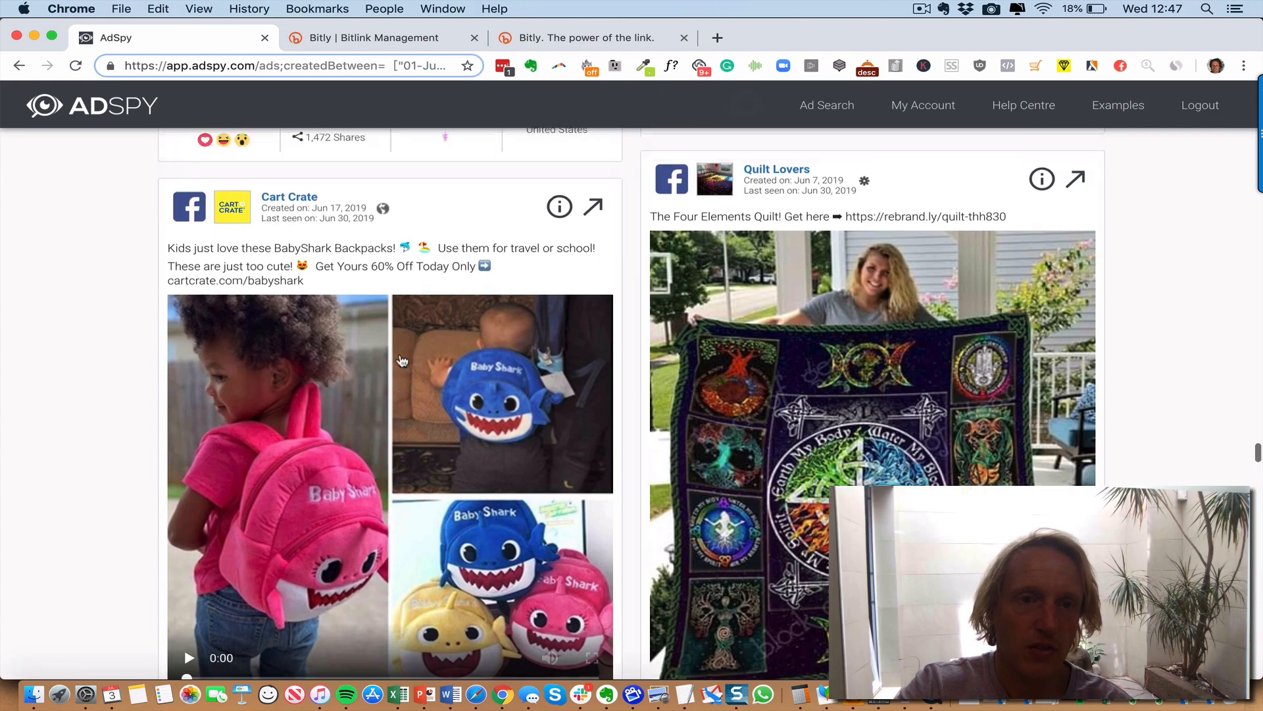
scroll("down", 3)
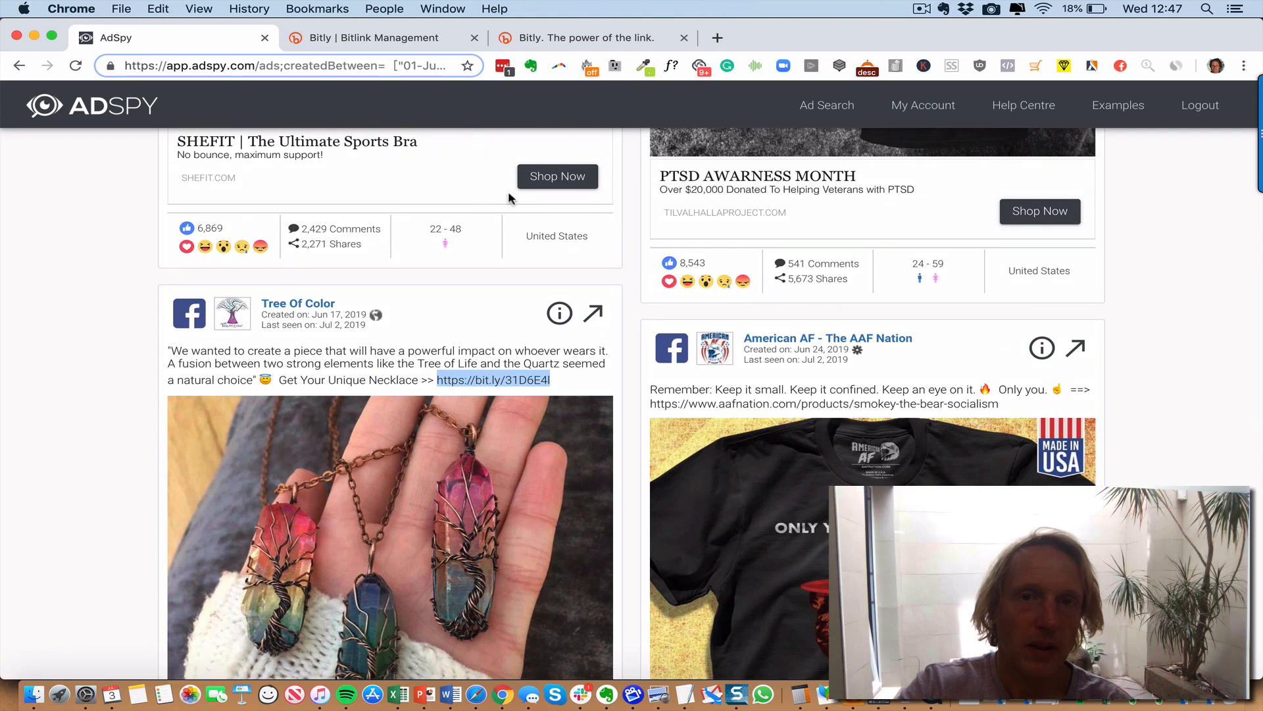
left_click(926, 37)
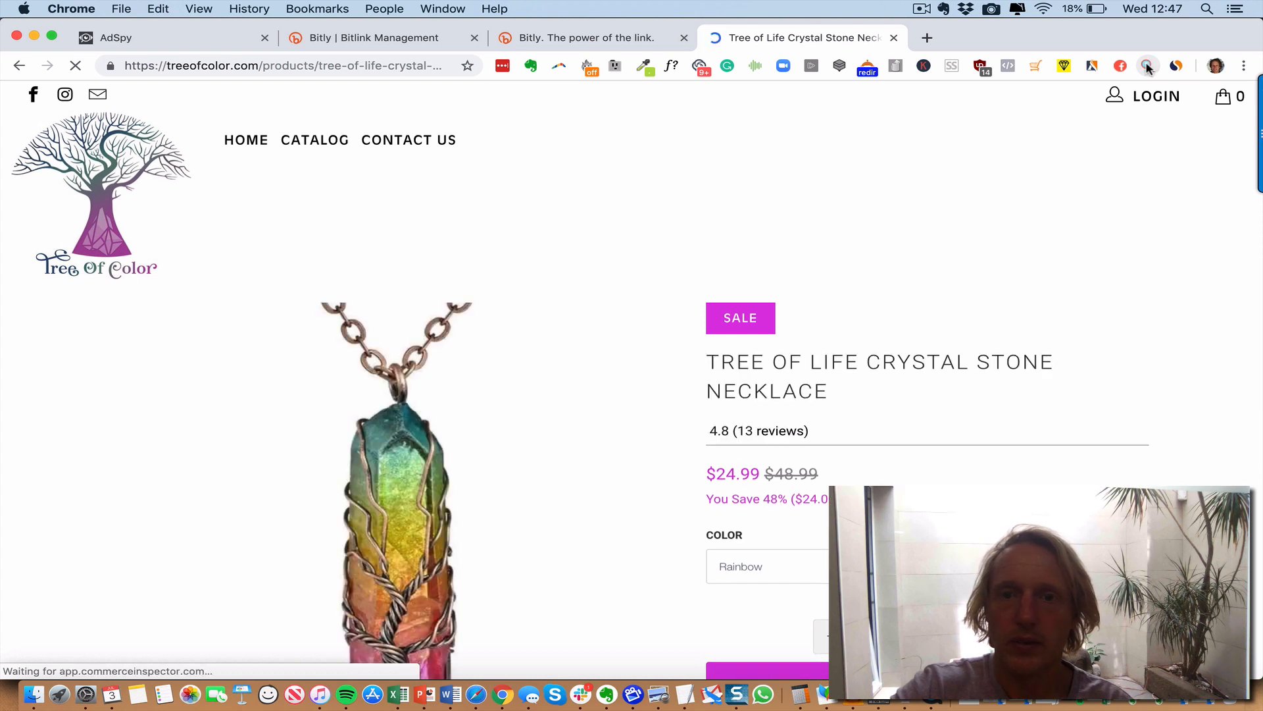
- Open Commerce Inspector on Tree of Color and view its recently launched products
left_click(1146, 66)
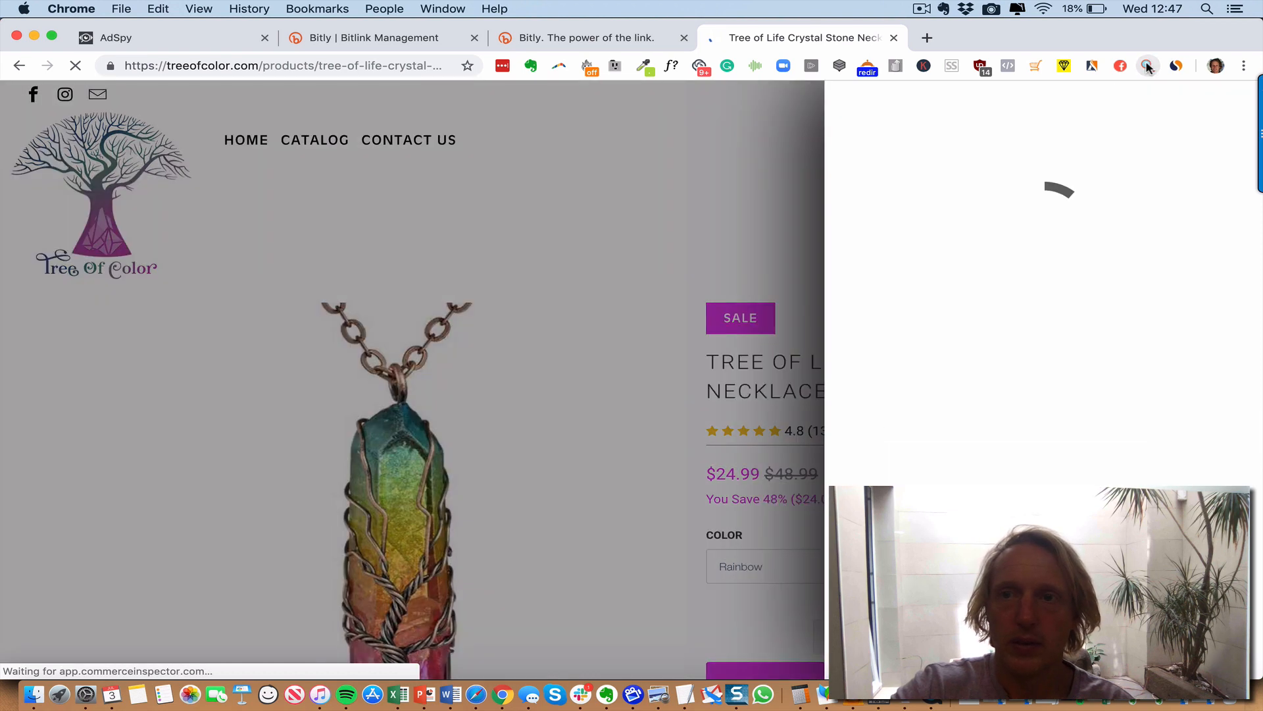
left_click(1147, 66)
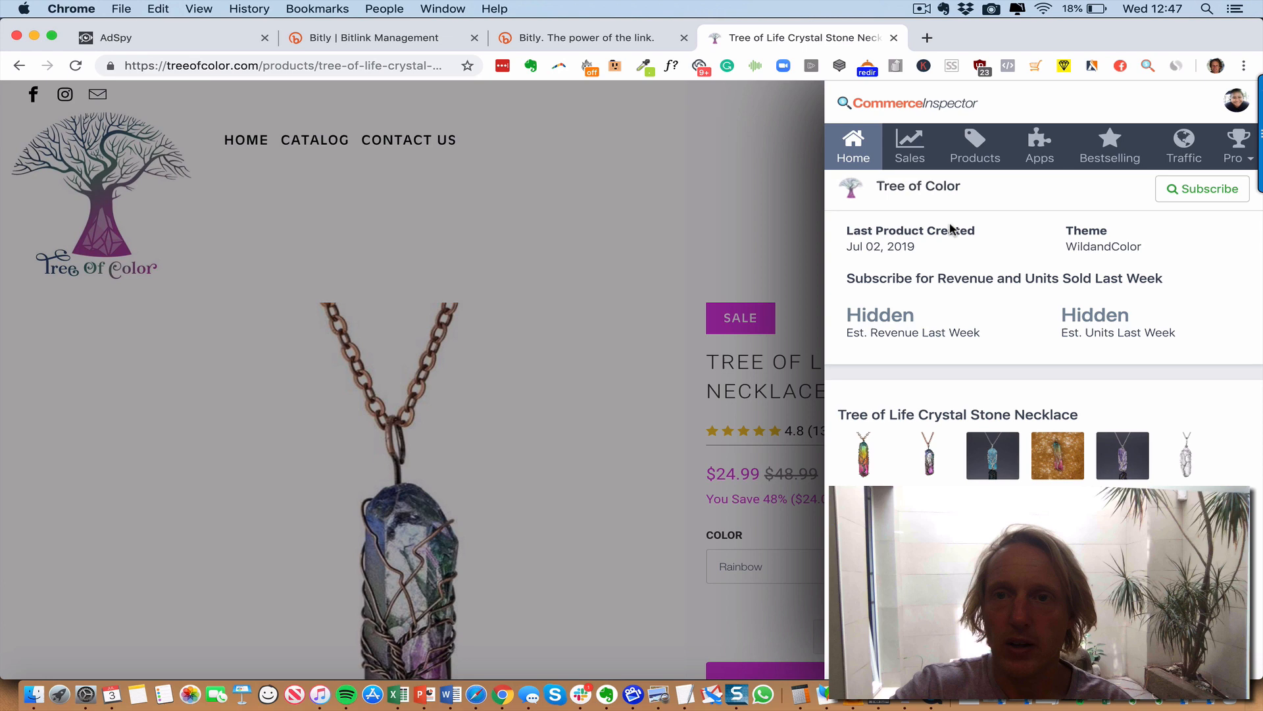
left_click(973, 147)
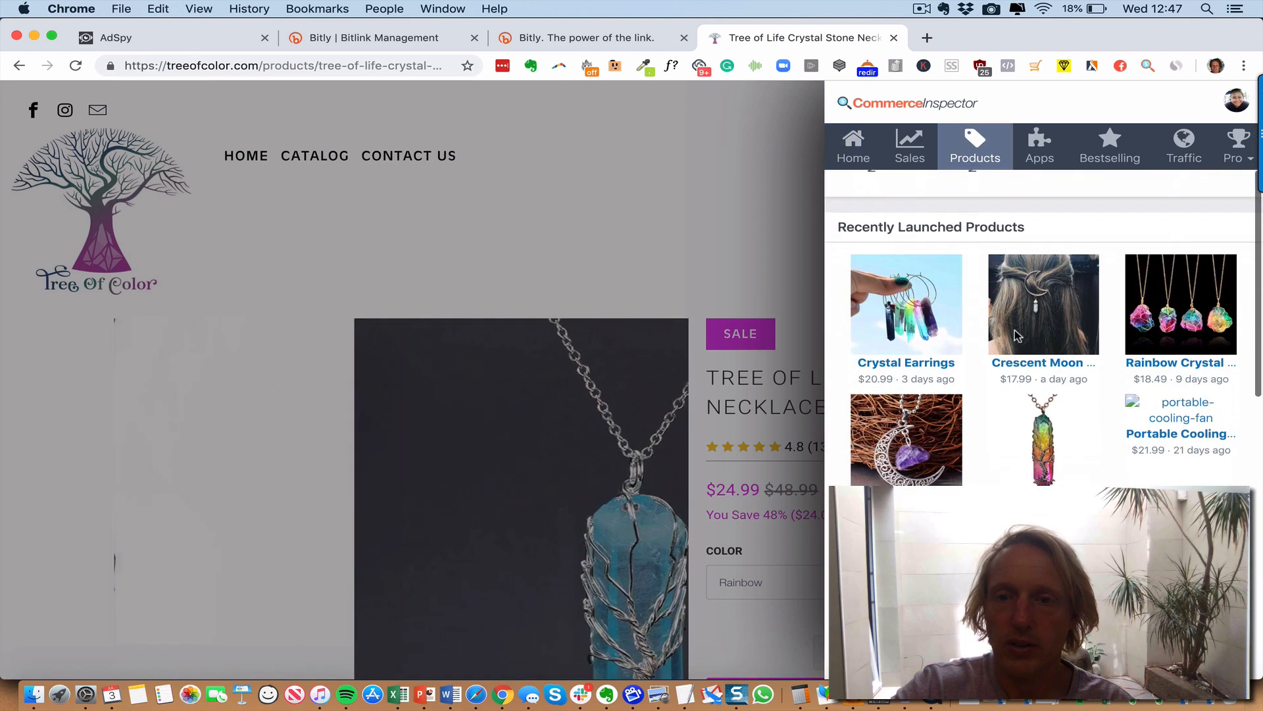
scroll("down", 3)
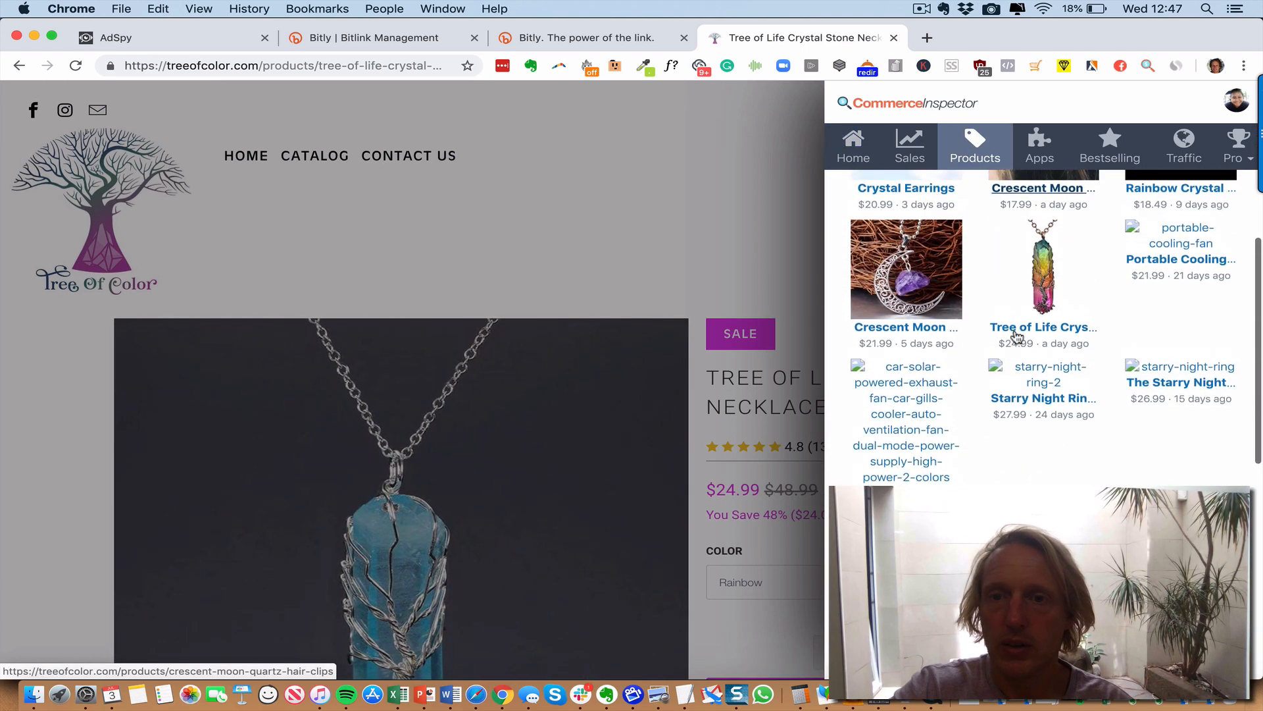
scroll("up", 3)
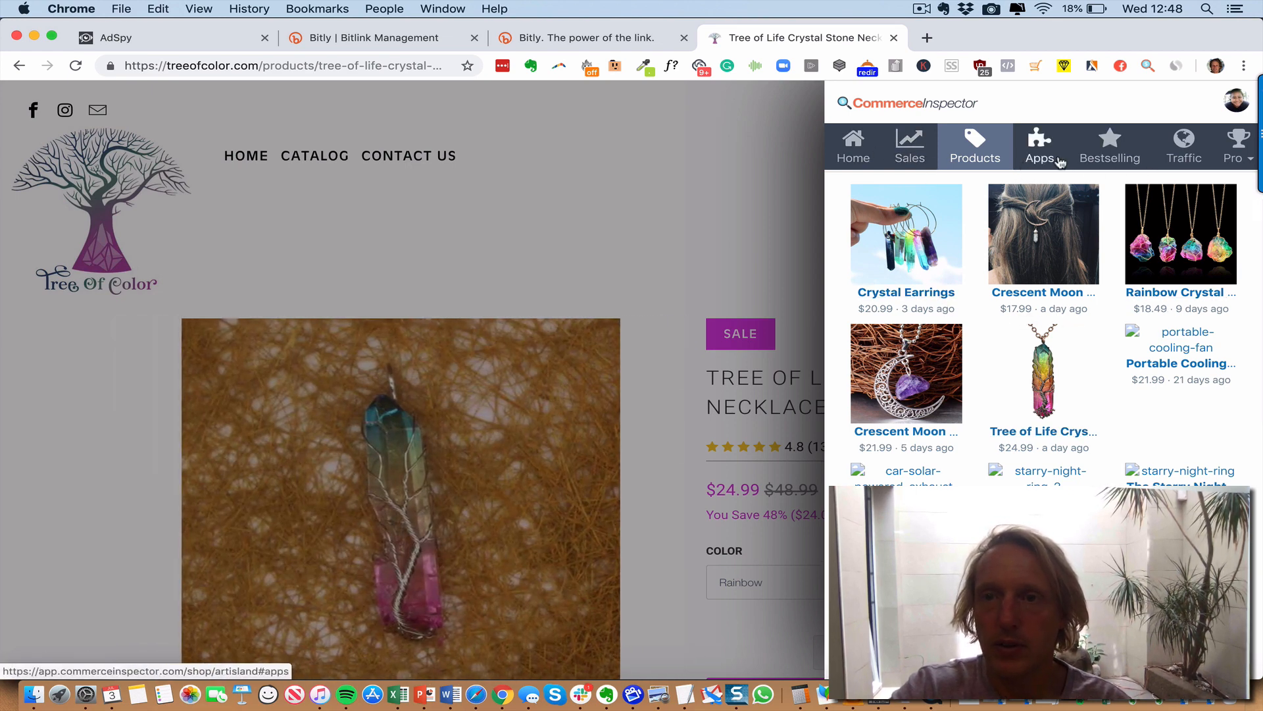
- Review the chart of 42 products launched since May 18, 2019, then close the panel
left_click(975, 146)
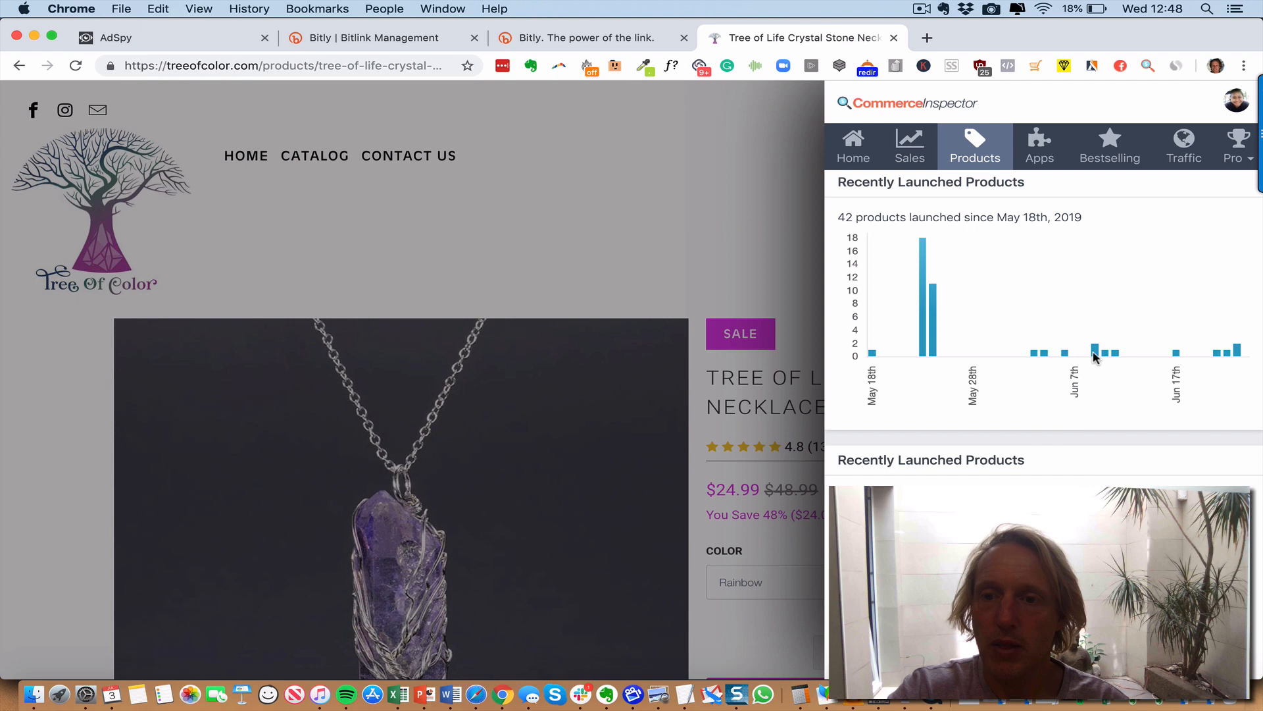
scroll("down", 3)
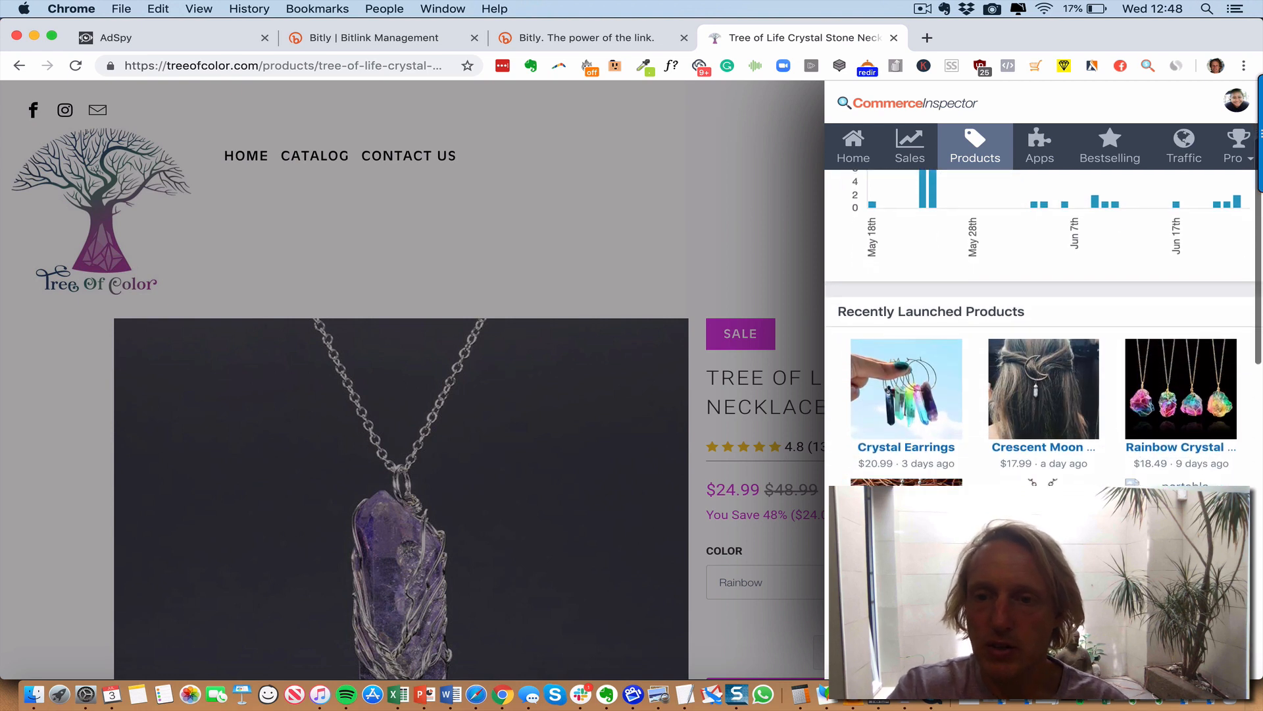
scroll("down", 3)
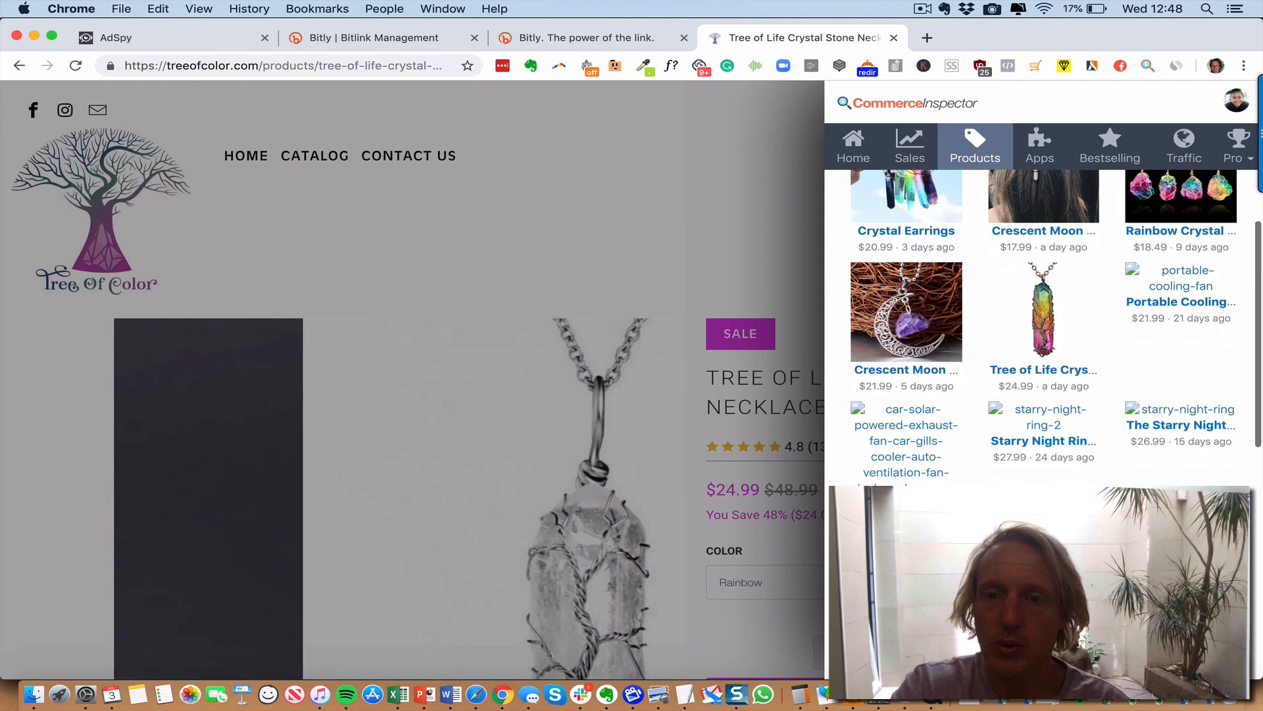
scroll("down", 3)
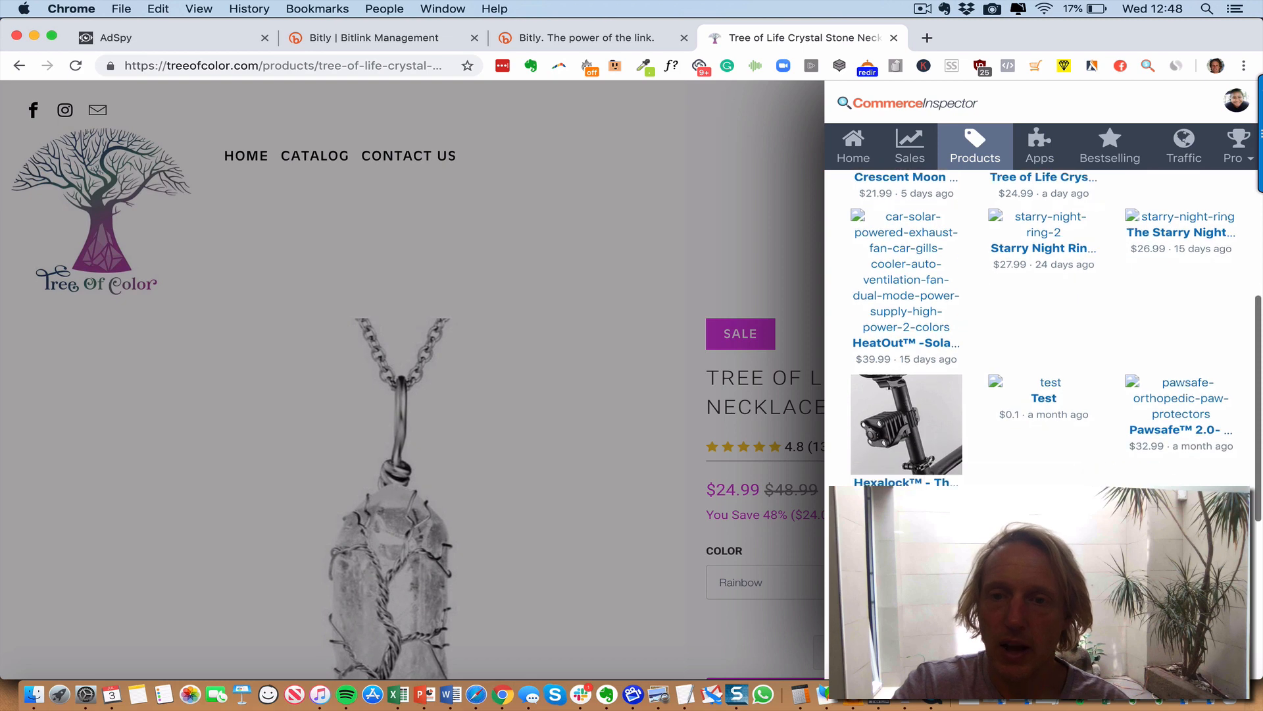
scroll("up", 3)
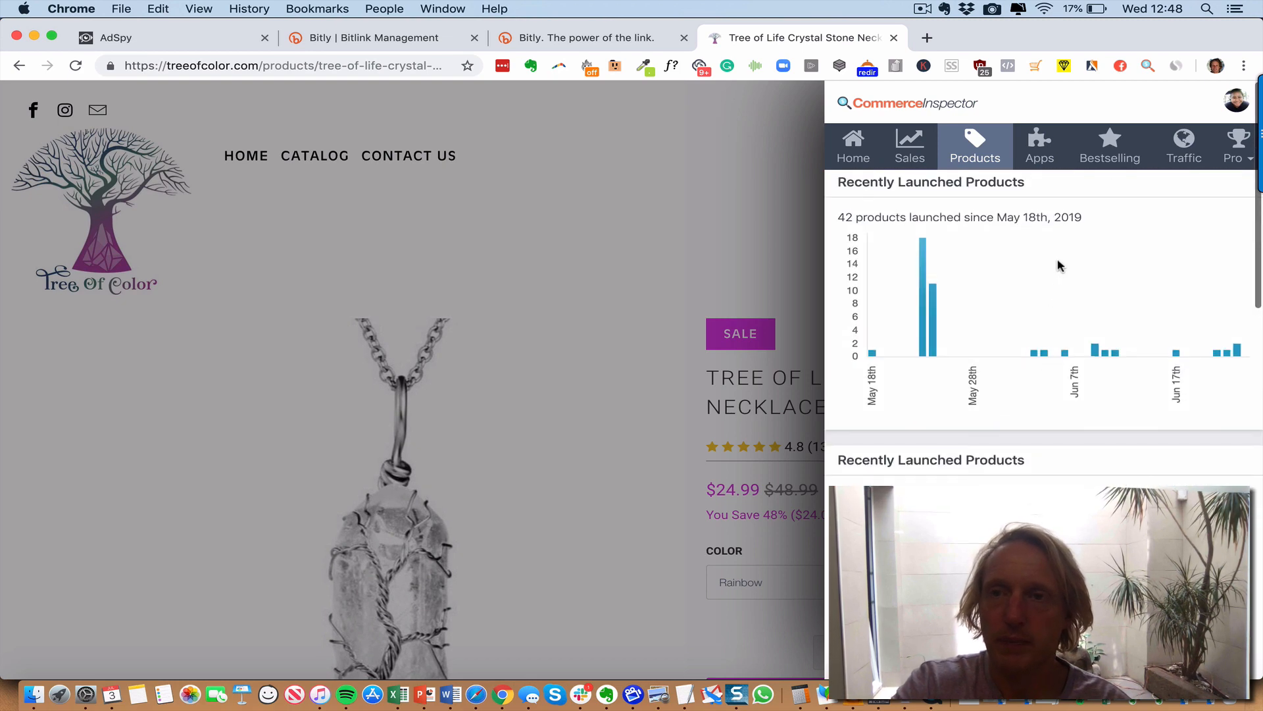
left_click(1110, 146)
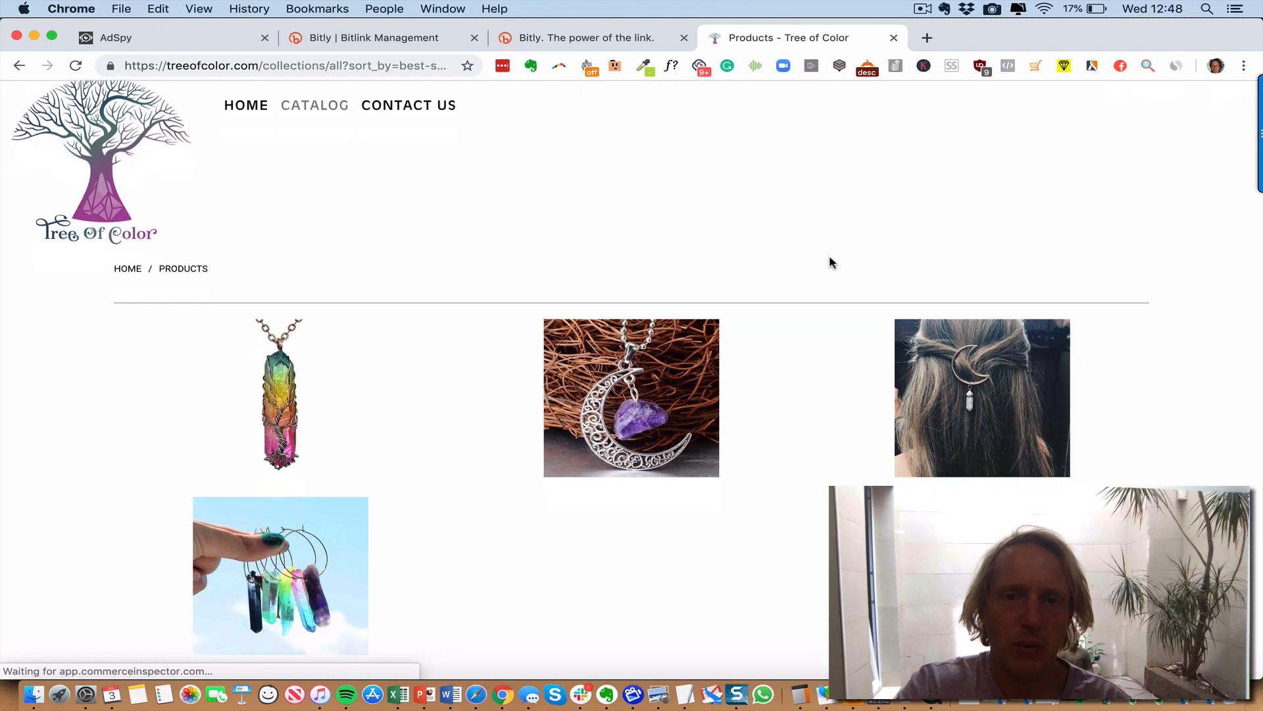
- Scroll through Tree of Color's catalog of four products, from rainbow tree necklace to crystal earrings
scroll("down", 3)
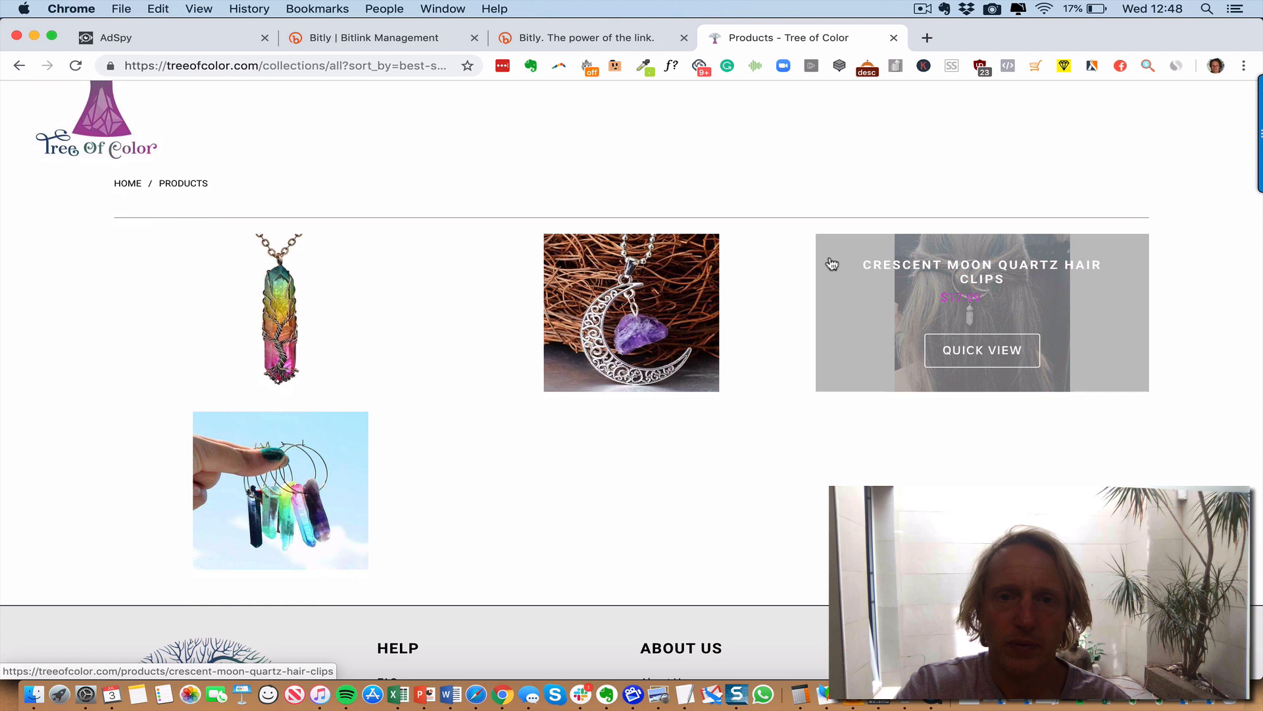
mouse_move(886, 379)
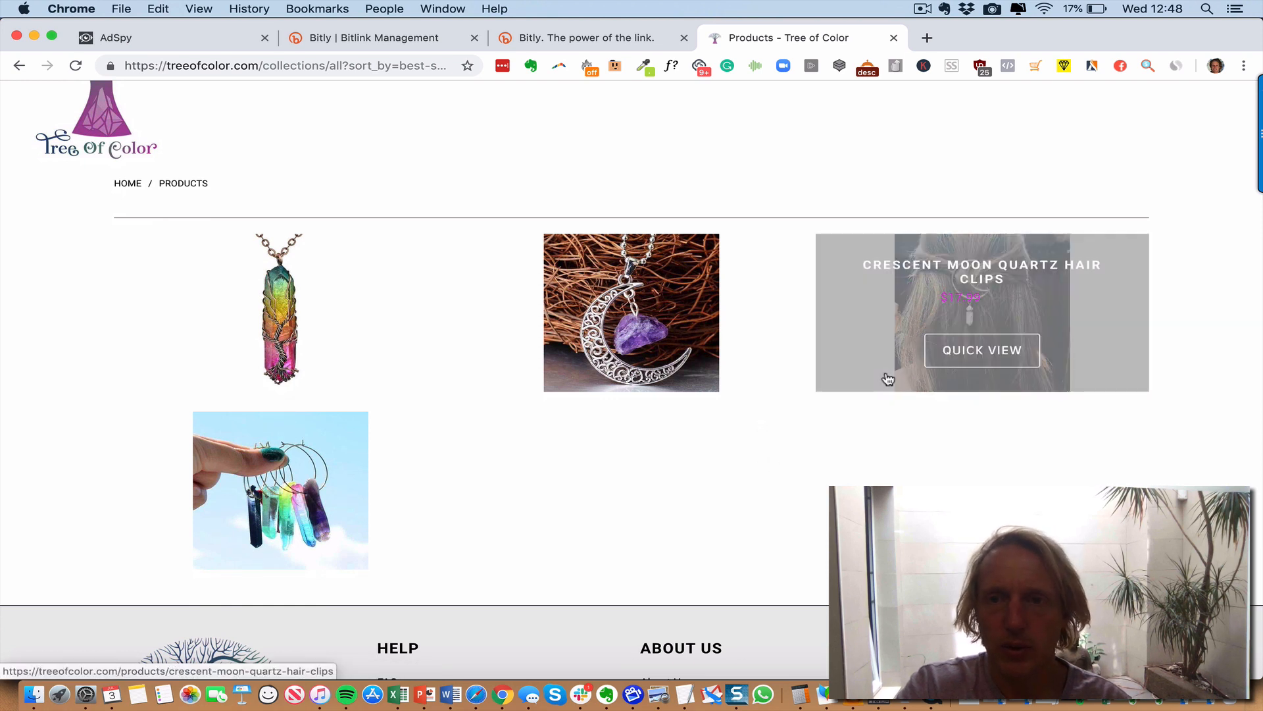
mouse_move(711, 16)
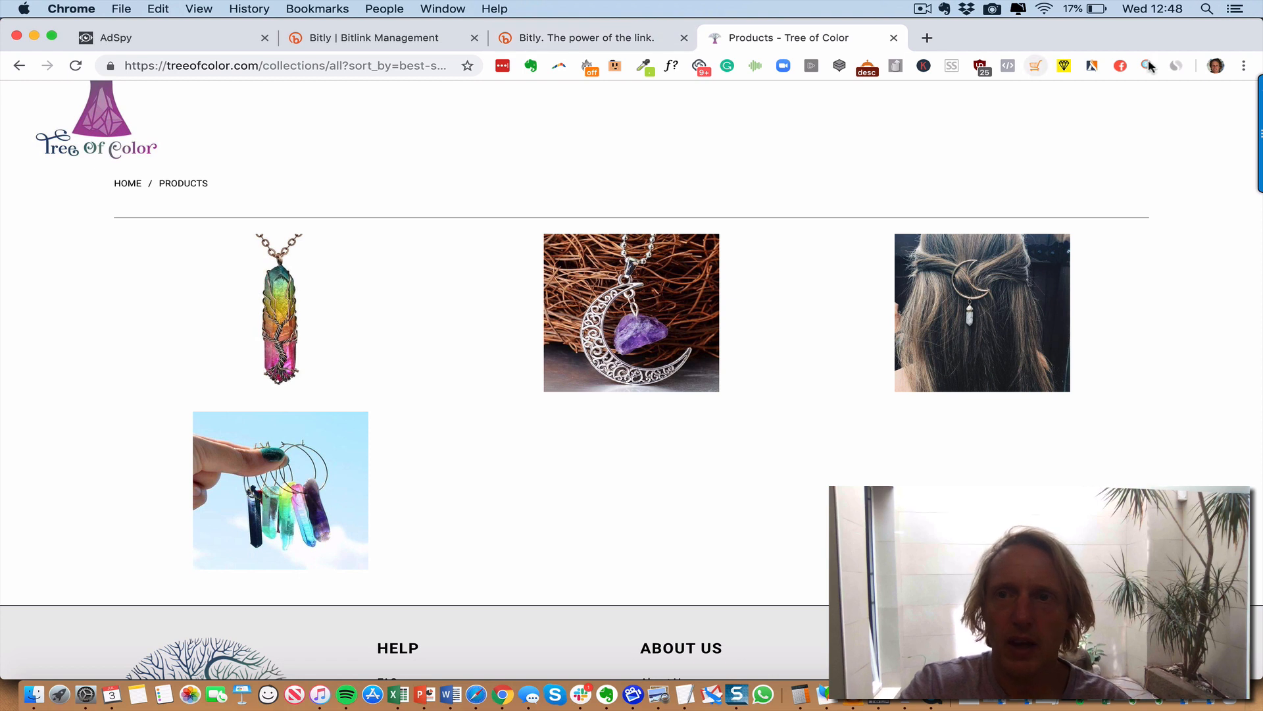
left_click(1148, 66)
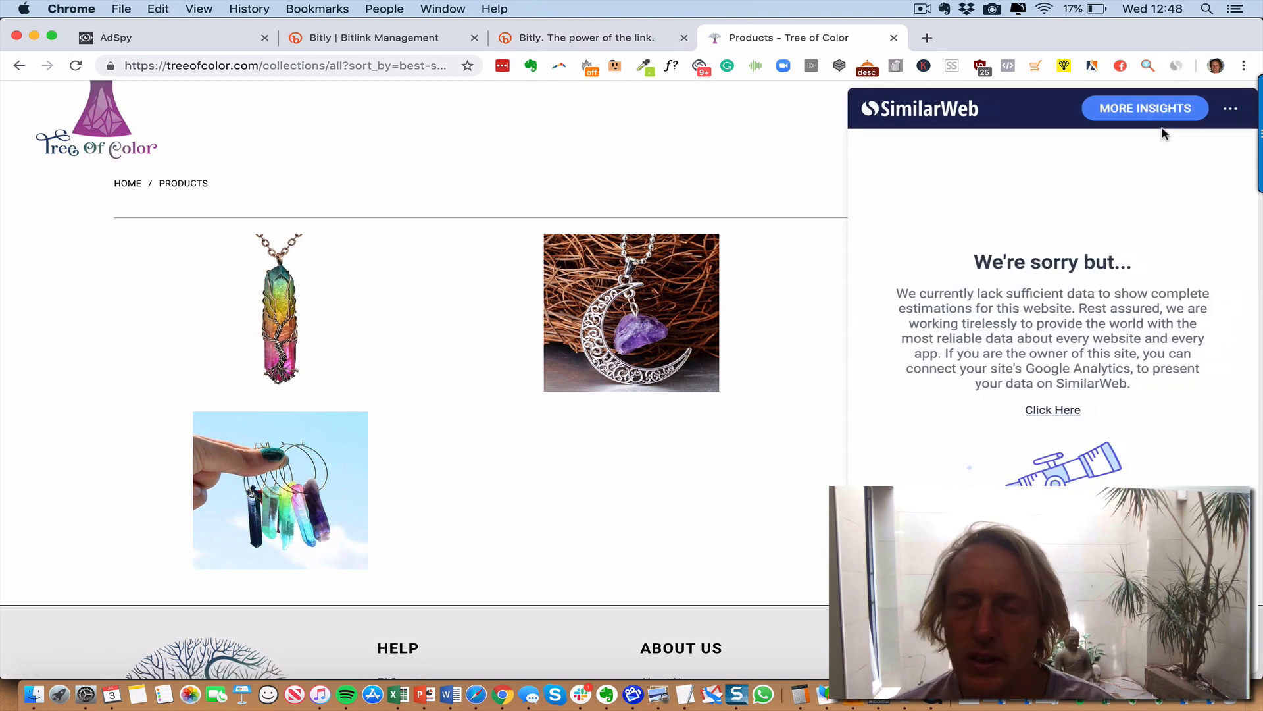
mouse_move(949, 140)
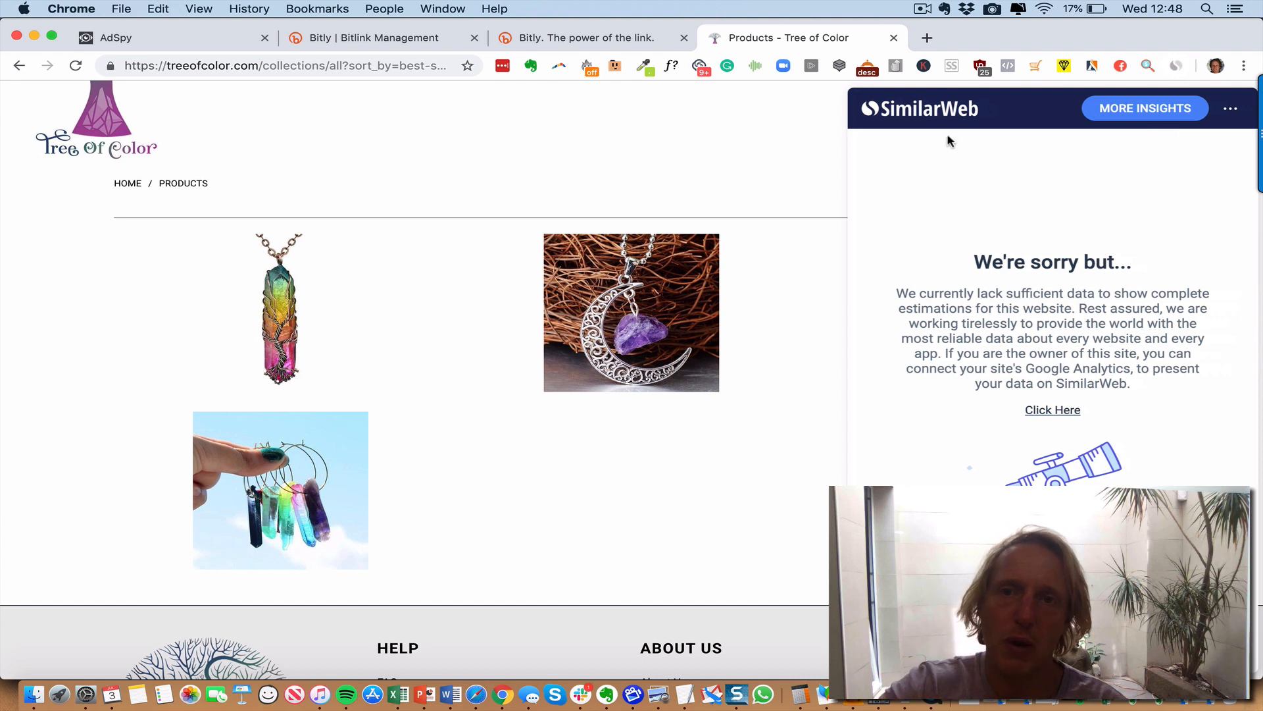
mouse_move(783, 149)
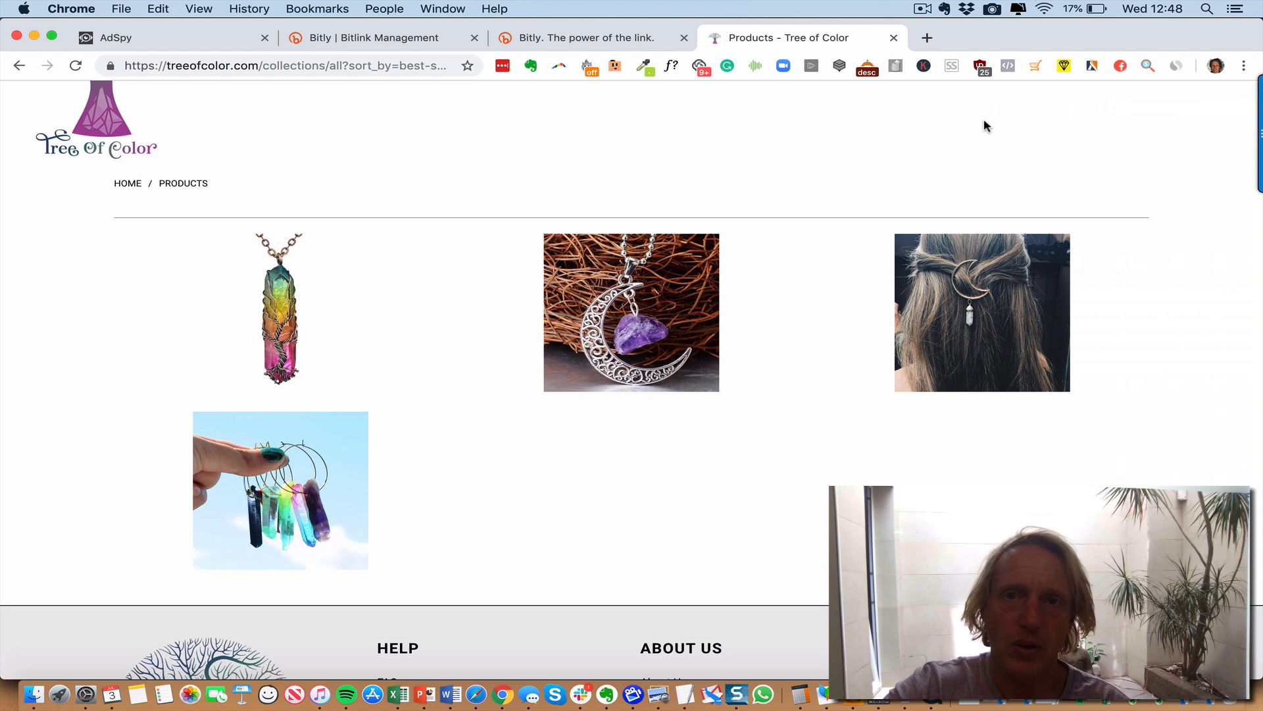
mouse_move(1146, 66)
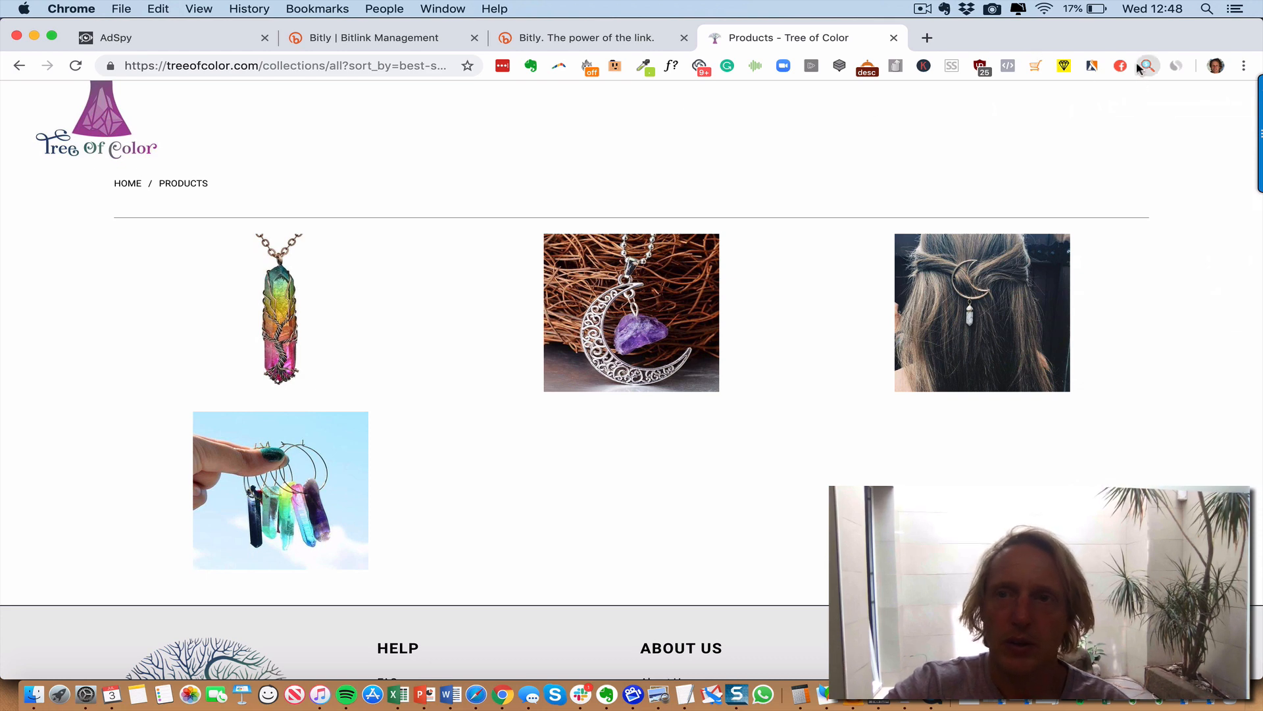
left_click(1147, 66)
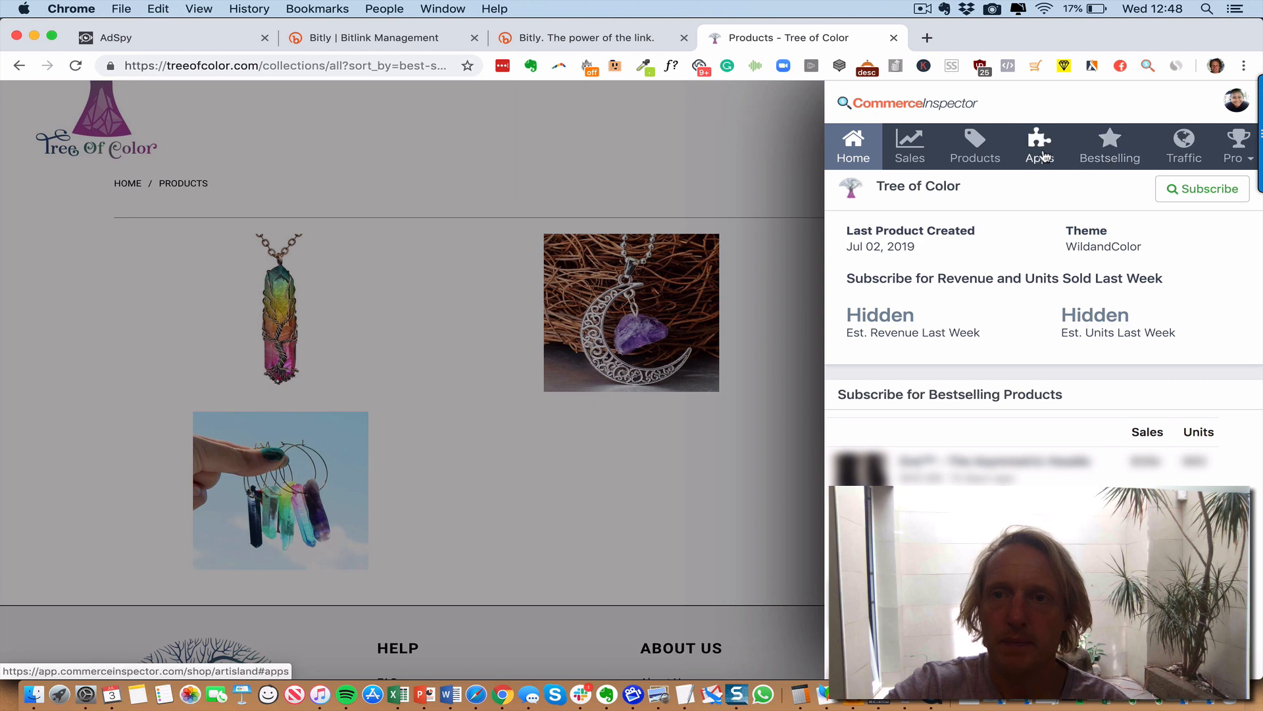
left_click(1038, 146)
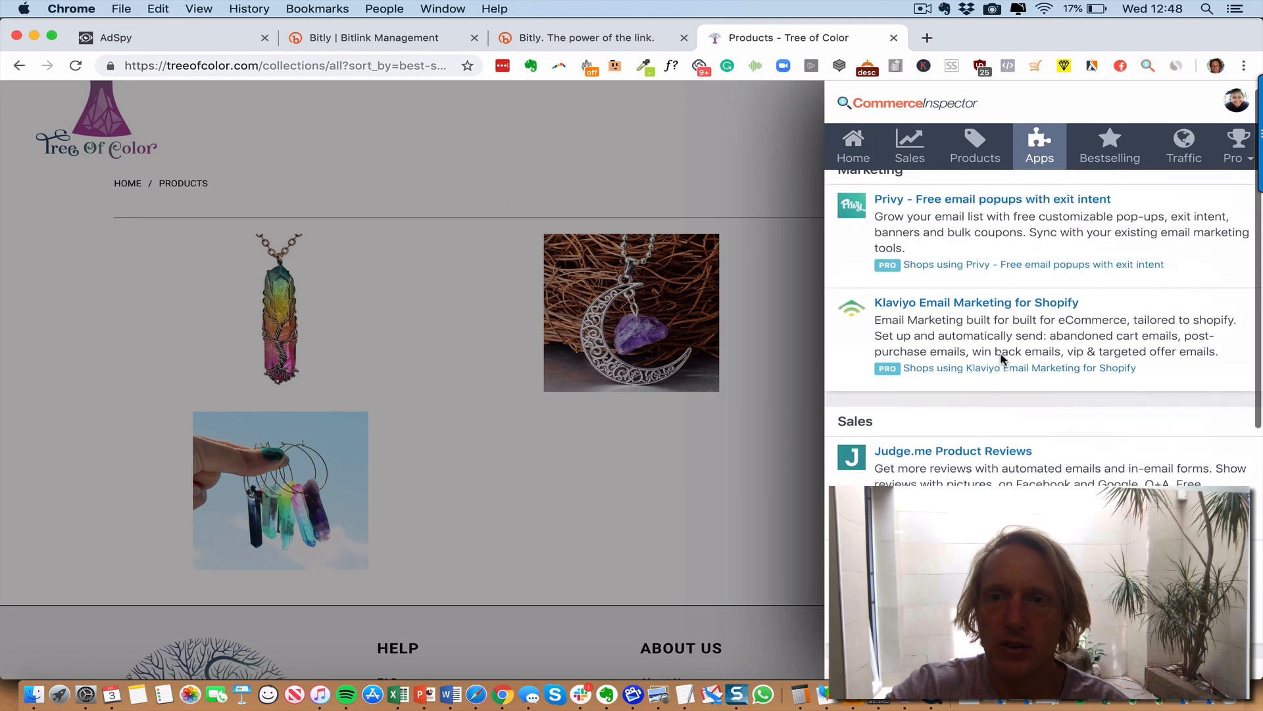
scroll("down", 3)
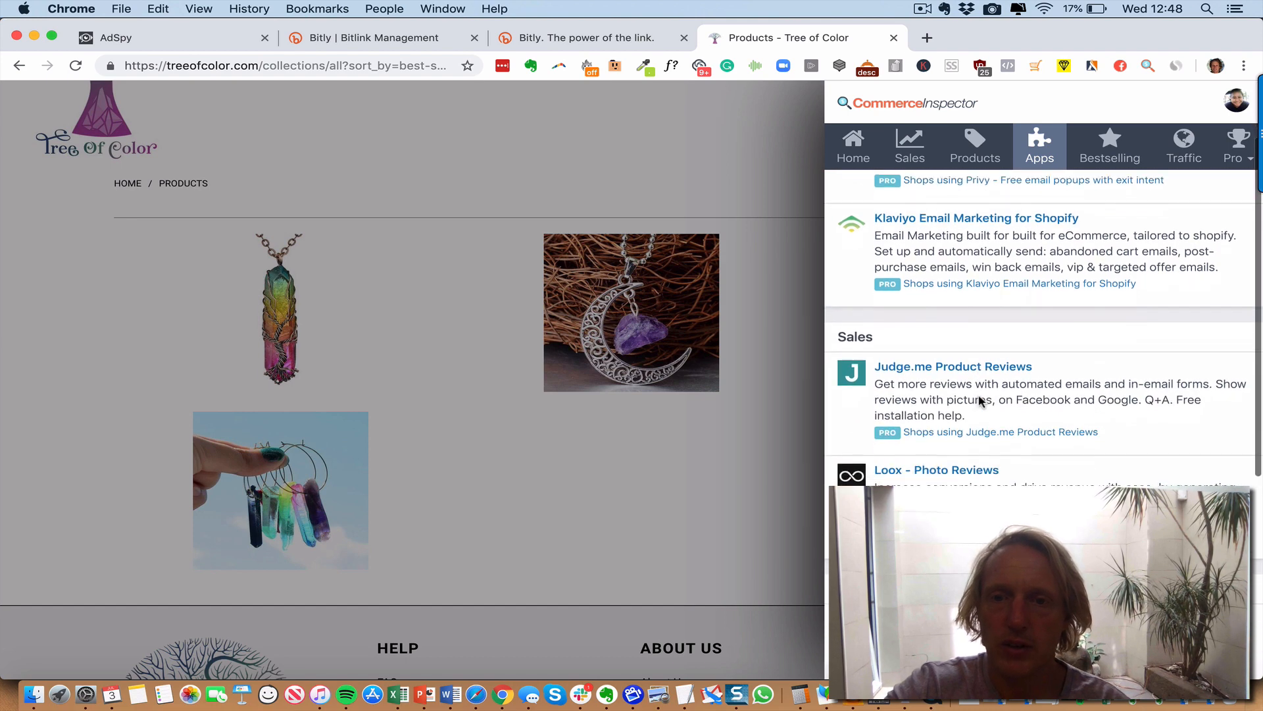
scroll("down", 3)
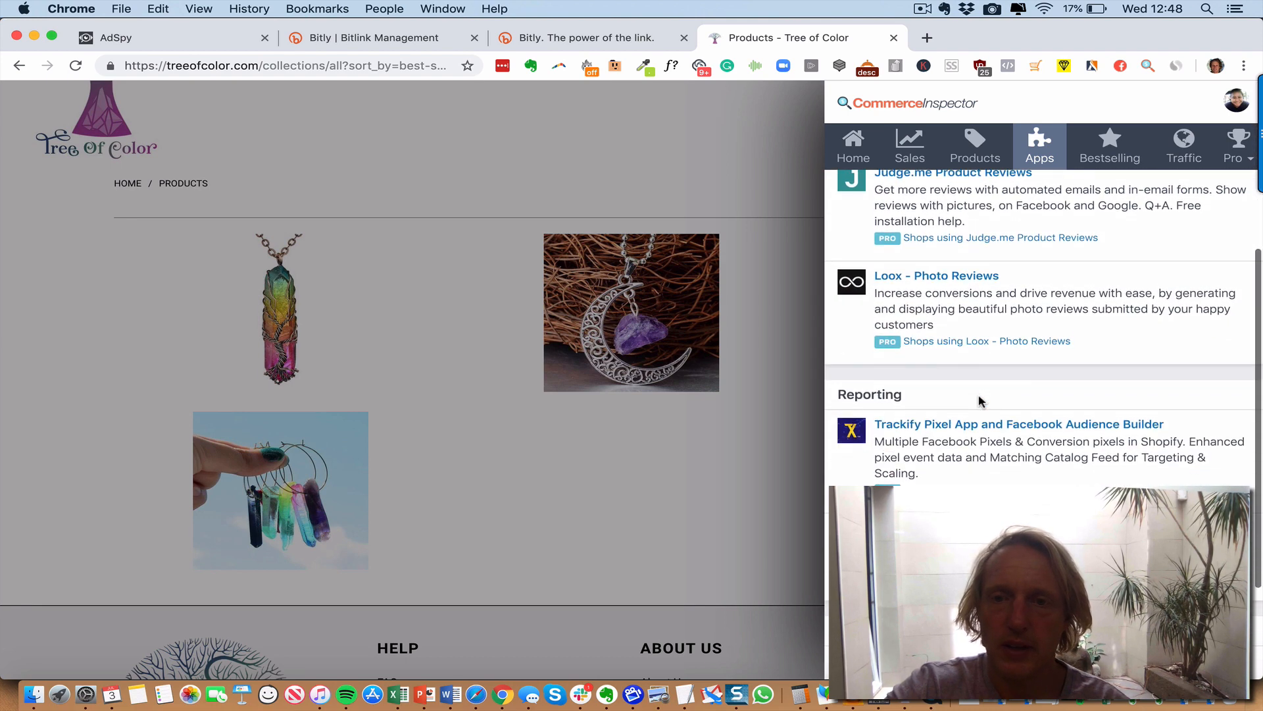
scroll("down", 3)
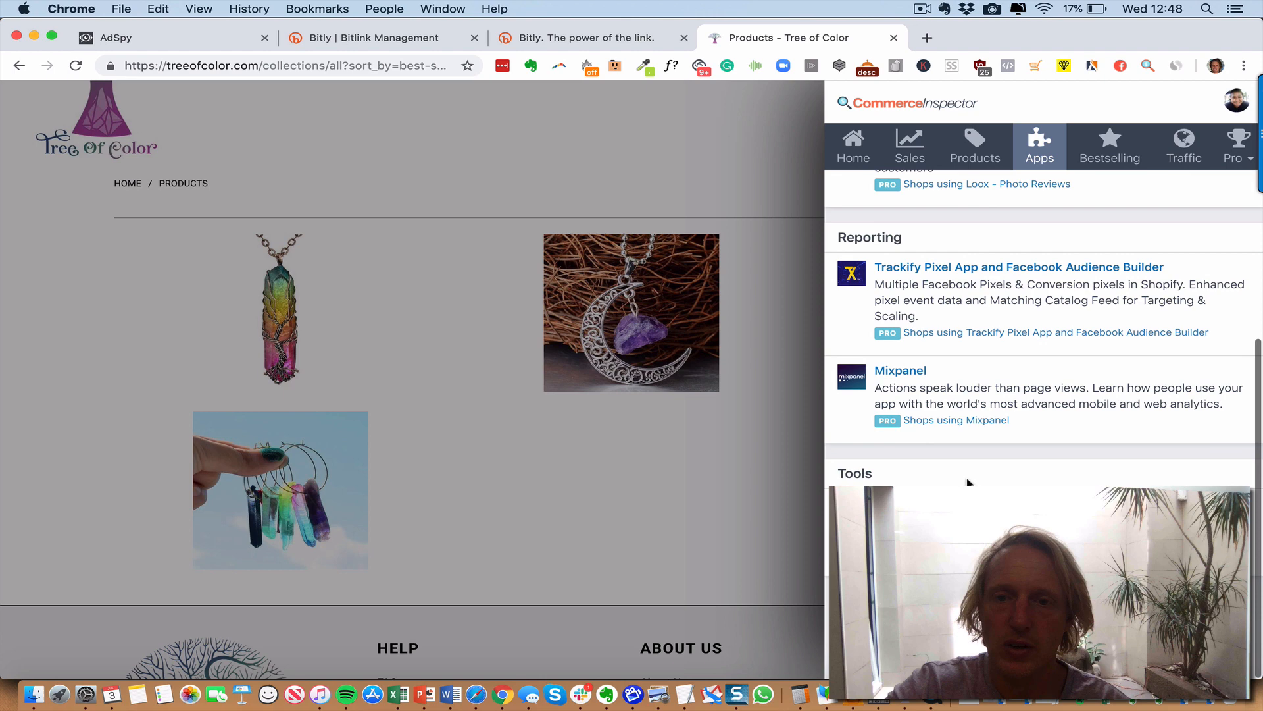
scroll("up", 3)
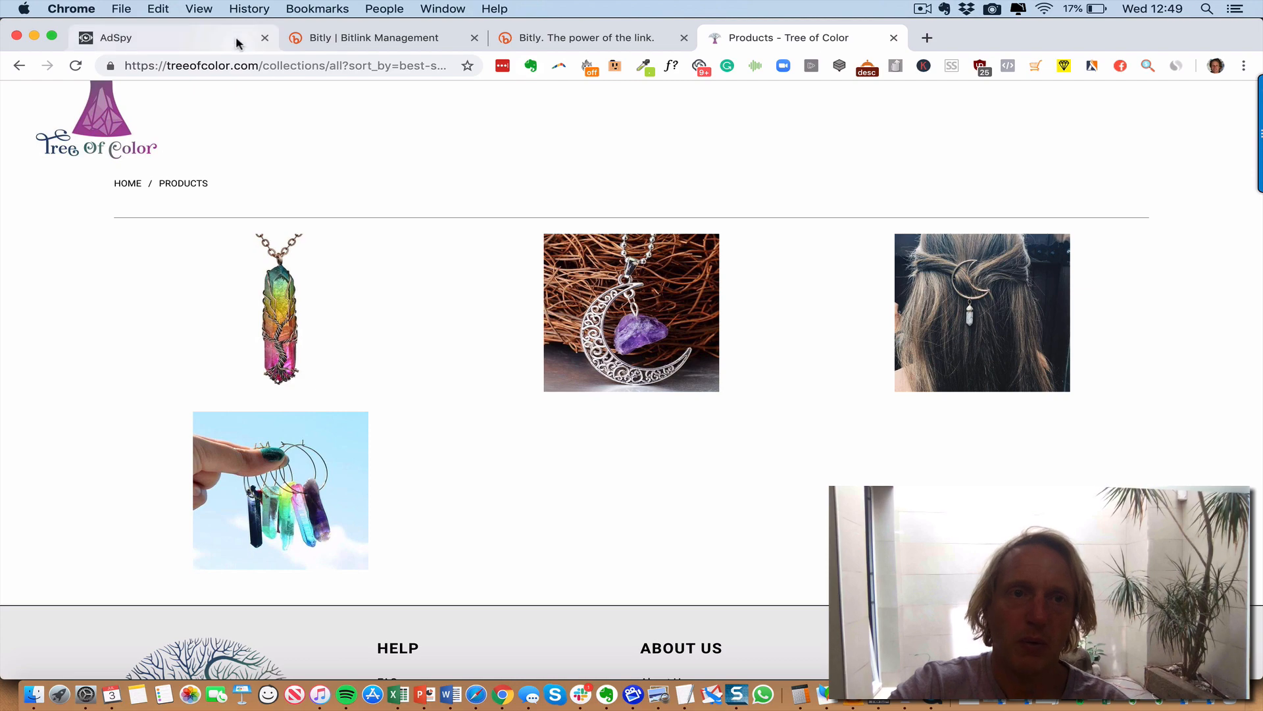
left_click(117, 36)
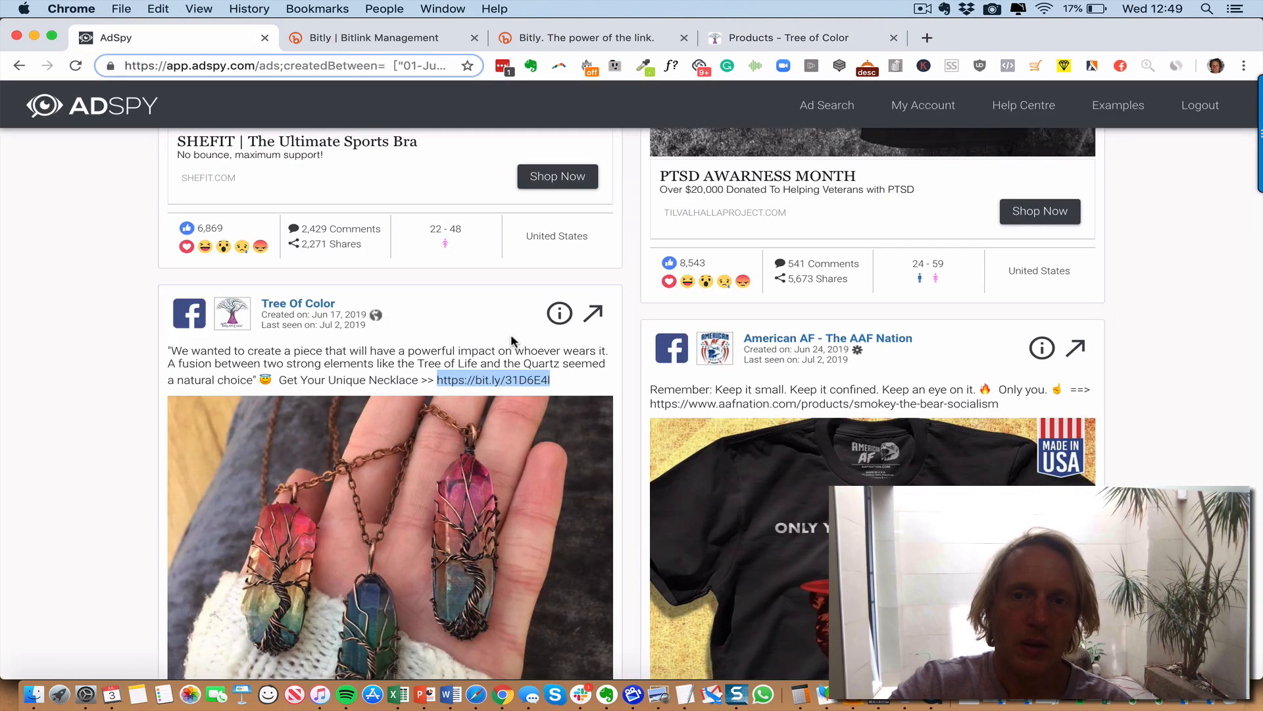
scroll("down", 3)
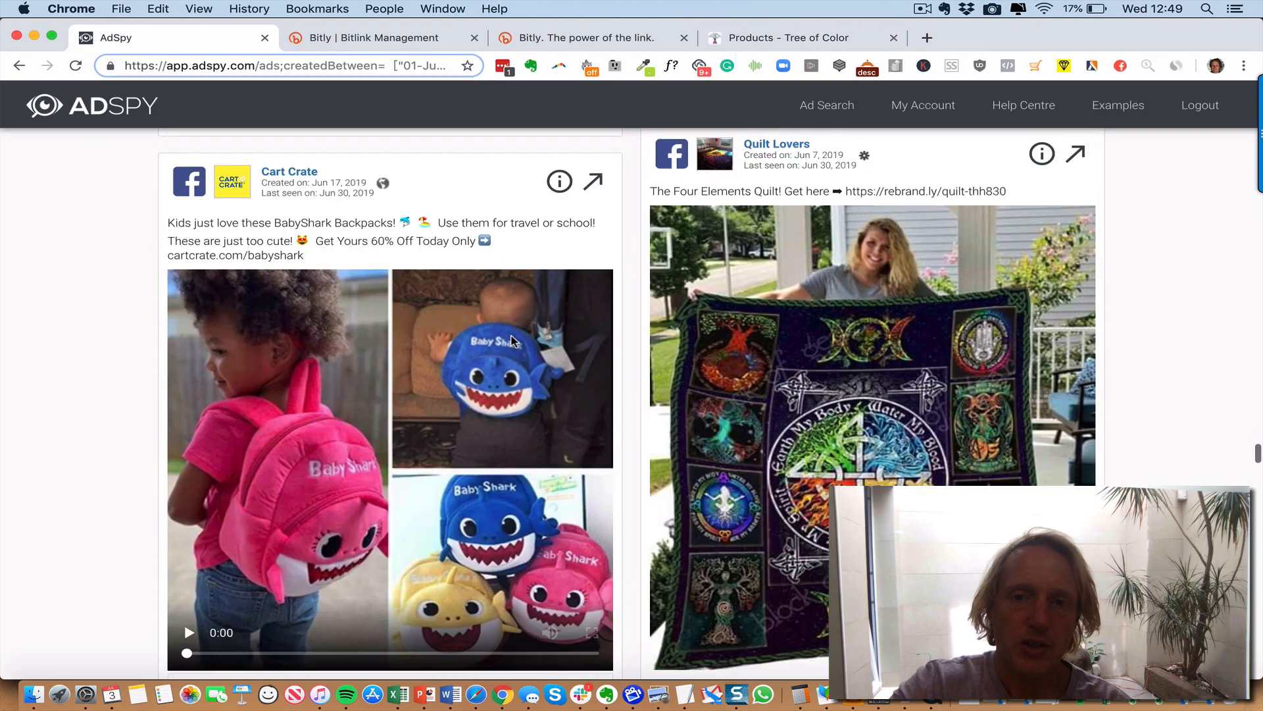
scroll("down", 3)
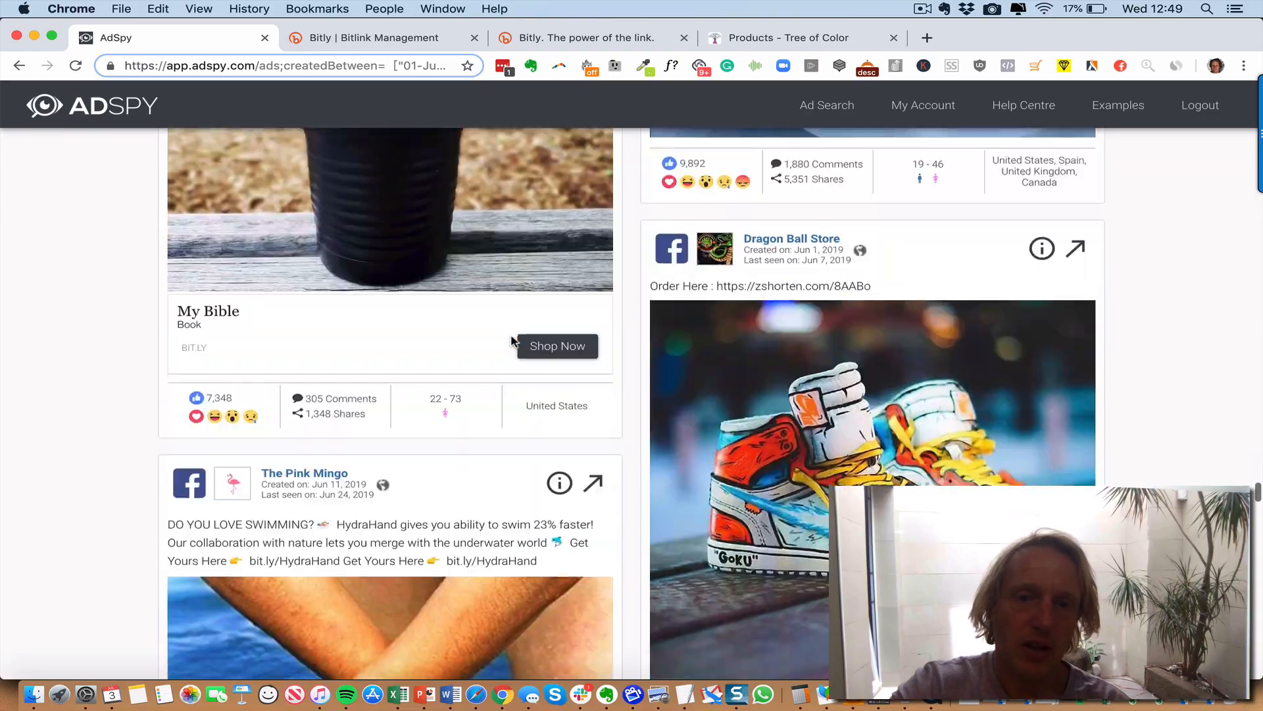
scroll("down", 3)
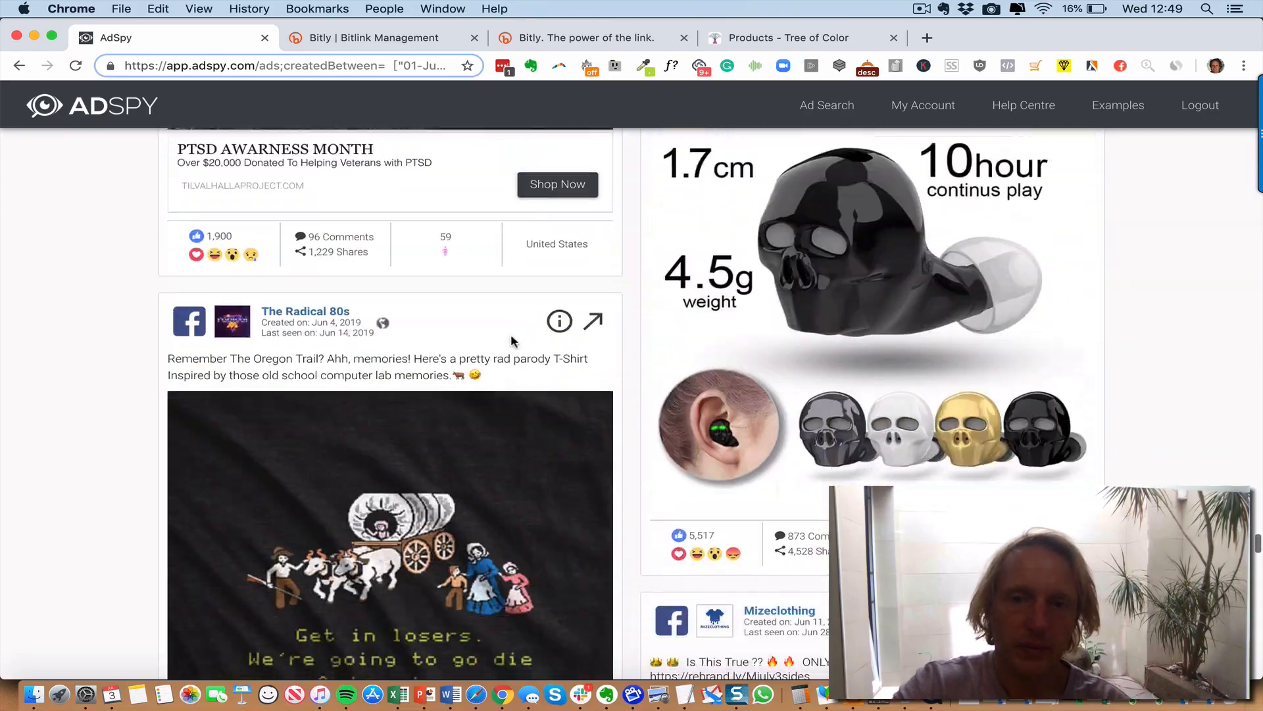
scroll("down", 3)
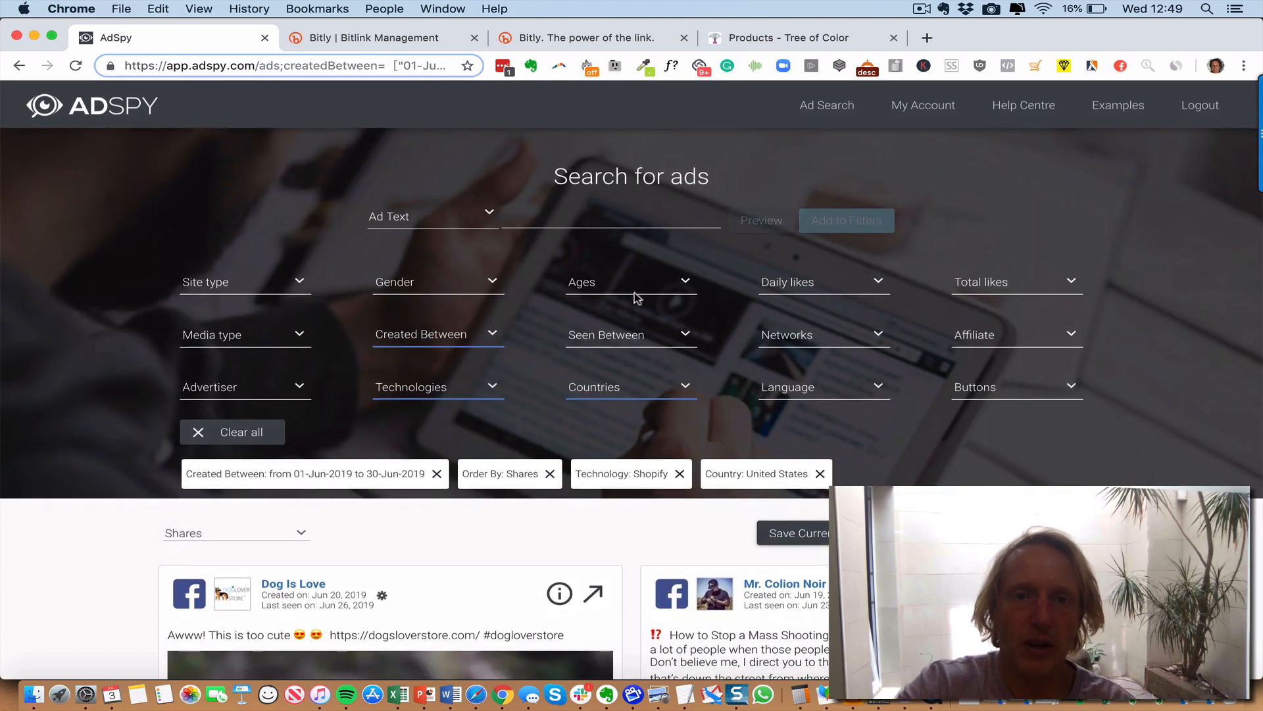
mouse_move(472, 280)
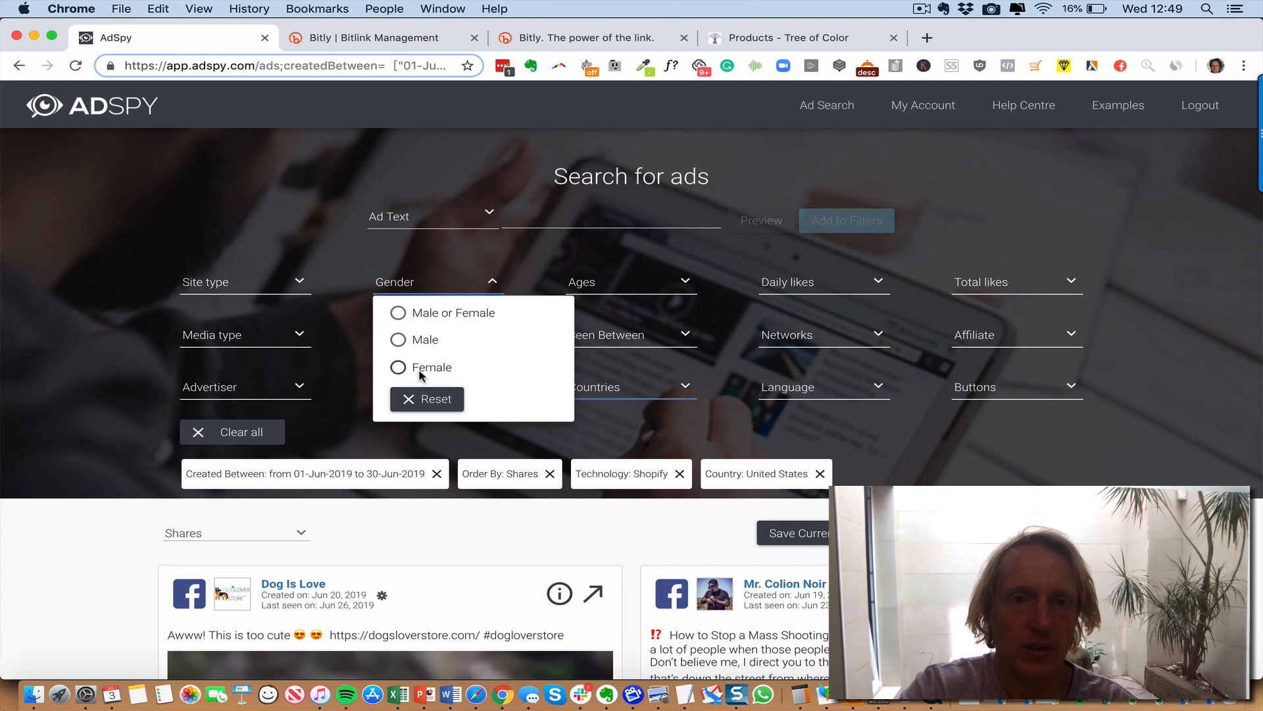
- Set the Gender filter to Female and review the reloaded feed, e.g. Dog Is Love, Lash Barb
left_click(397, 366)
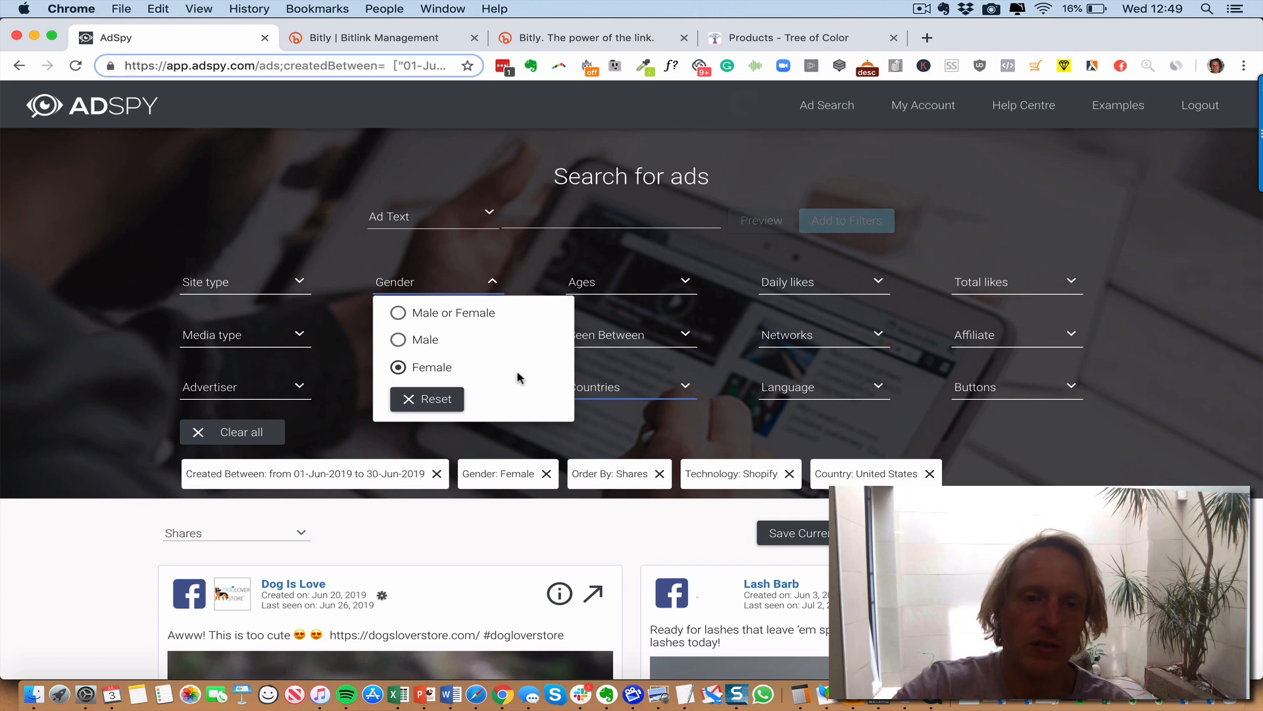
scroll("up", 3)
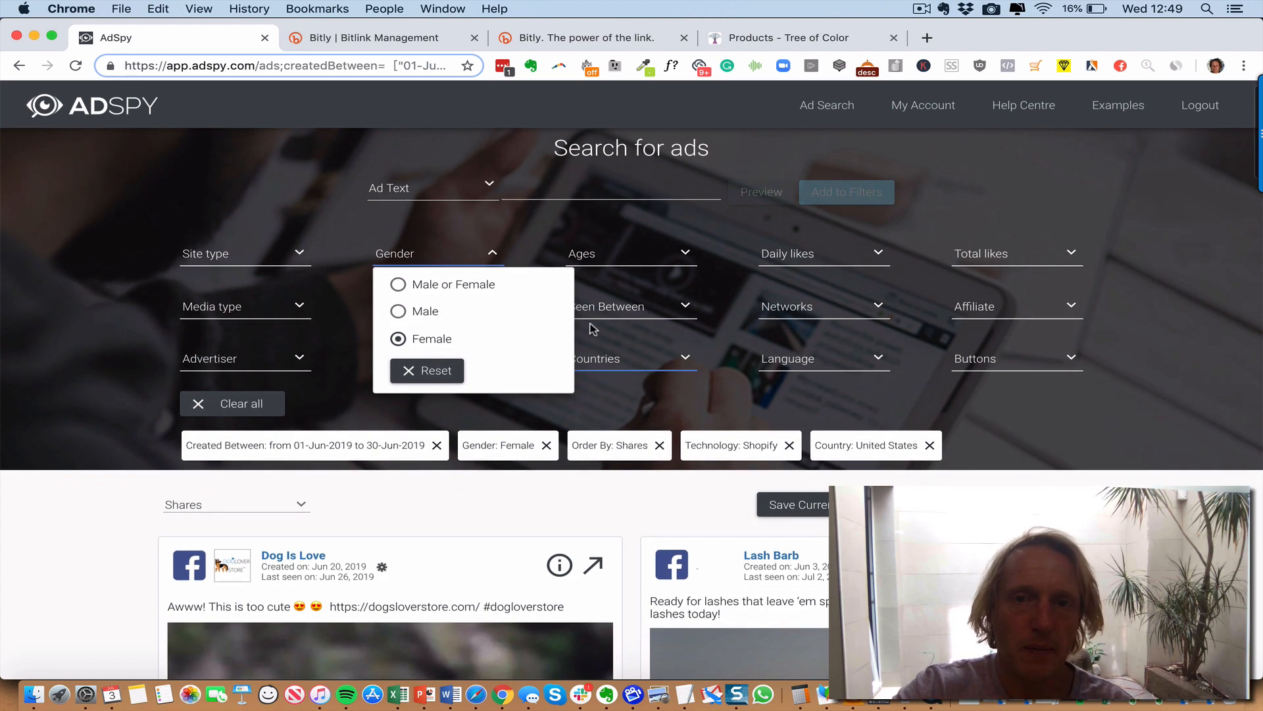
mouse_move(665, 263)
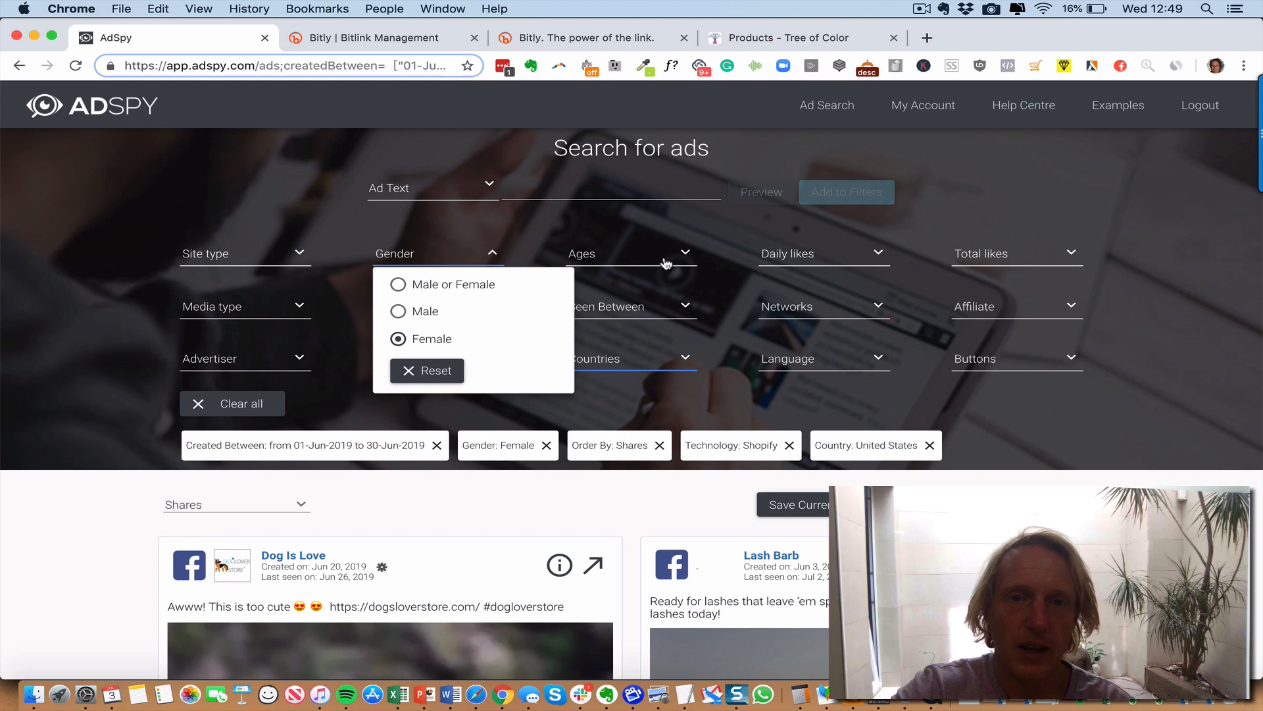
mouse_move(577, 502)
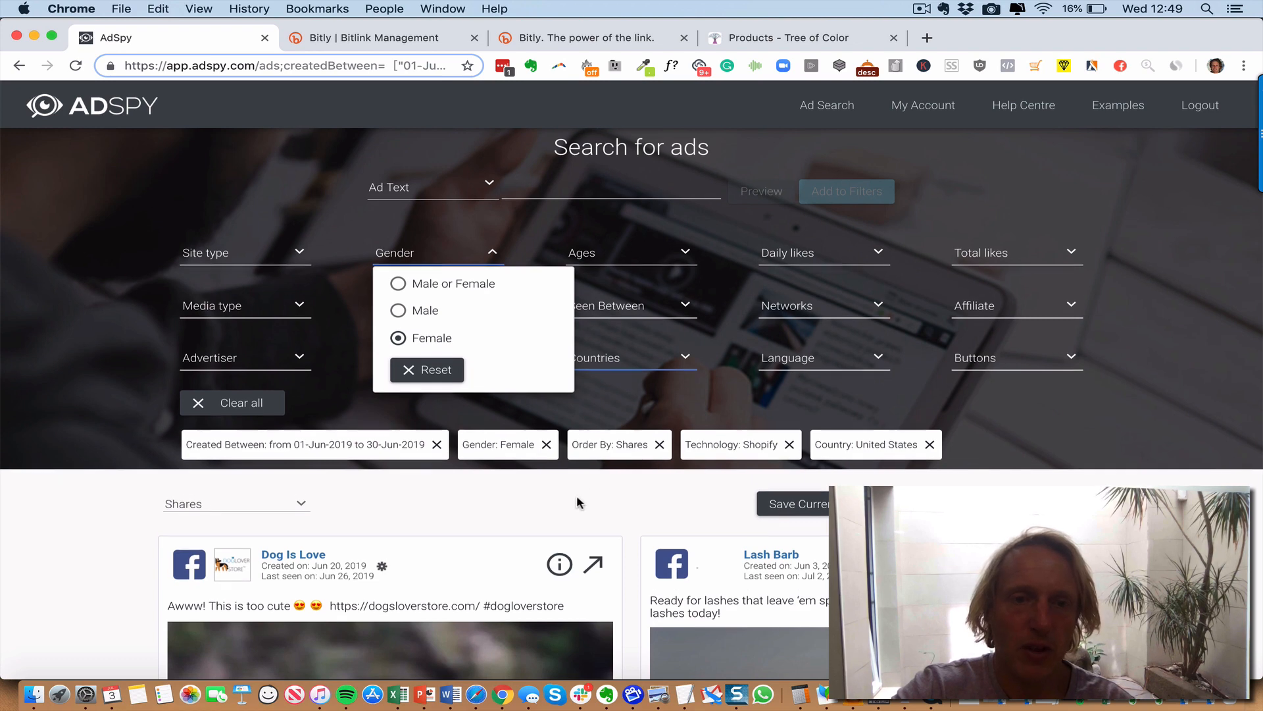
scroll("down", 3)
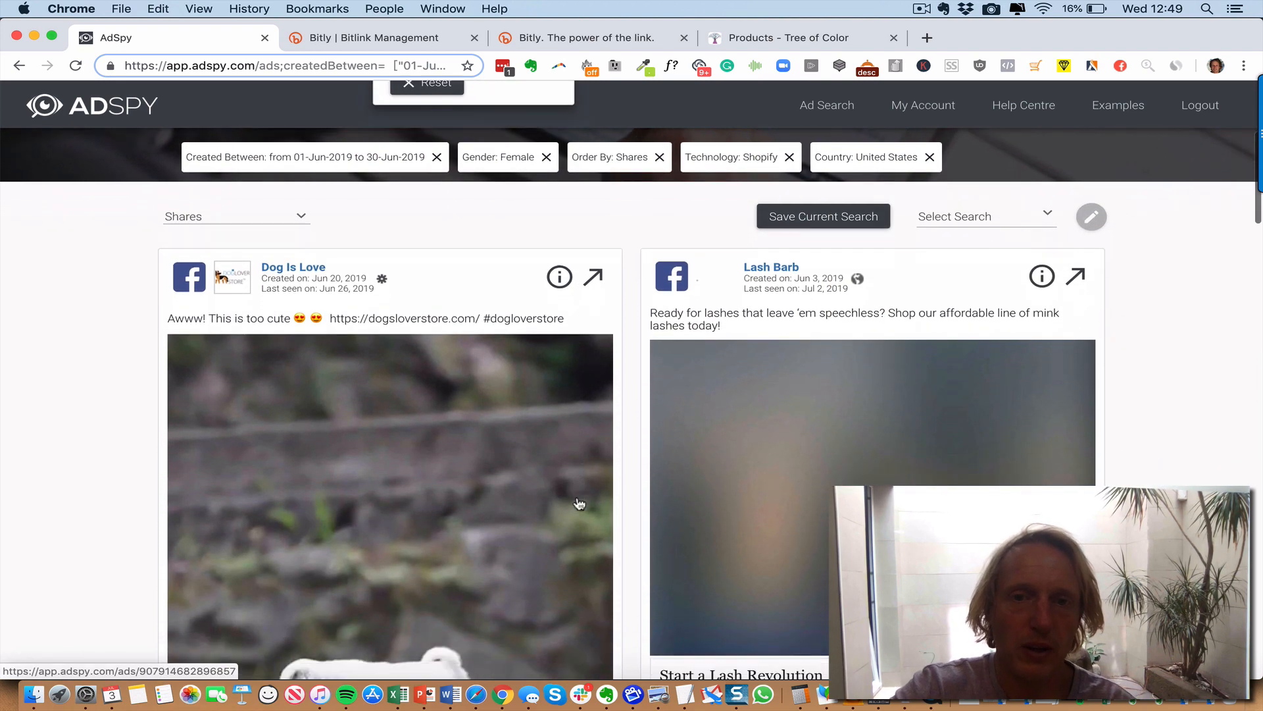
scroll("down", 3)
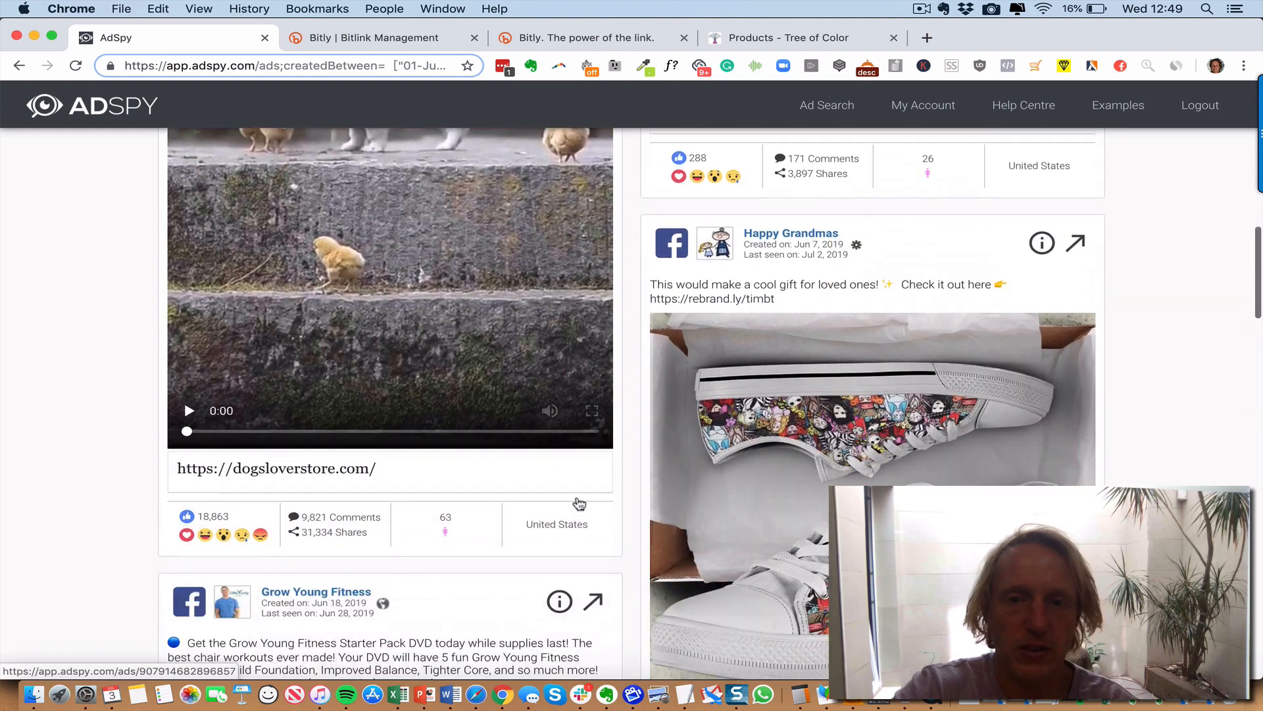
scroll("down", 3)
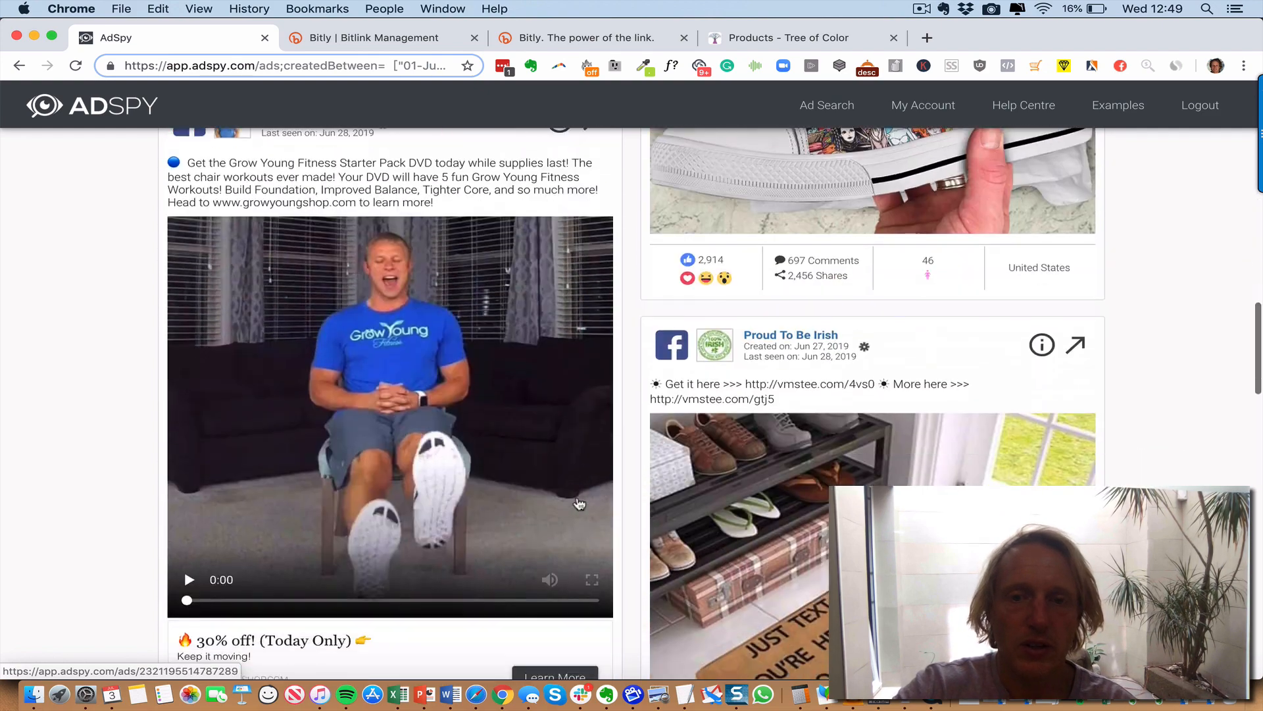
scroll("down", 3)
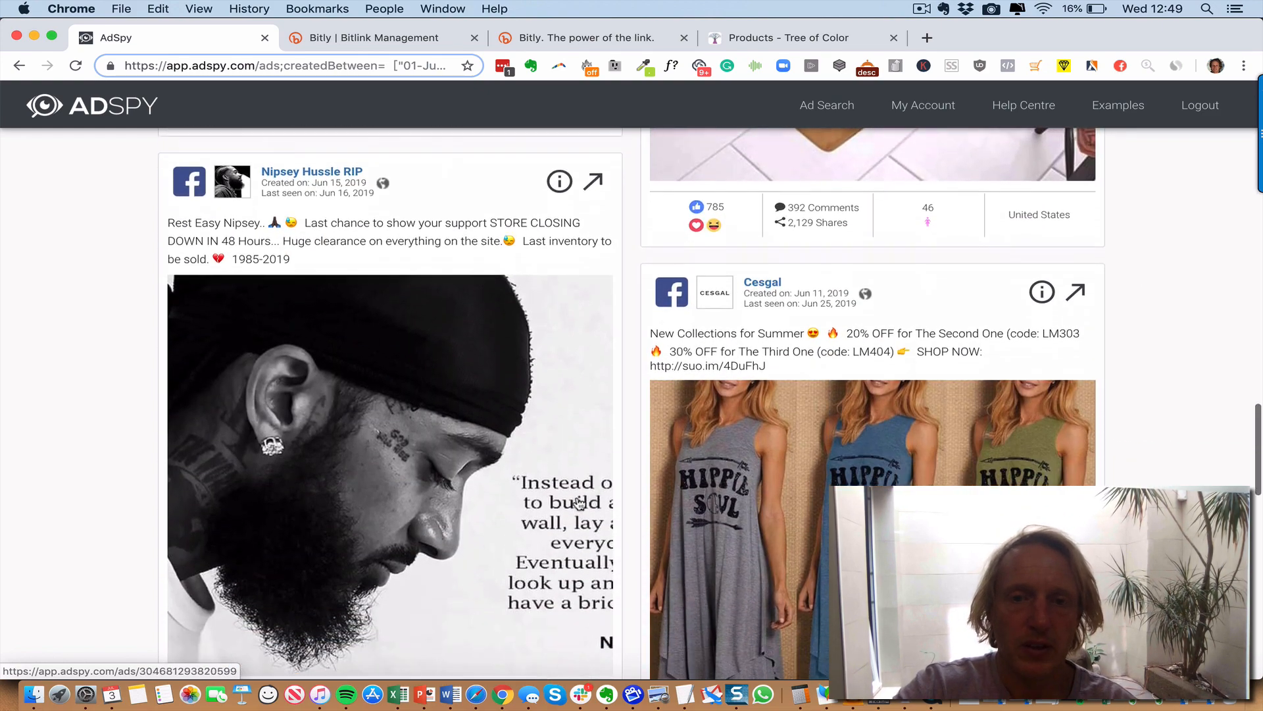
scroll("down", 3)
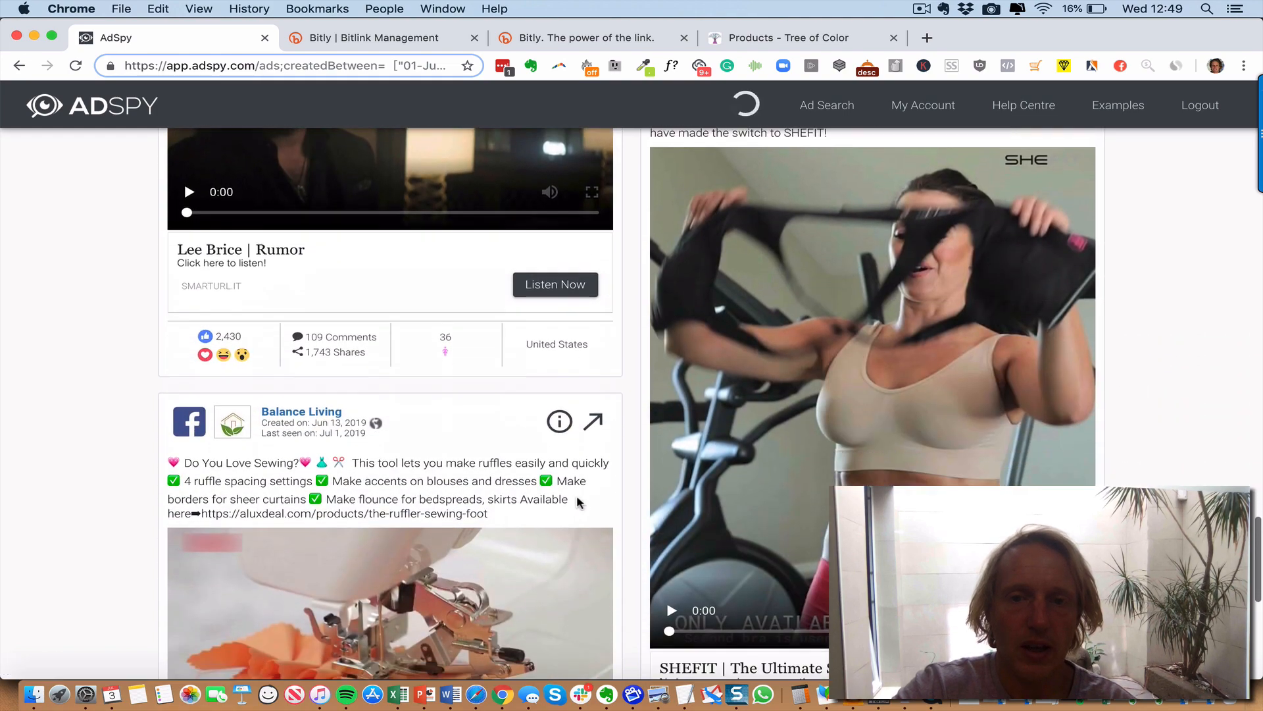
scroll("down", 3)
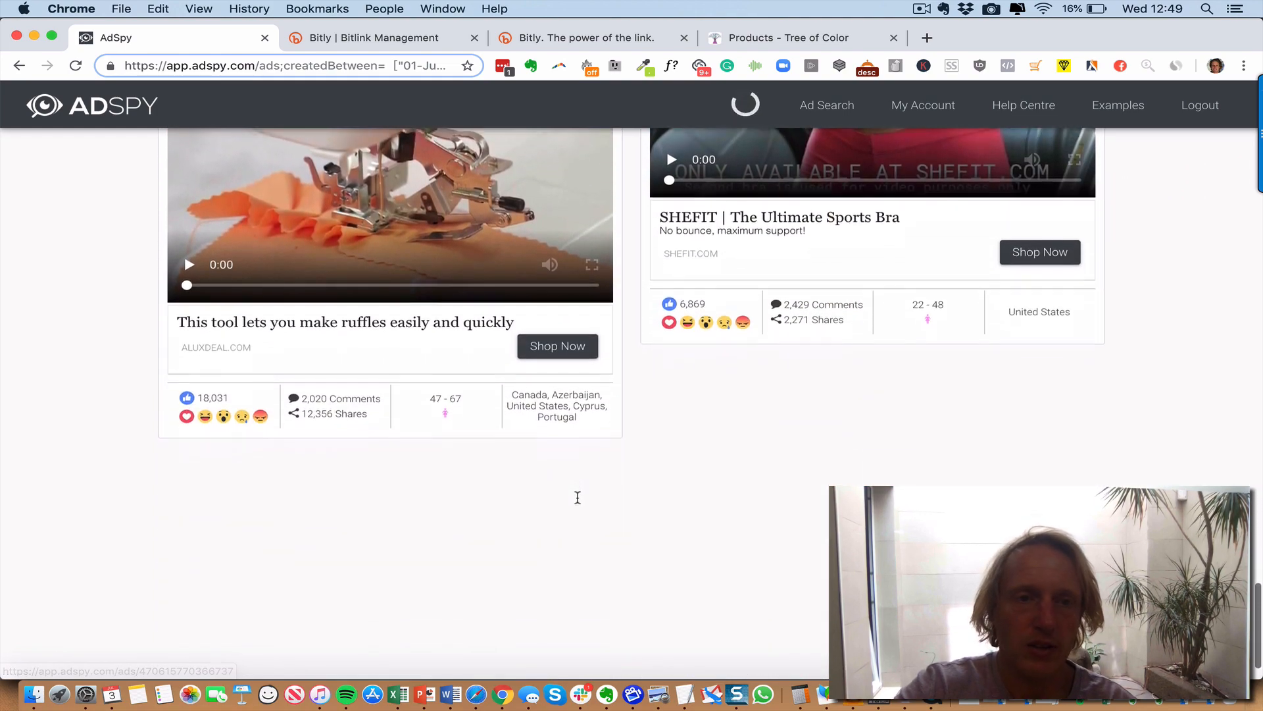
scroll("down", 3)
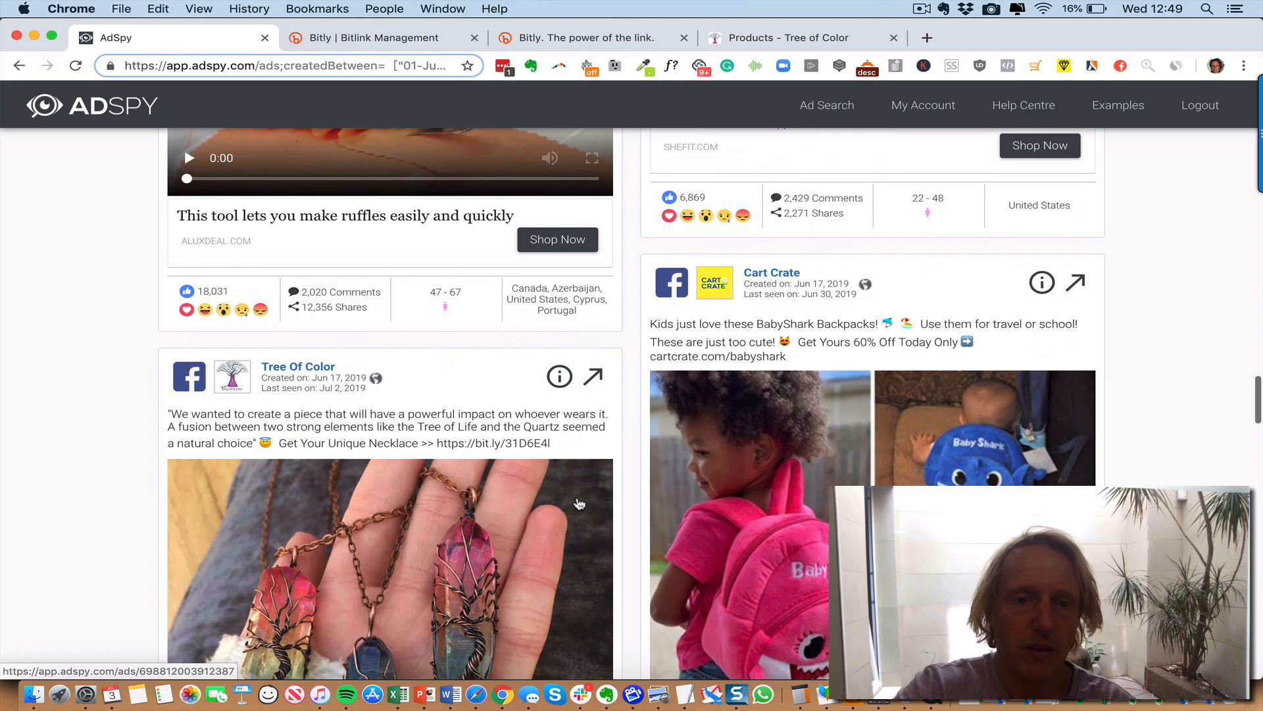
scroll("down", 3)
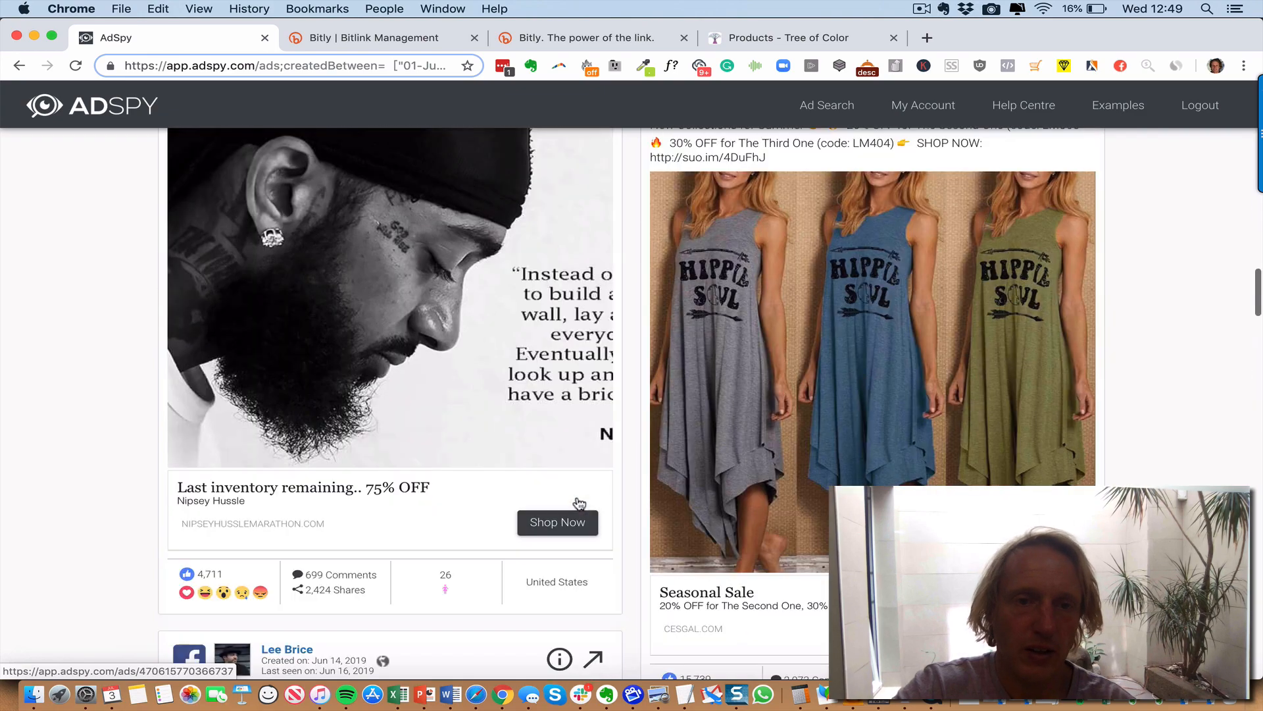
scroll("down", 3)
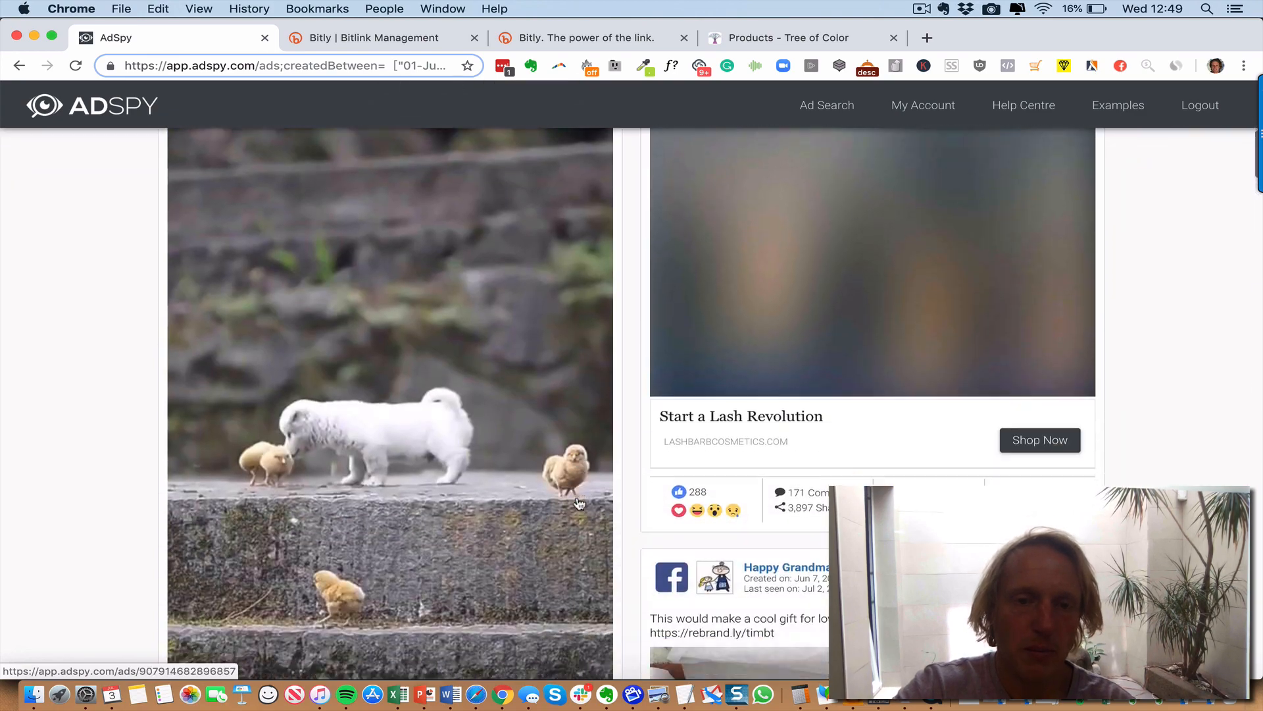
scroll("down", 3)
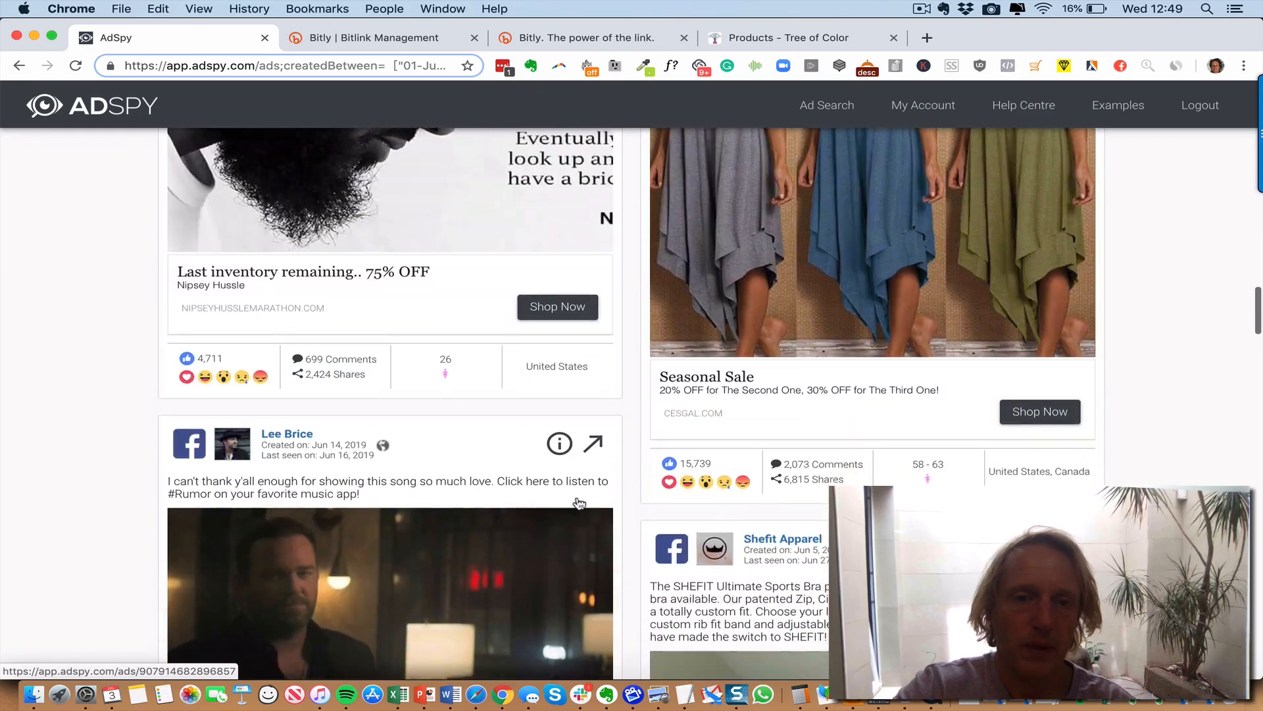
scroll("down", 3)
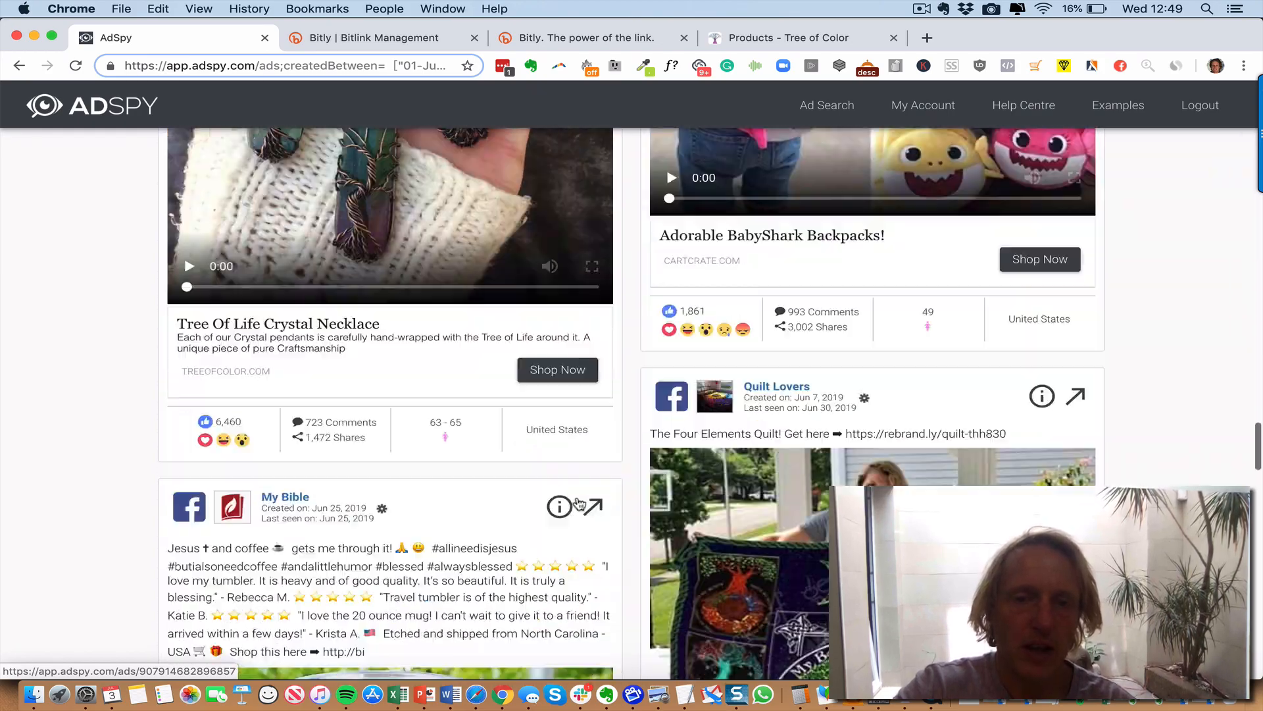
scroll("down", 3)
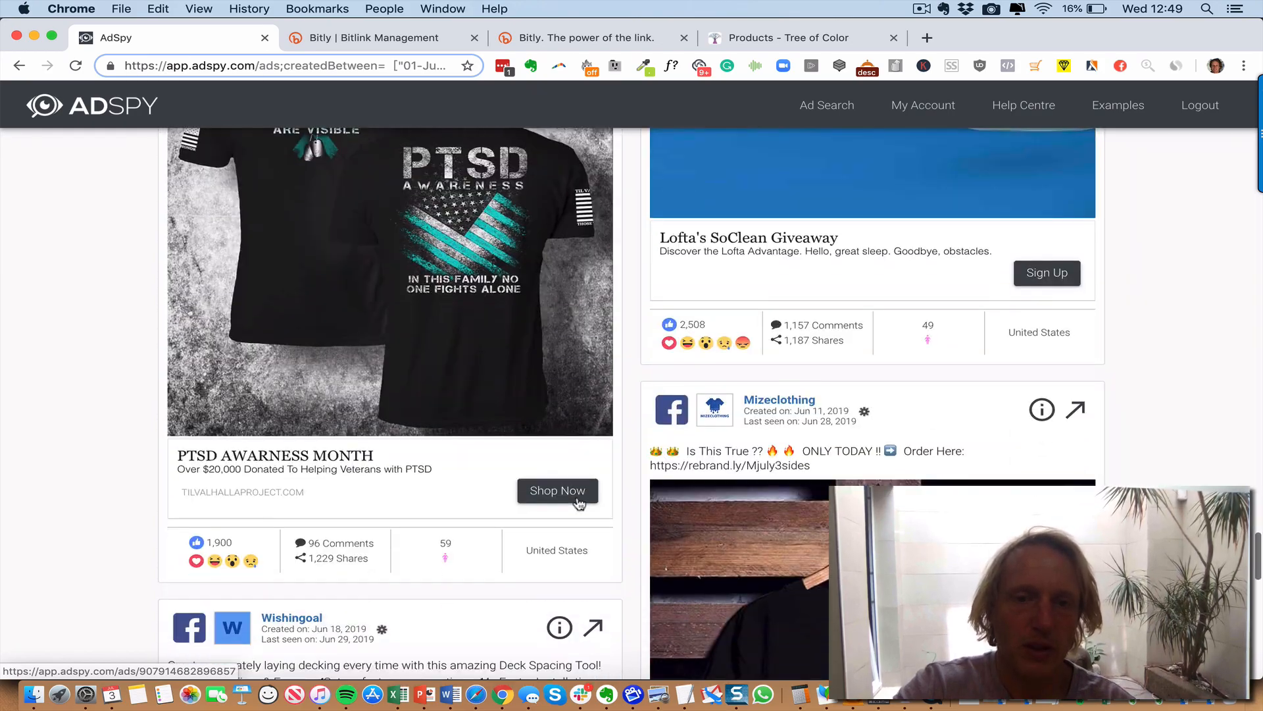
scroll("down", 3)
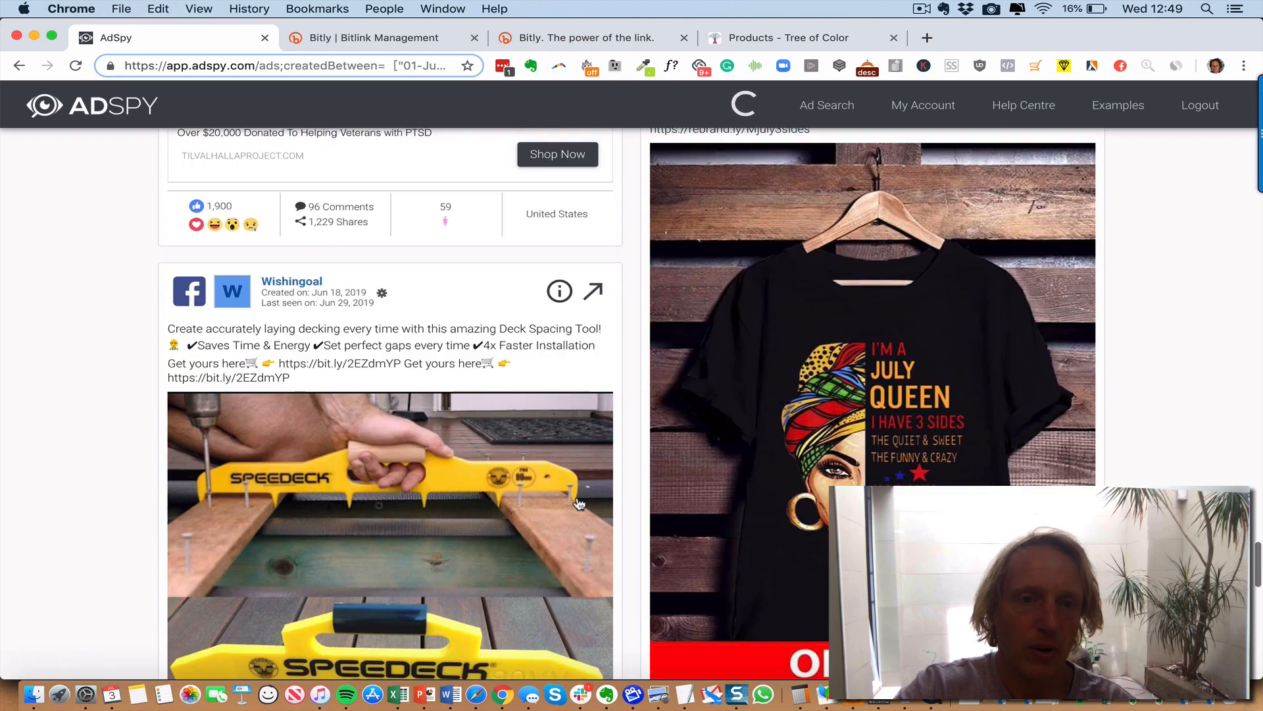
scroll("down", 3)
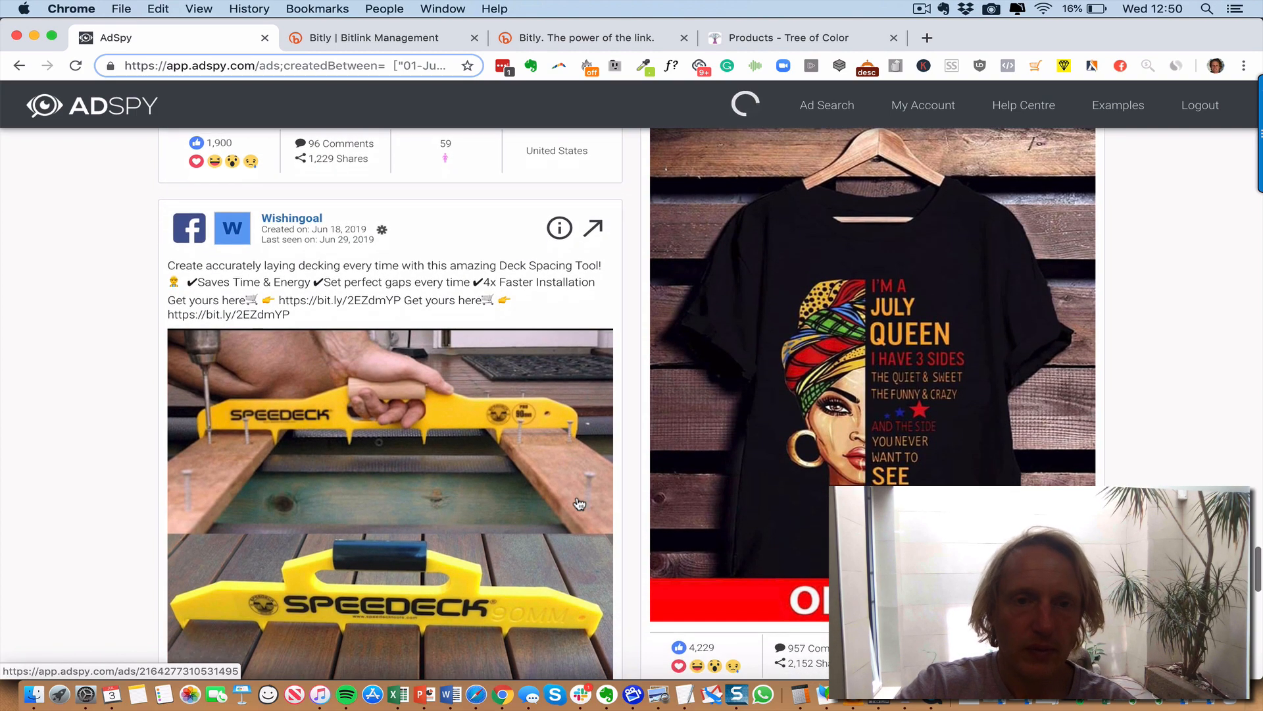
scroll("down", 3)
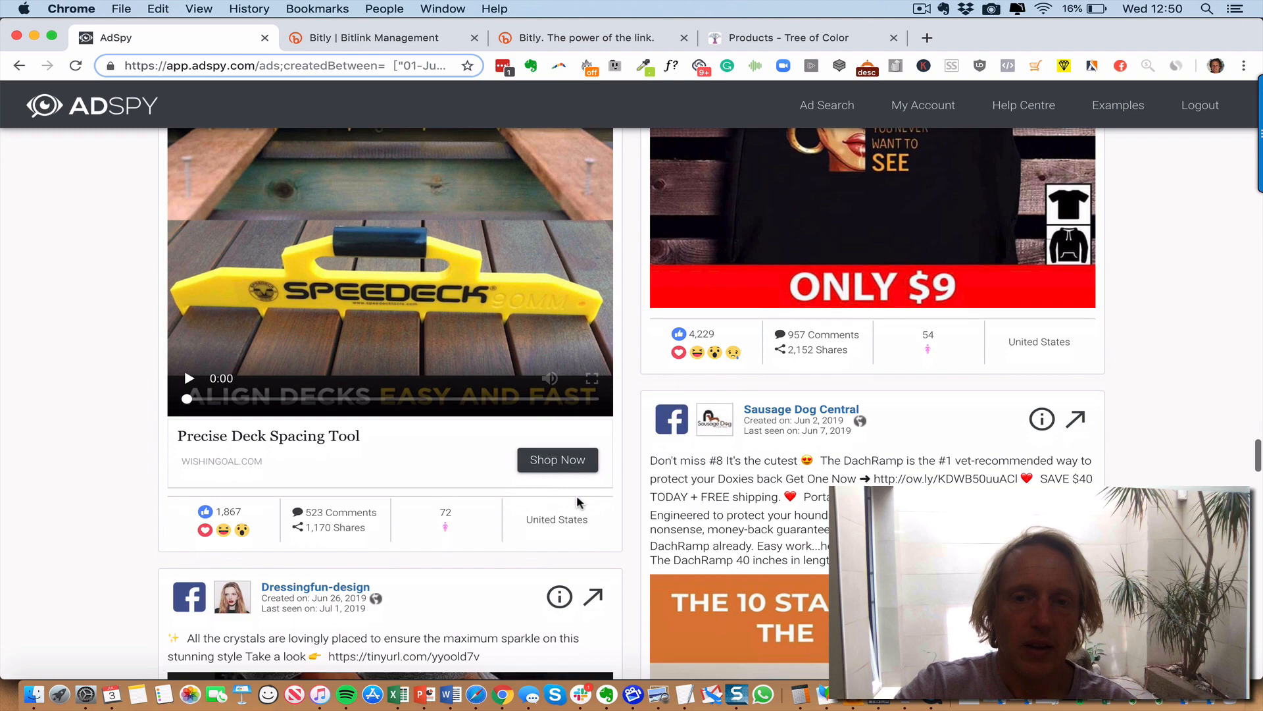
scroll("down", 3)
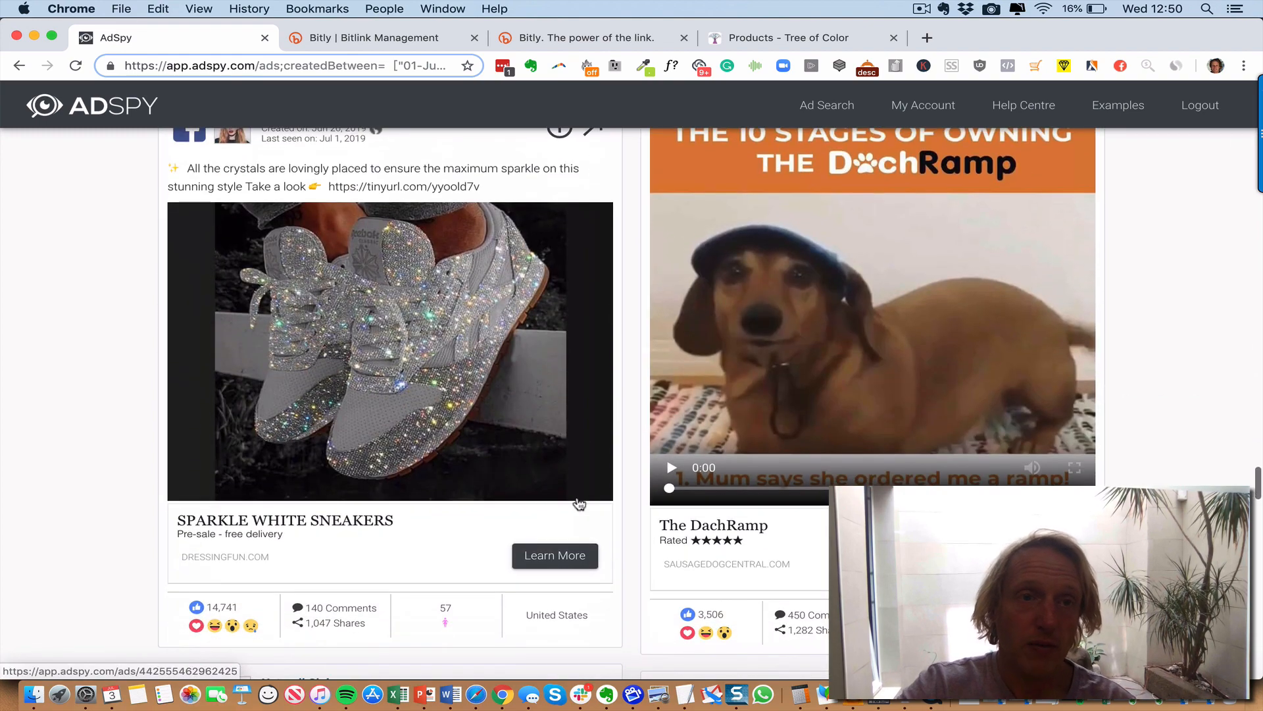